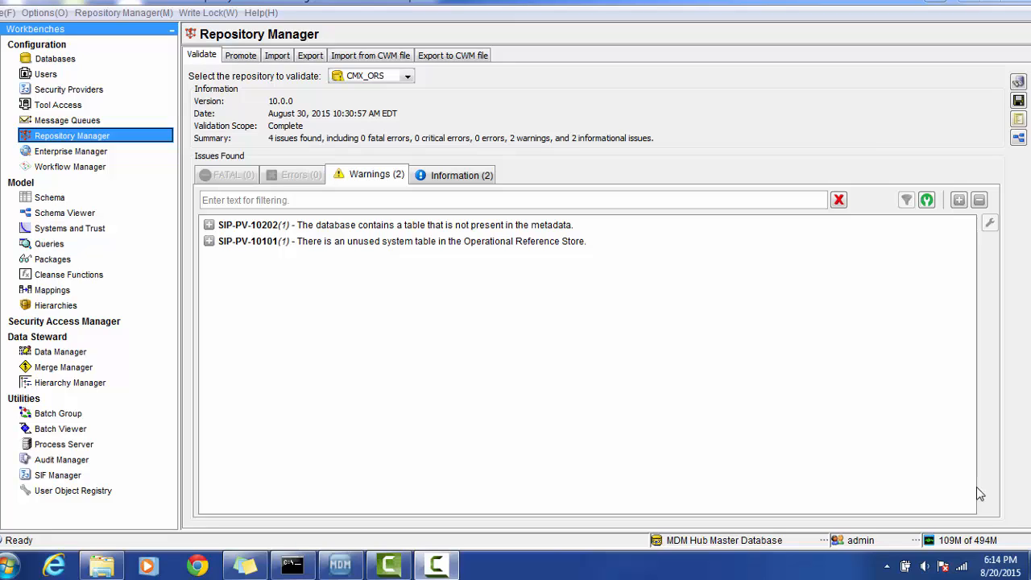
Connect the Schema tool to the CMX_ORS database to list its base objects and landing tables
{"action": "left_click", "coordinate": [49, 197]}
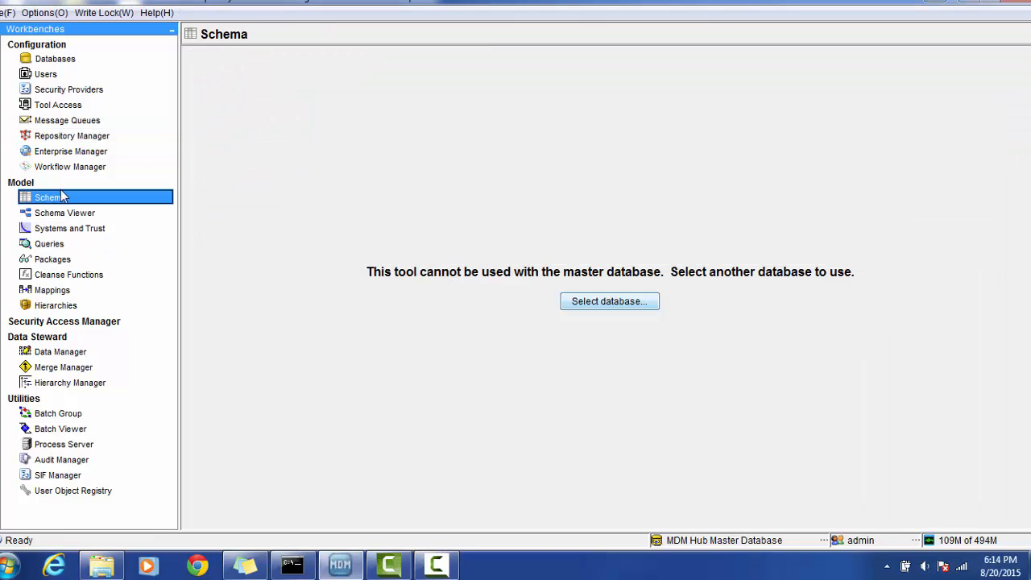
{"action": "mouse_move", "coordinate": [334, 243]}
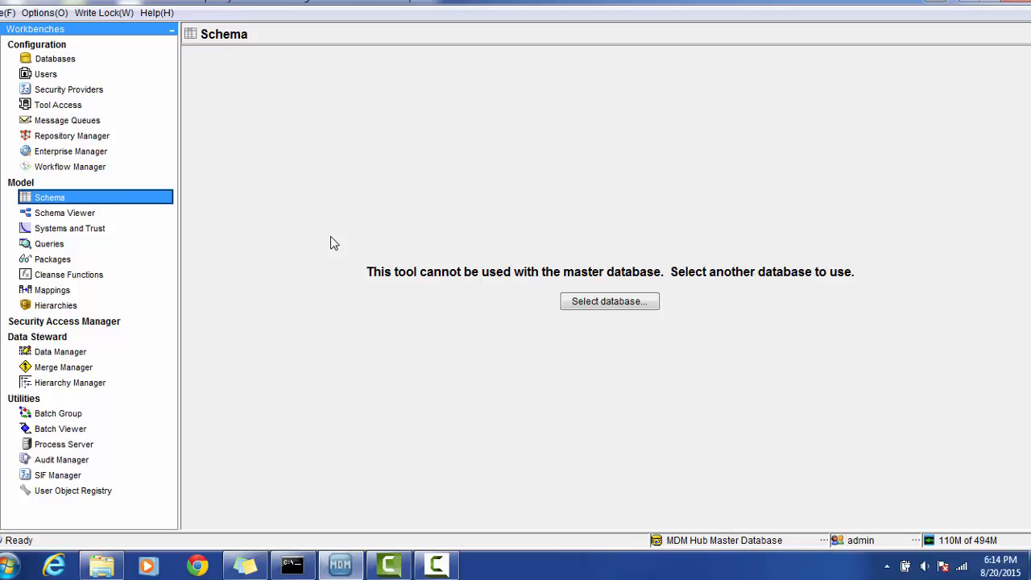
{"action": "left_click", "coordinate": [609, 301]}
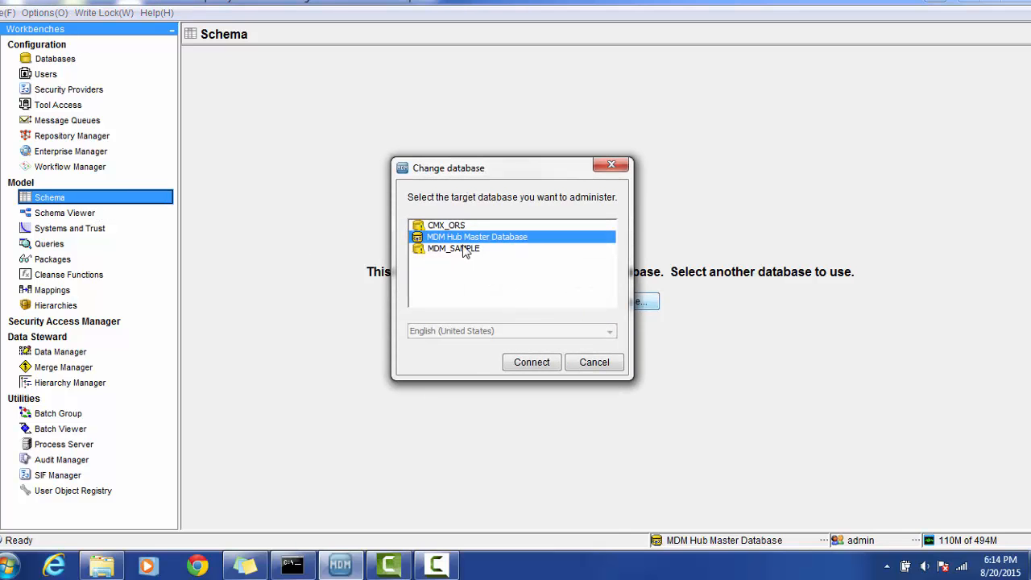
{"action": "left_click", "coordinate": [446, 224]}
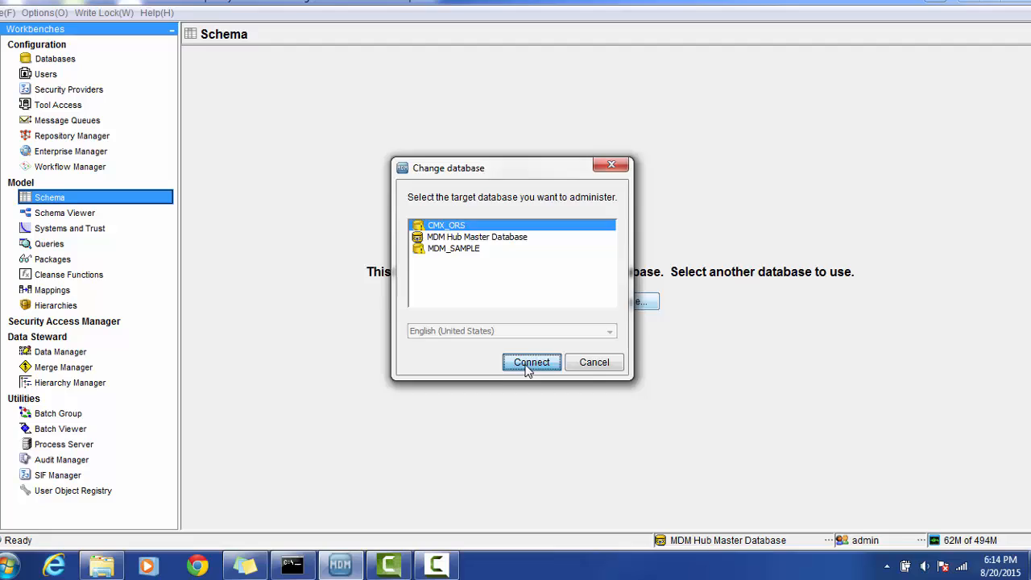
{"action": "left_click", "coordinate": [531, 361]}
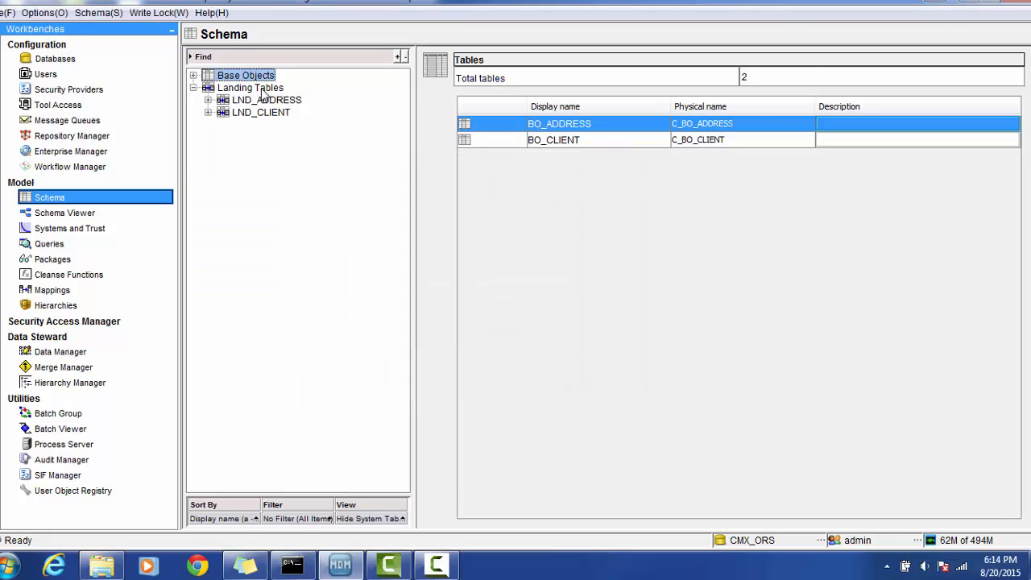
Add landing table LND_ORG (physical name C_LND_ORG) under Landing Tables and save it
{"action": "left_click", "coordinate": [251, 87]}
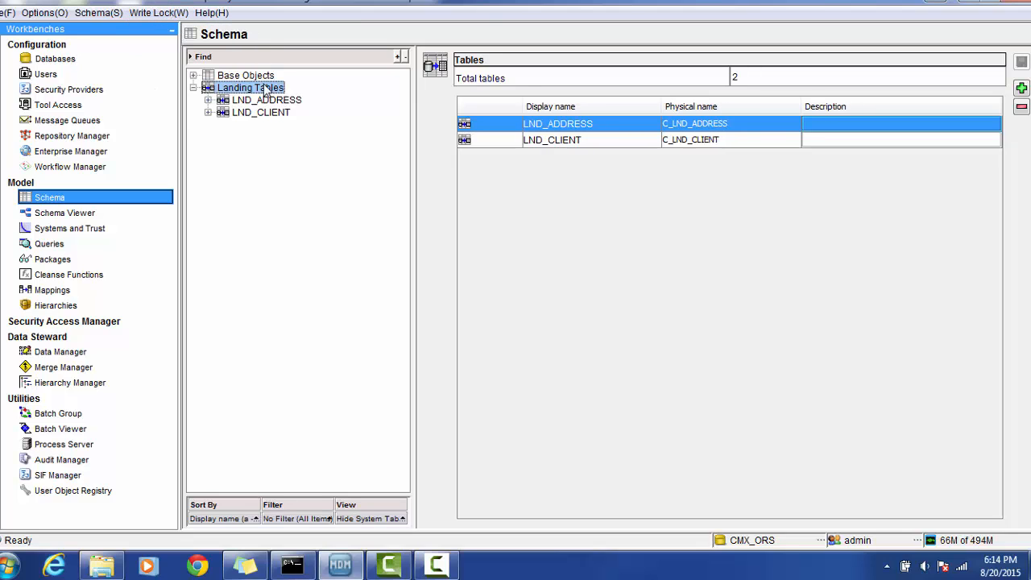
{"action": "right_click", "coordinate": [248, 86]}
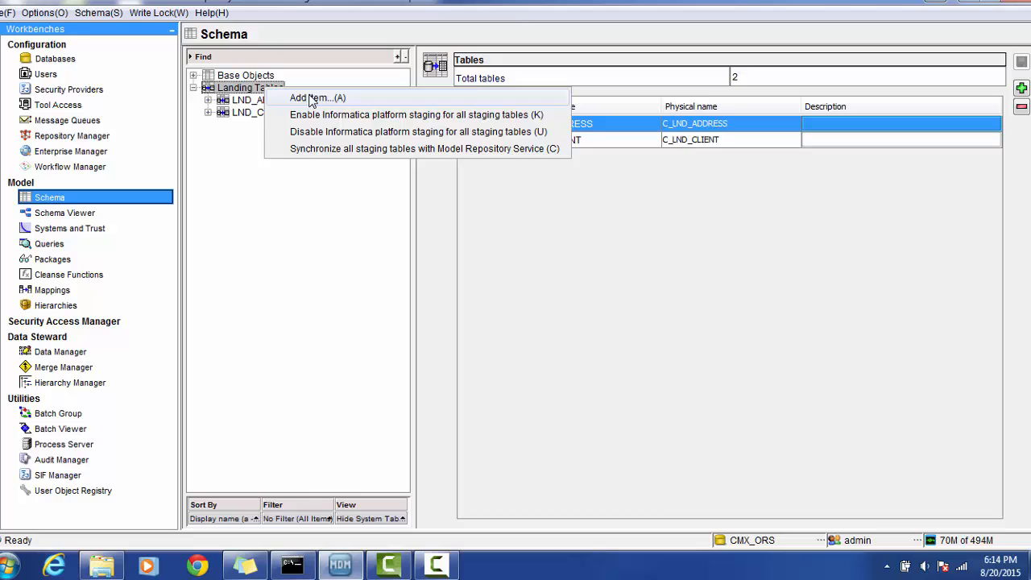
{"action": "left_click", "coordinate": [317, 98]}
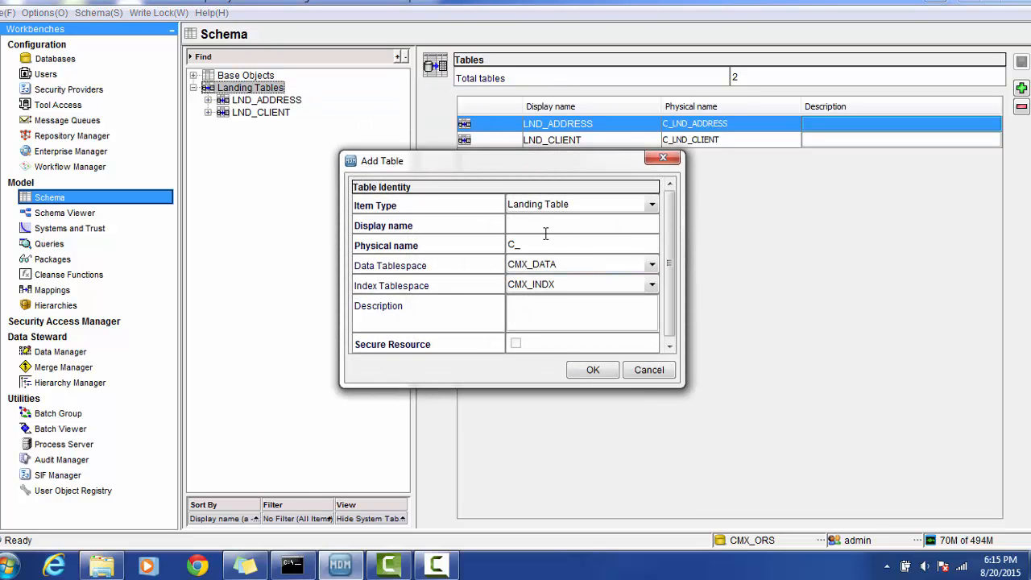
{"action": "type", "text": "LND_ORG"}
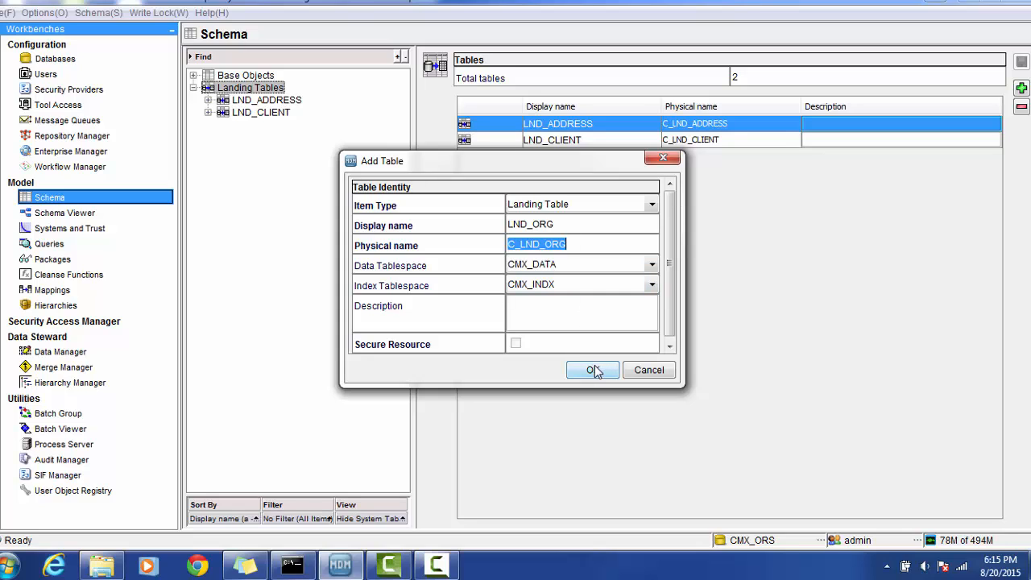
{"action": "left_click", "coordinate": [592, 369]}
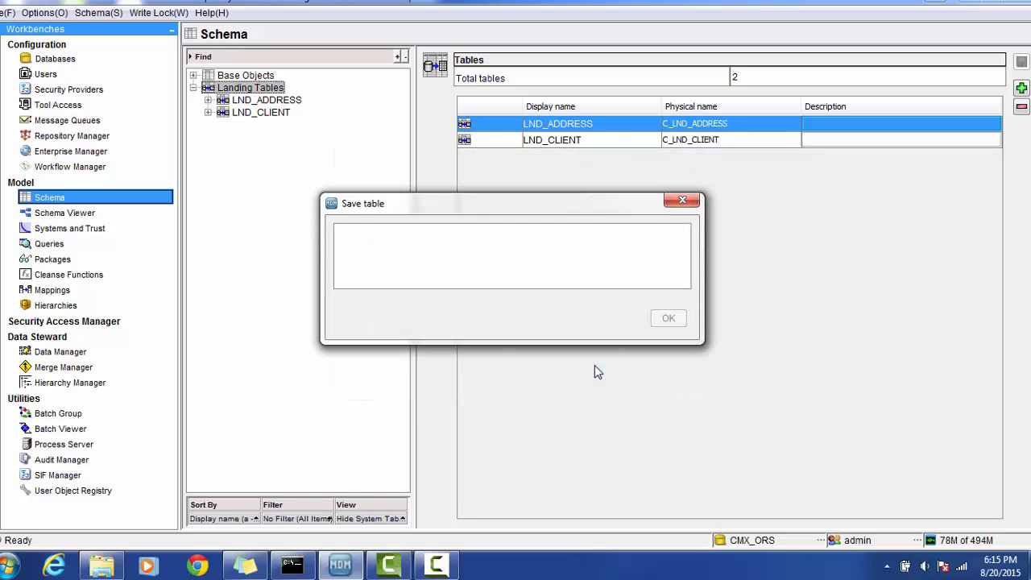
{"action": "left_click", "coordinate": [668, 317]}
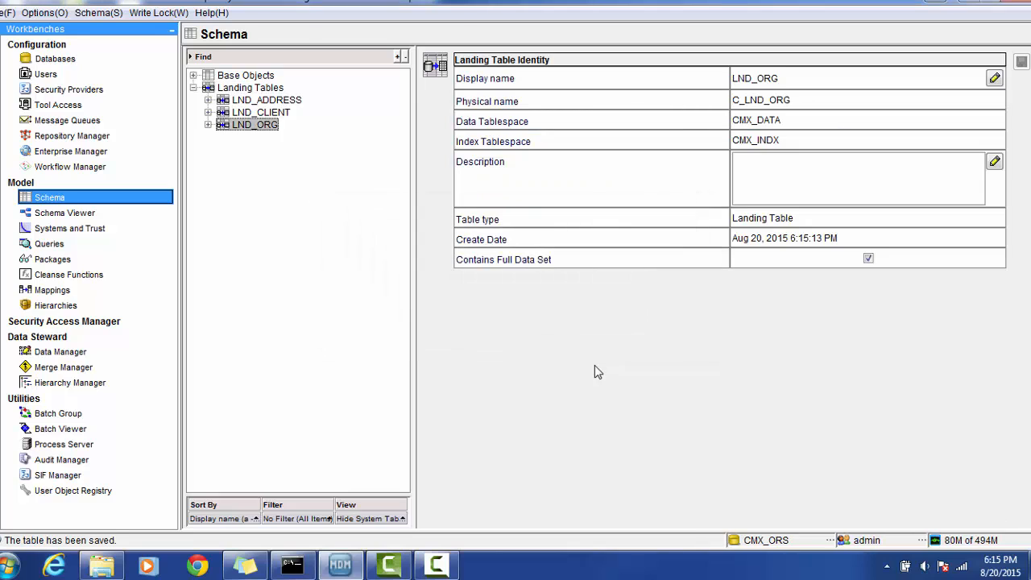
{"action": "mouse_move", "coordinate": [336, 222]}
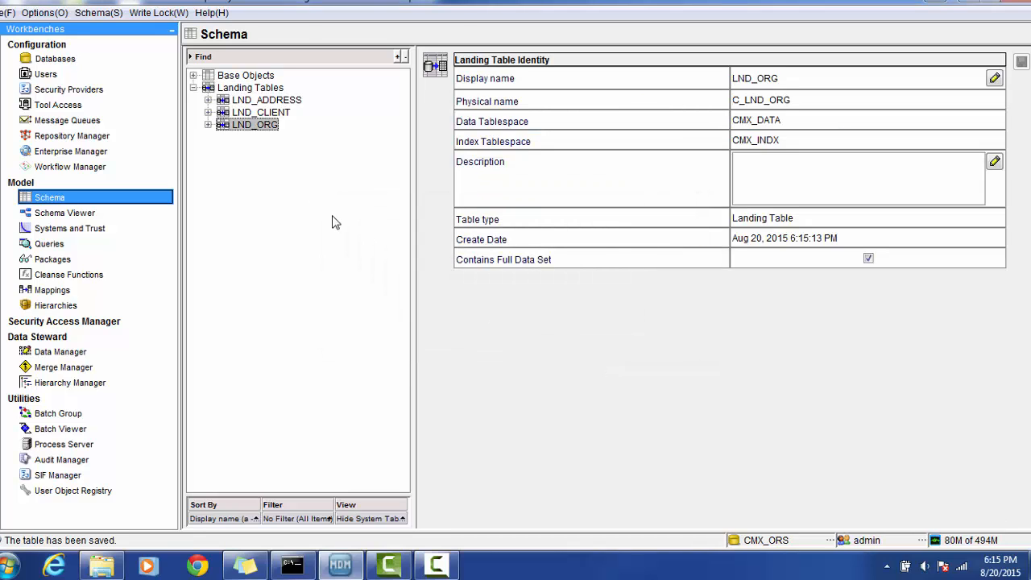
{"action": "mouse_move", "coordinate": [125, 151]}
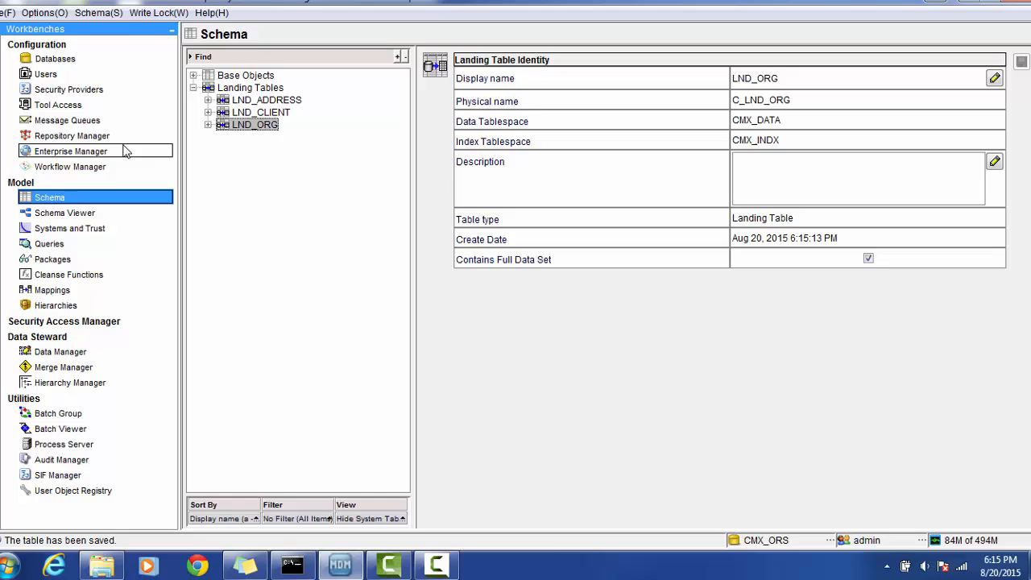
{"action": "mouse_move", "coordinate": [56, 290]}
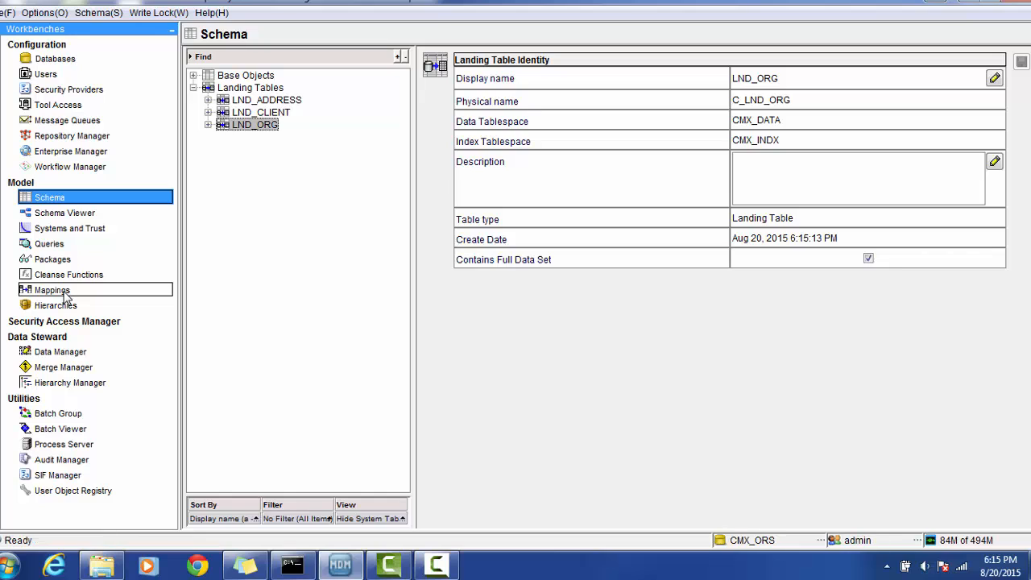
{"action": "mouse_move", "coordinate": [68, 273]}
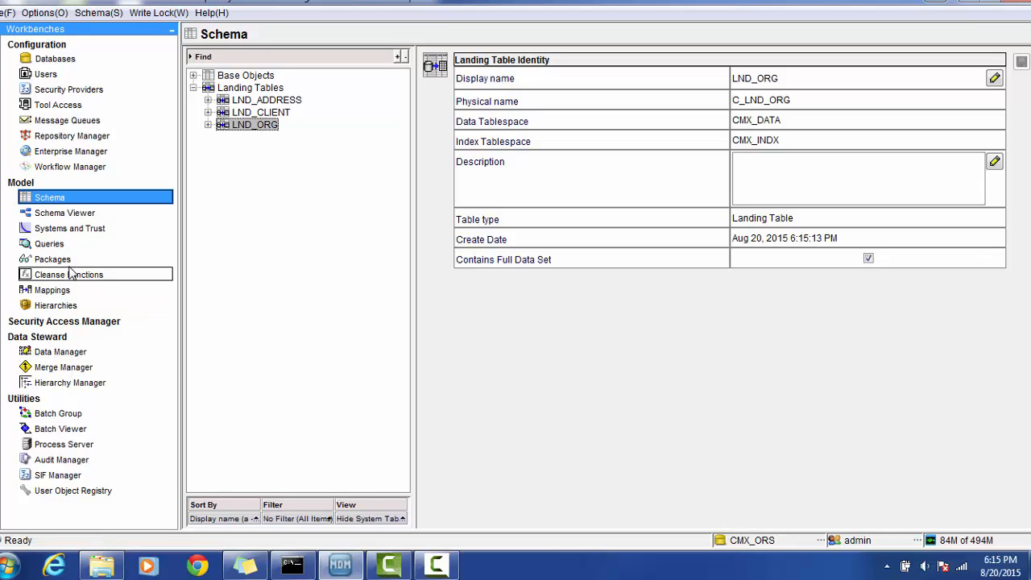
{"action": "mouse_move", "coordinate": [143, 191]}
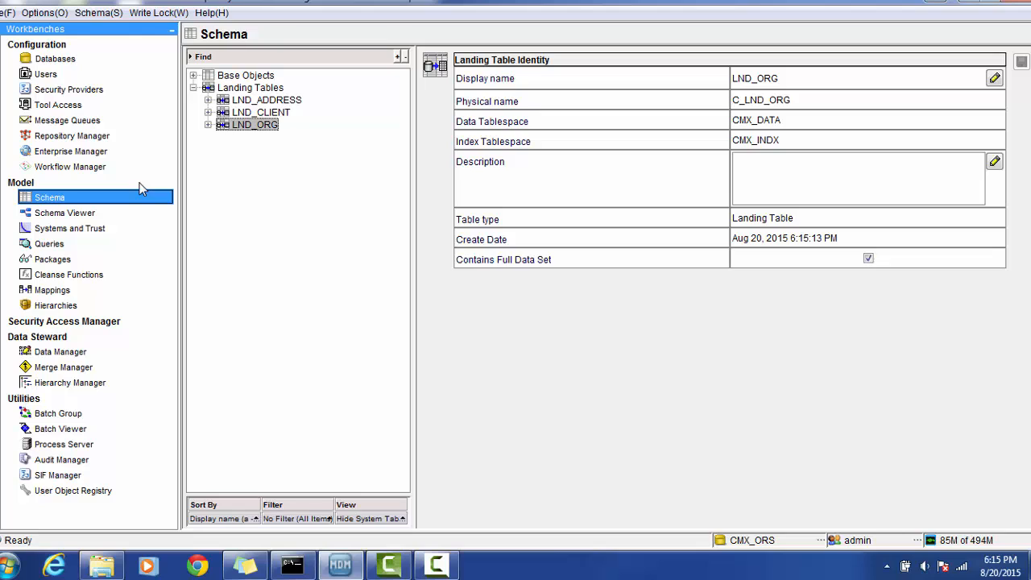
Validate CMX_ORS with all checks in Repository Manager, getting two warnings and two informational issues
{"action": "left_click", "coordinate": [71, 136]}
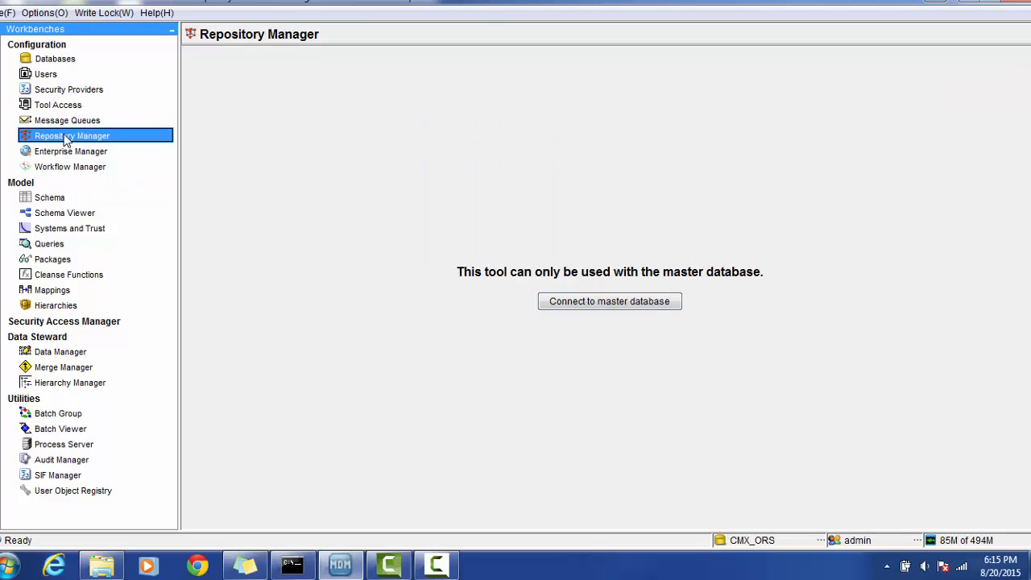
{"action": "left_click", "coordinate": [609, 300]}
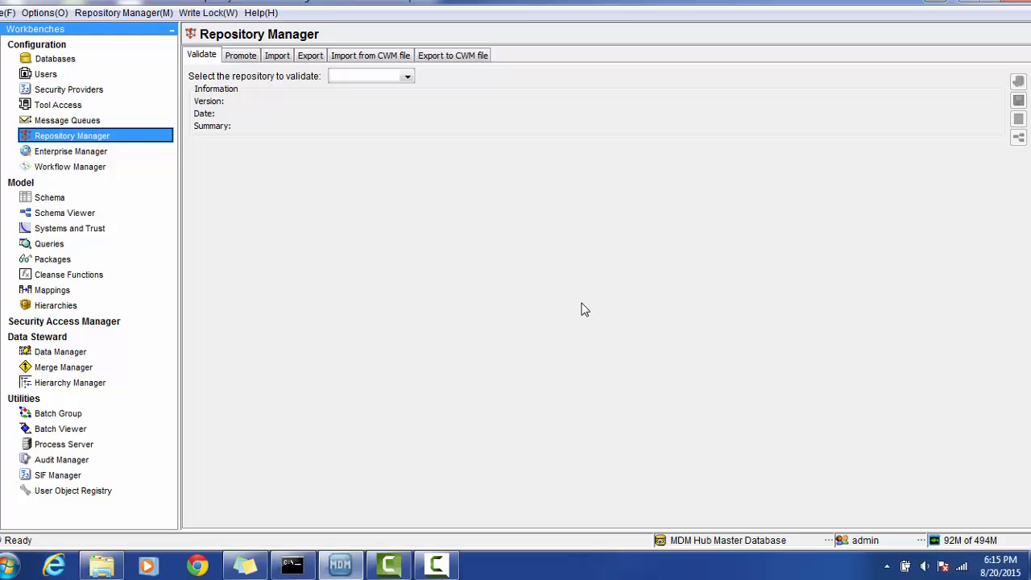
{"action": "left_click", "coordinate": [406, 76]}
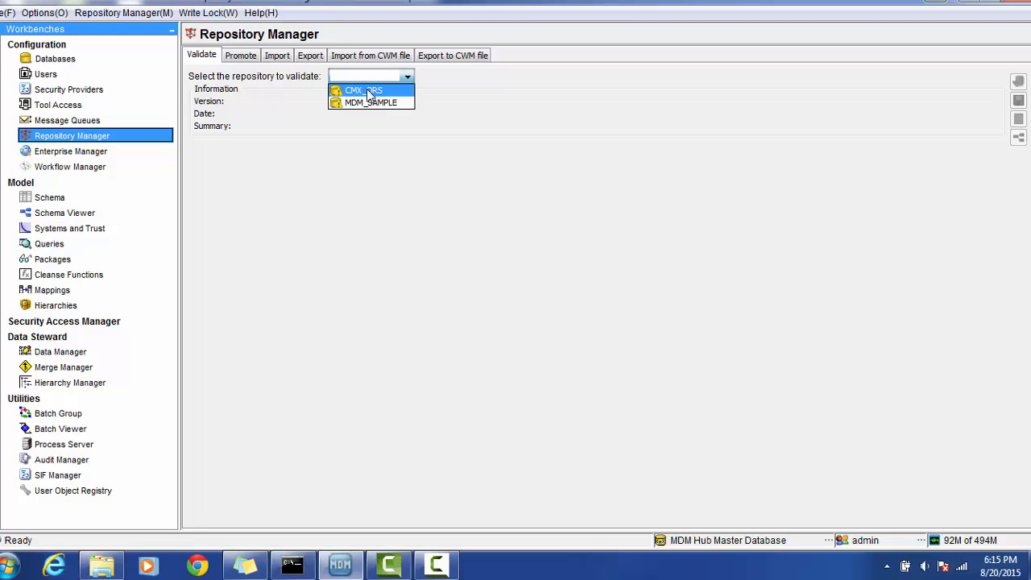
{"action": "left_click", "coordinate": [363, 90]}
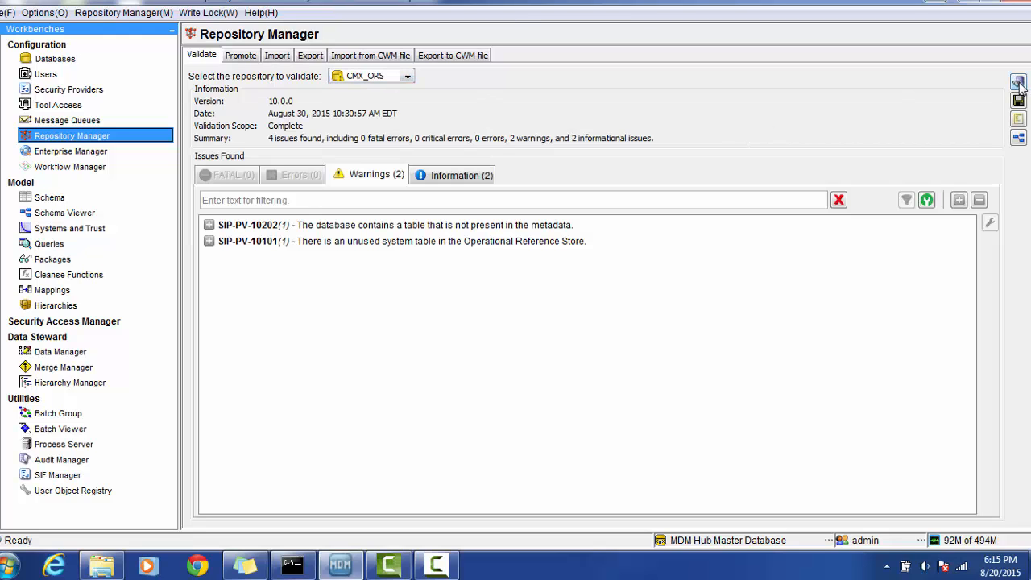
{"action": "left_click", "coordinate": [1018, 81]}
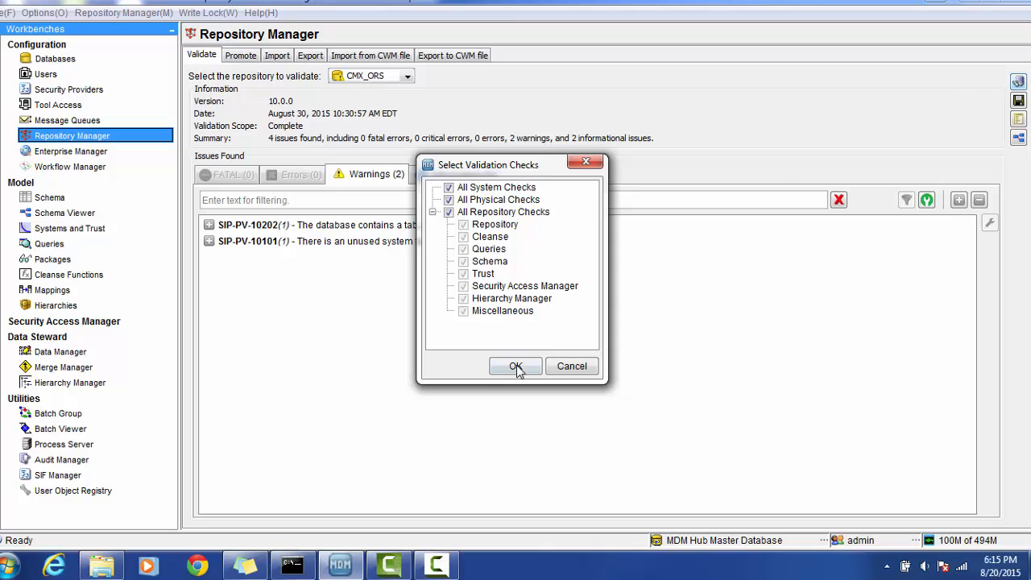
{"action": "left_click", "coordinate": [516, 366]}
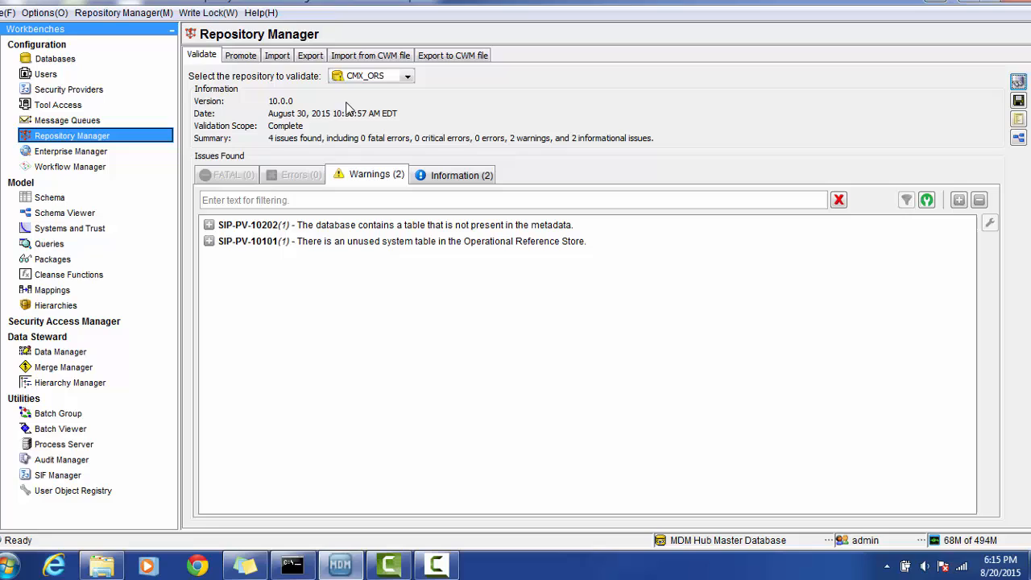
Export CMX_ORS to the desktop as the change list file CMX_ORS_V2
{"action": "left_click", "coordinate": [309, 55]}
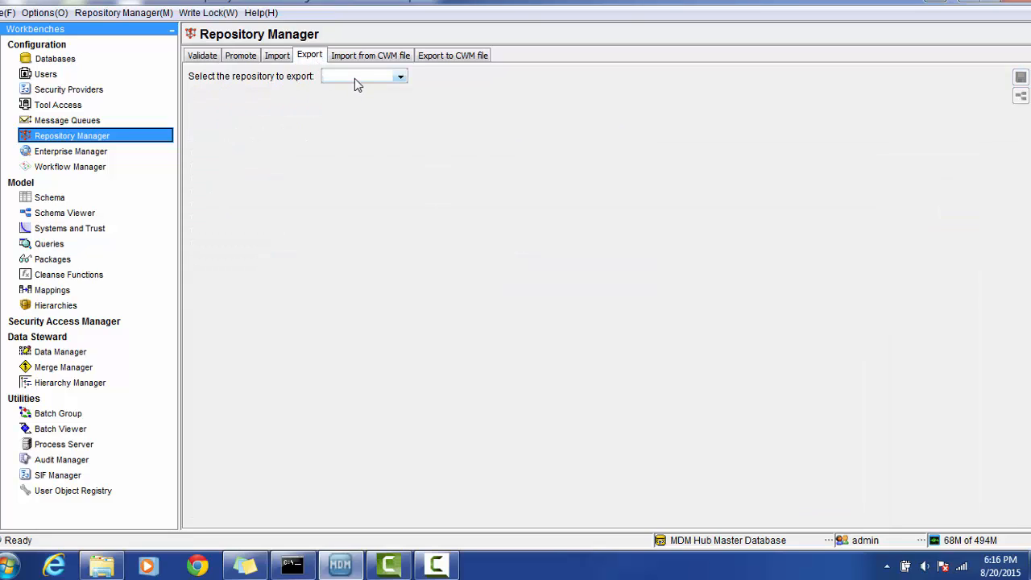
{"action": "left_click", "coordinate": [400, 75]}
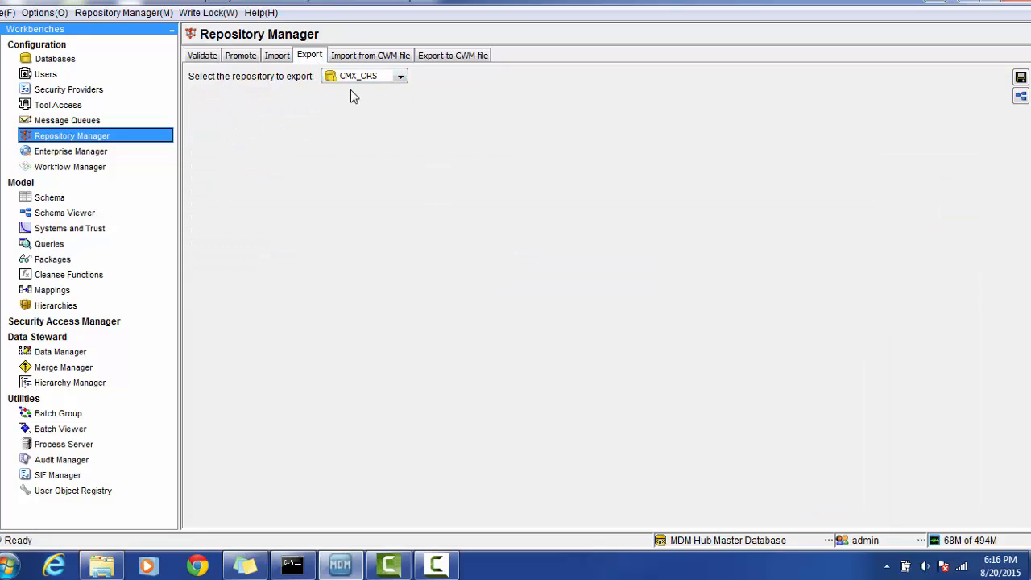
{"action": "mouse_move", "coordinate": [1020, 77]}
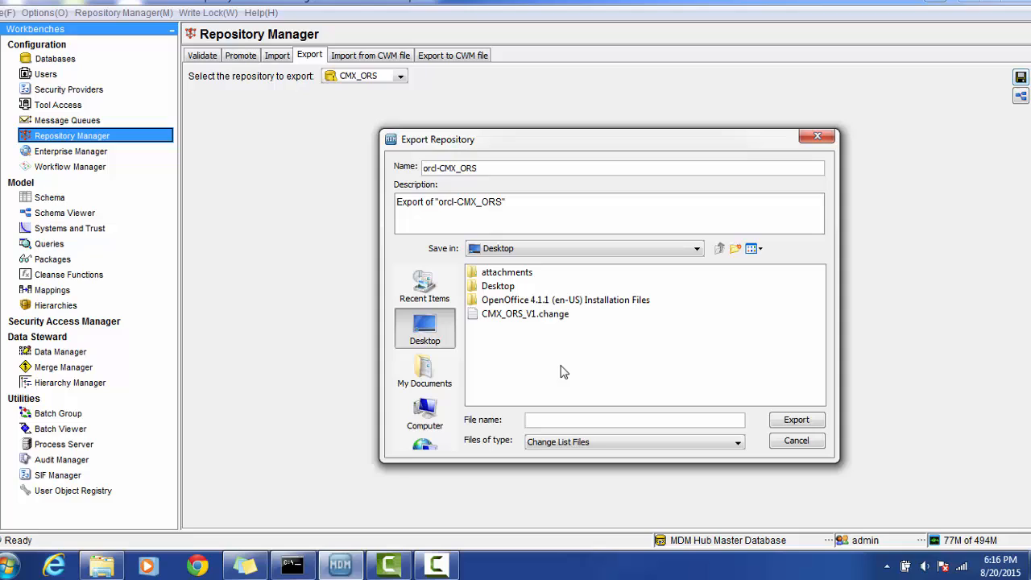
{"action": "type", "text": "C"}
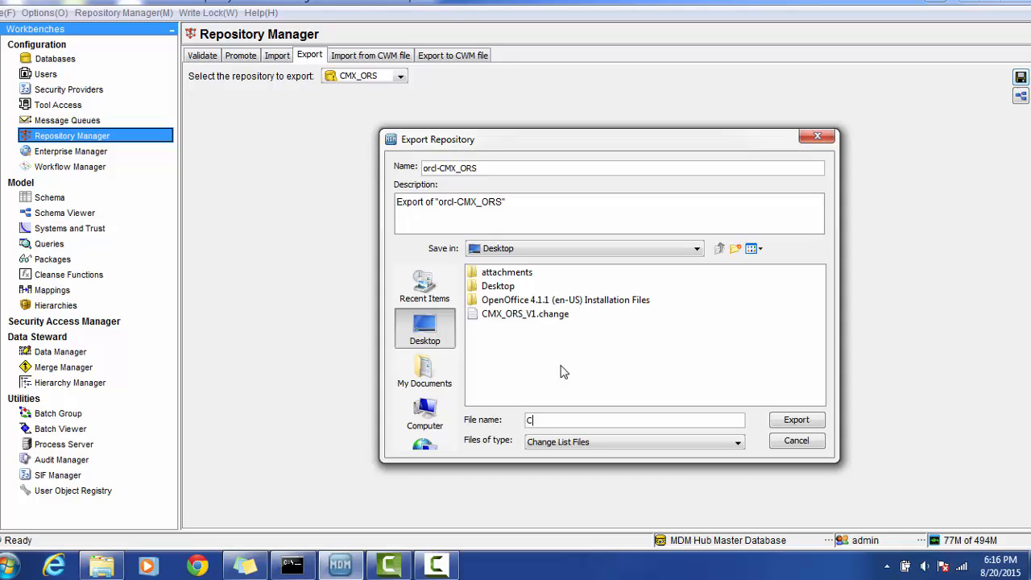
{"action": "type", "text": "MX_ORS_V"}
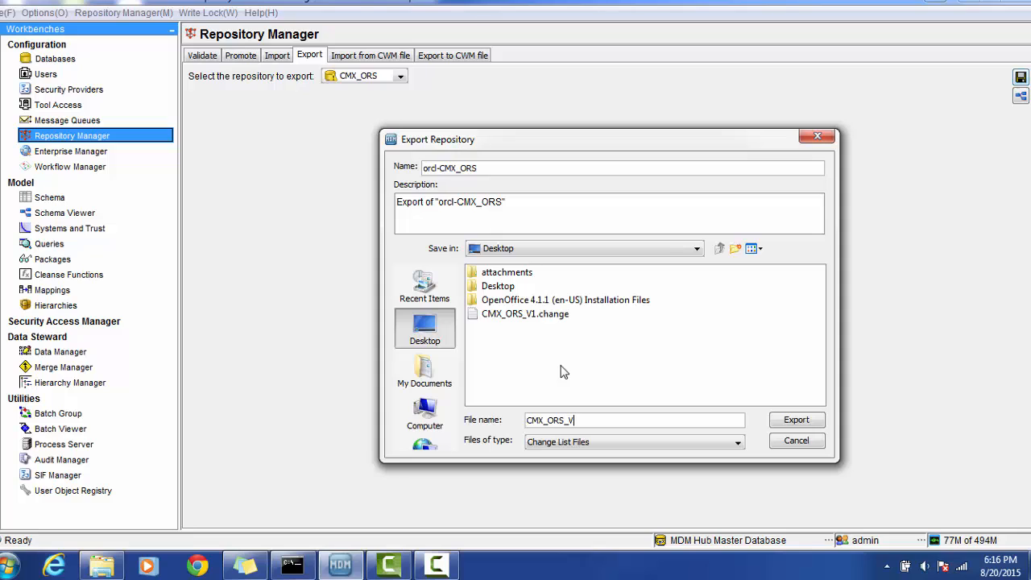
{"action": "type", "text": "2"}
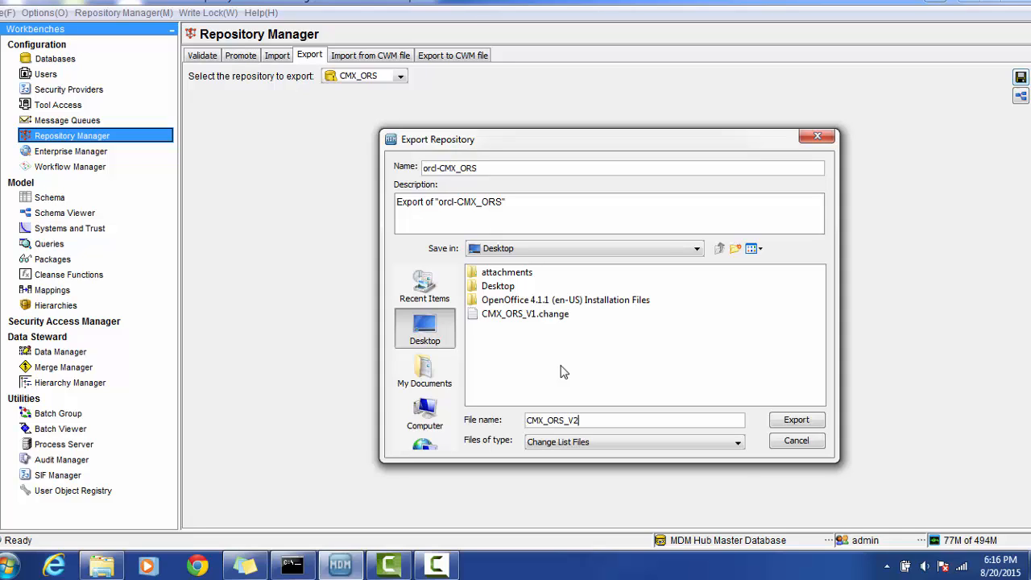
{"action": "mouse_move", "coordinate": [559, 335]}
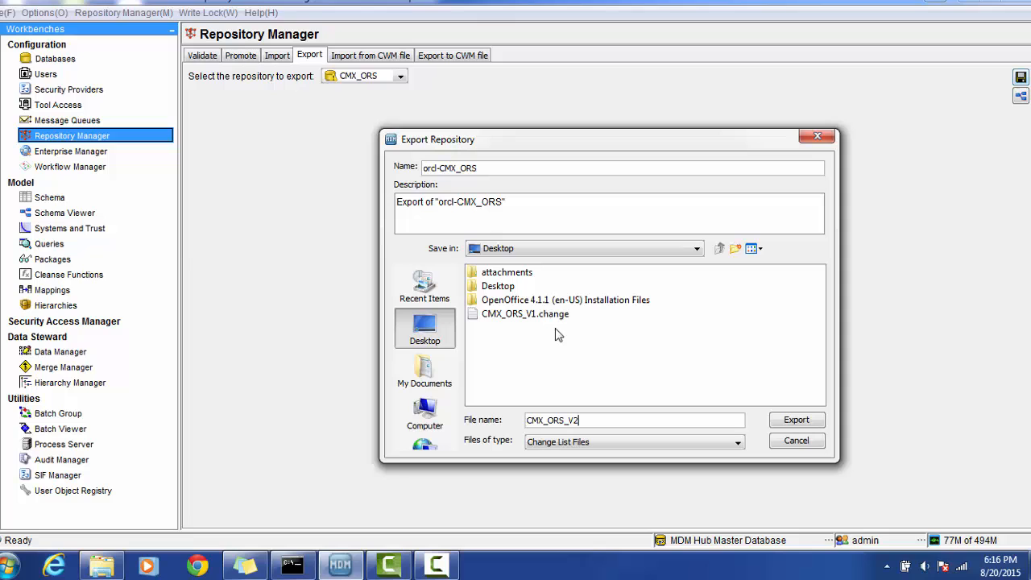
{"action": "left_click", "coordinate": [796, 419]}
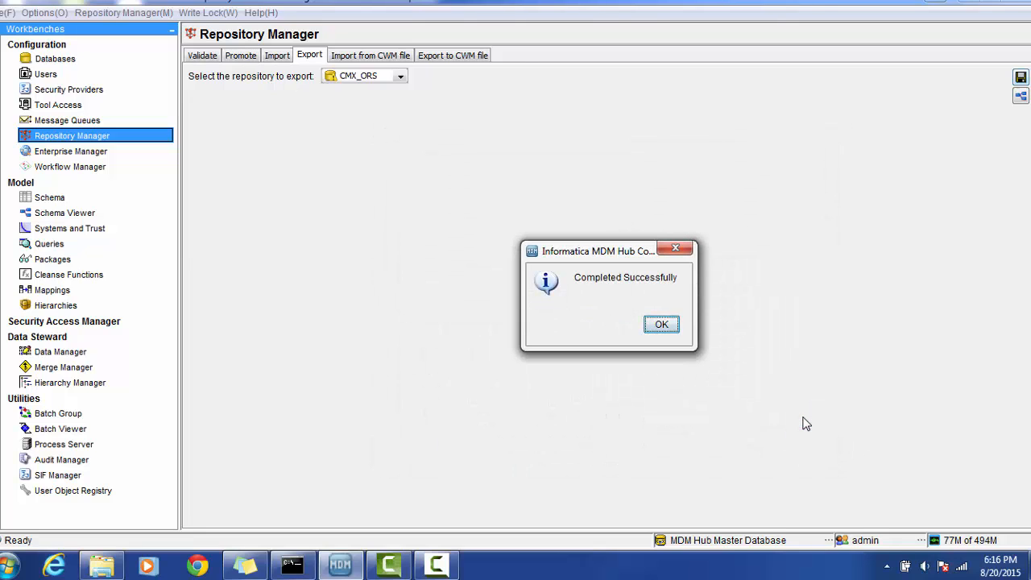
{"action": "mouse_move", "coordinate": [661, 324]}
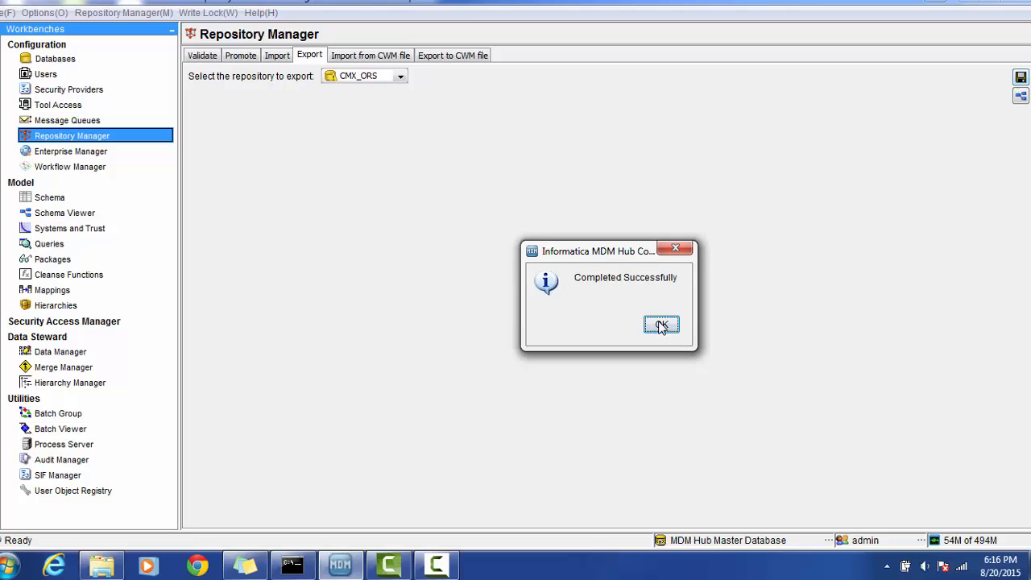
{"action": "left_click", "coordinate": [661, 323]}
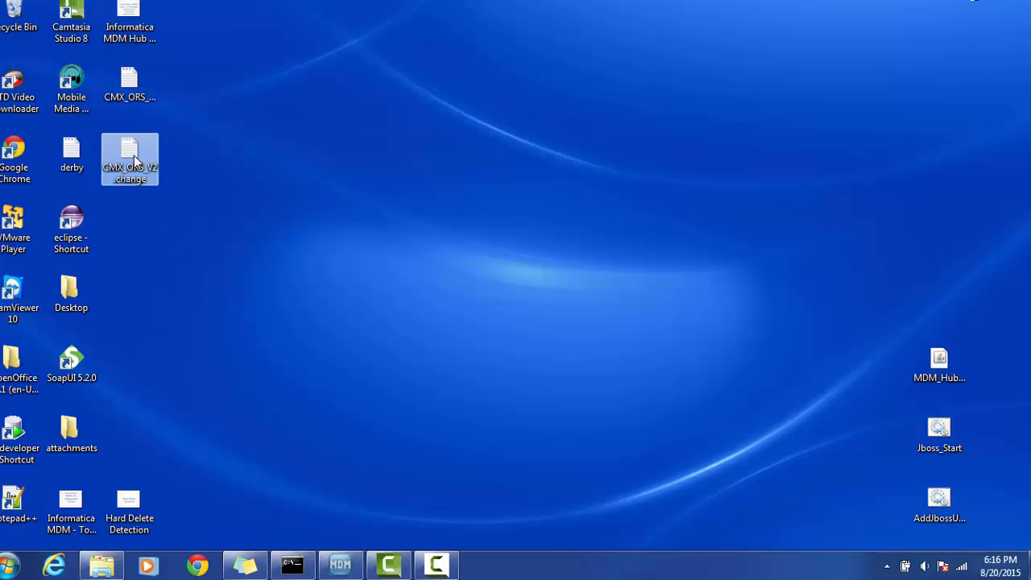
Open CMX_ORS_V2.change in Notepad++ and scroll through its XML change list
{"action": "right_click", "coordinate": [130, 157]}
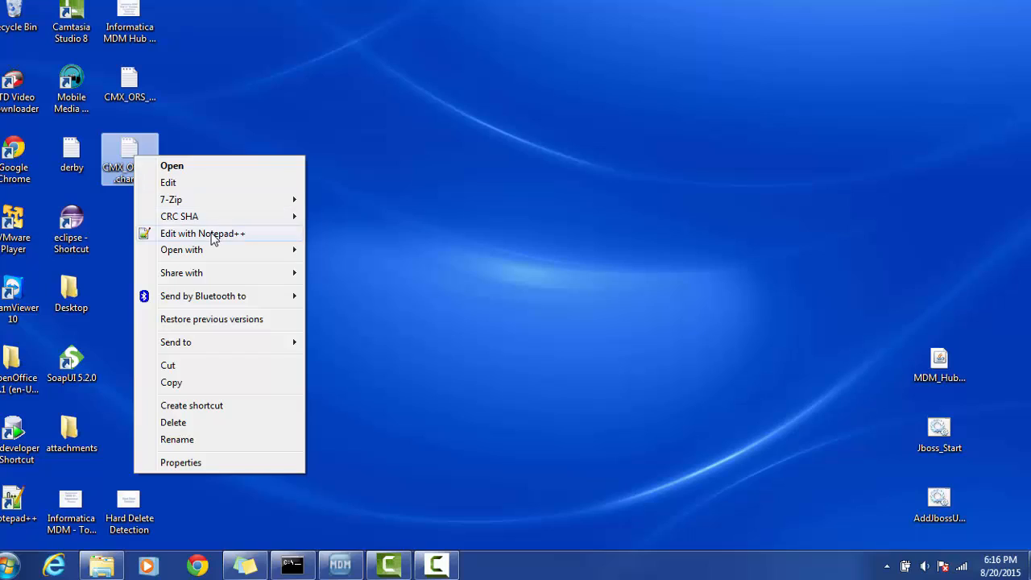
{"action": "left_click", "coordinate": [203, 234]}
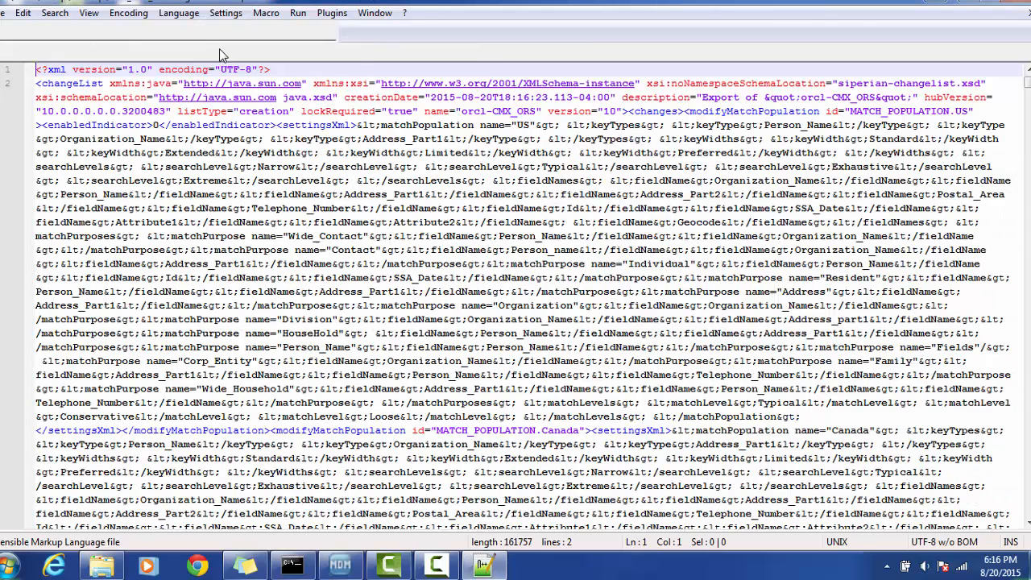
{"action": "left_click", "coordinate": [179, 12]}
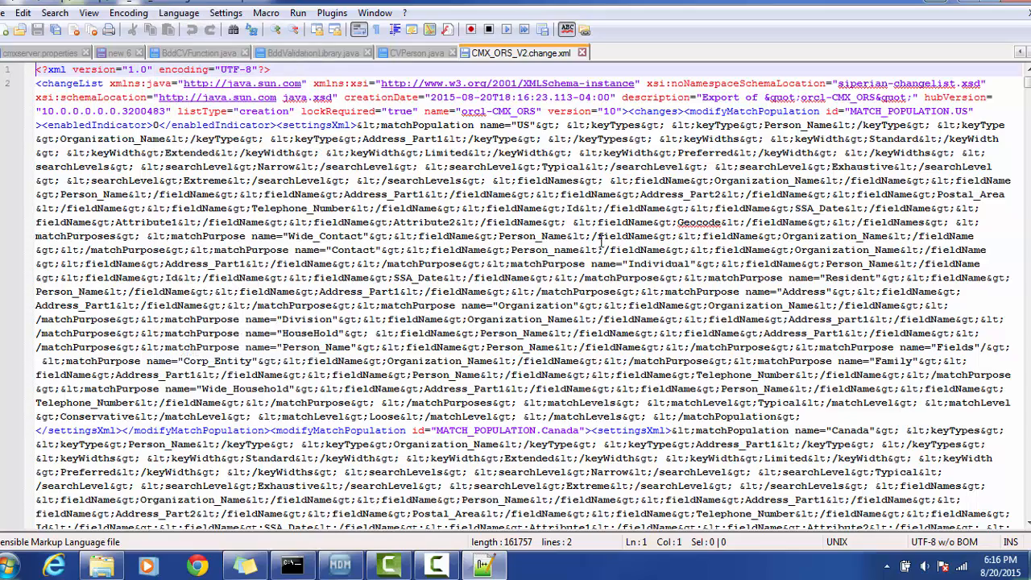
{"action": "scroll", "scroll_direction": "down", "scroll_amount": 3}
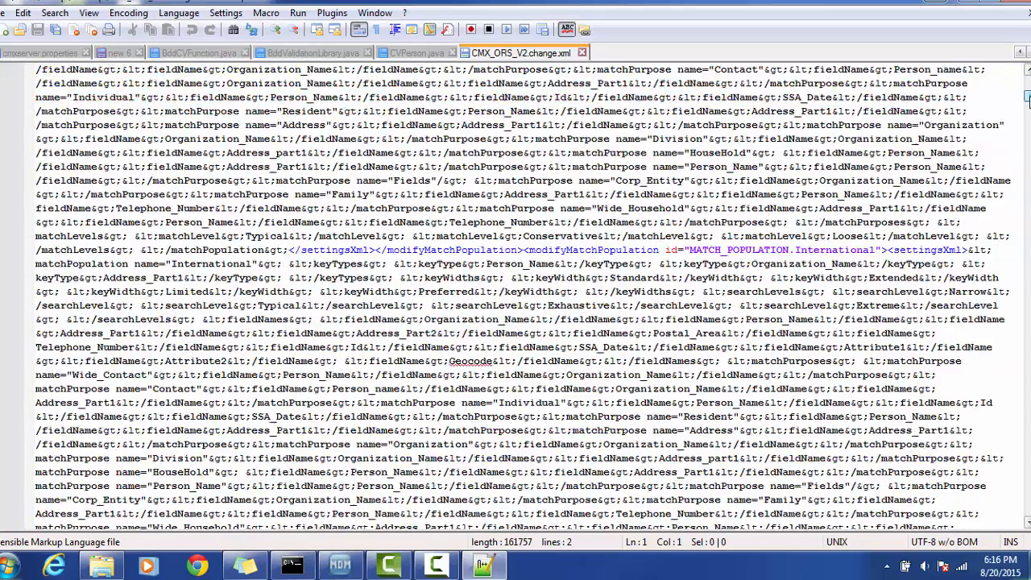
{"action": "scroll", "scroll_direction": "down", "scroll_amount": 3}
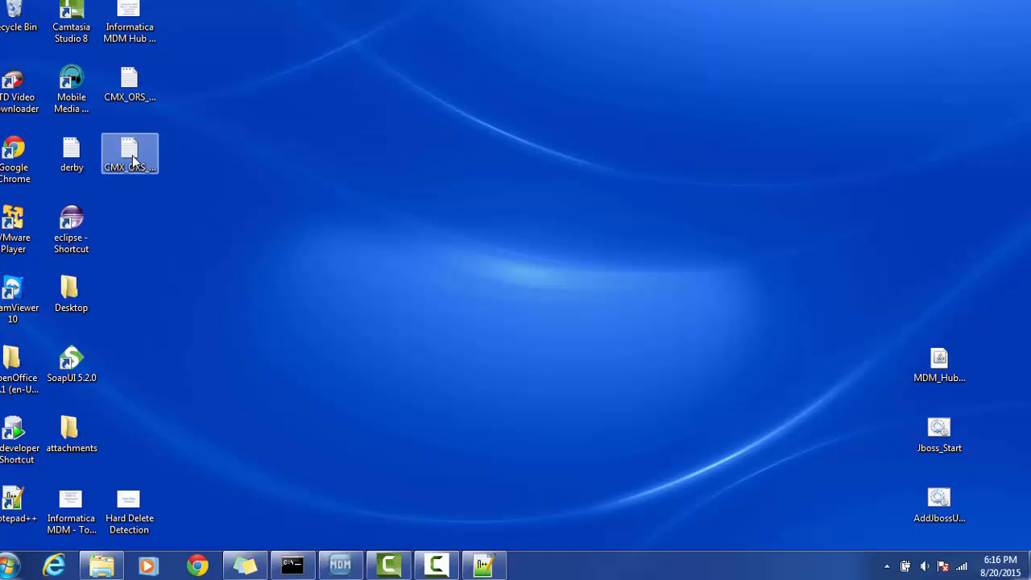
Open CMX_ORS_V2.change.xml in Internet Explorer and scroll to the C_LND_ADDRESS landing table definitions
{"action": "right_click", "coordinate": [130, 153]}
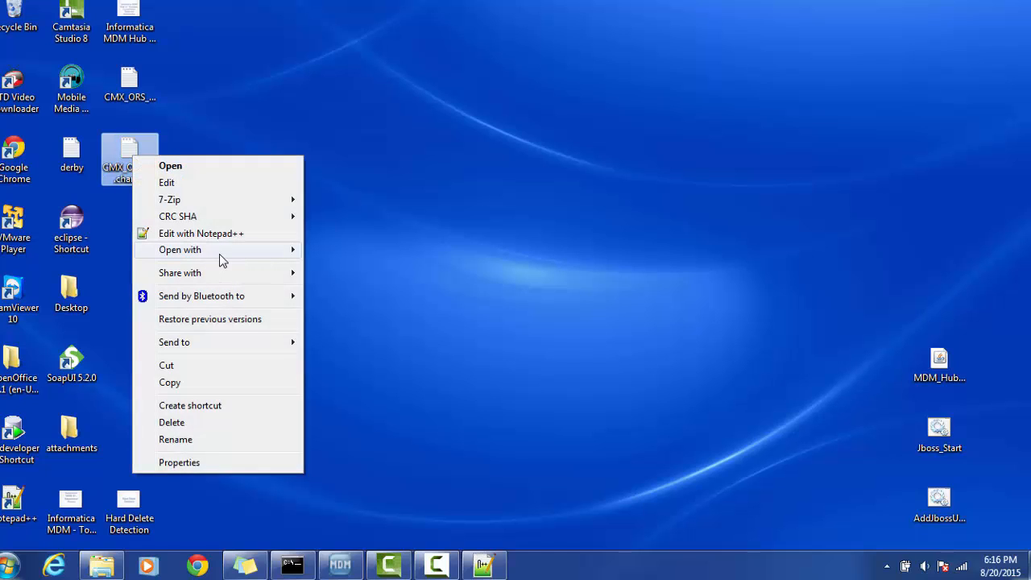
{"action": "left_click", "coordinate": [378, 258]}
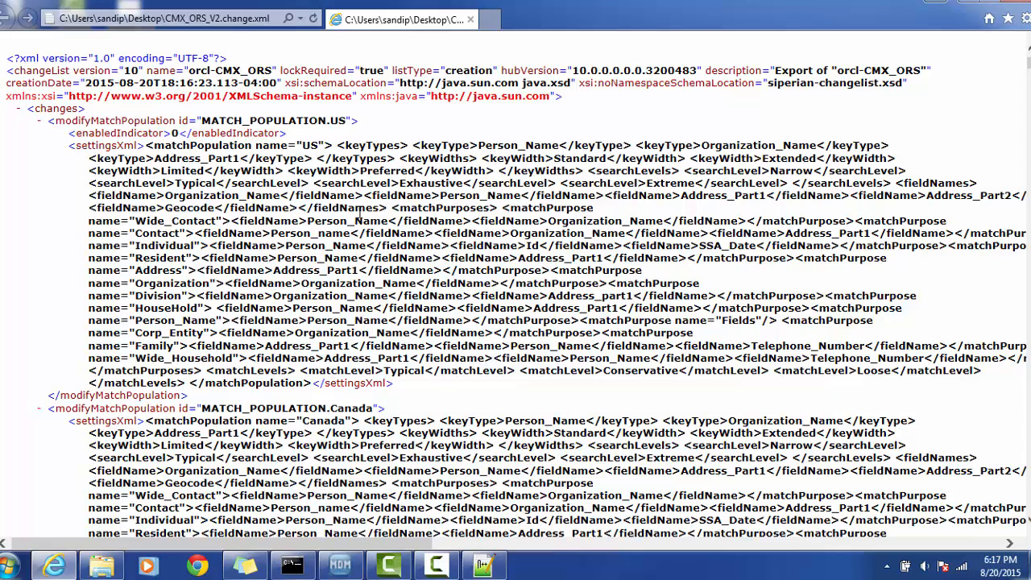
{"action": "mouse_move", "coordinate": [290, 115]}
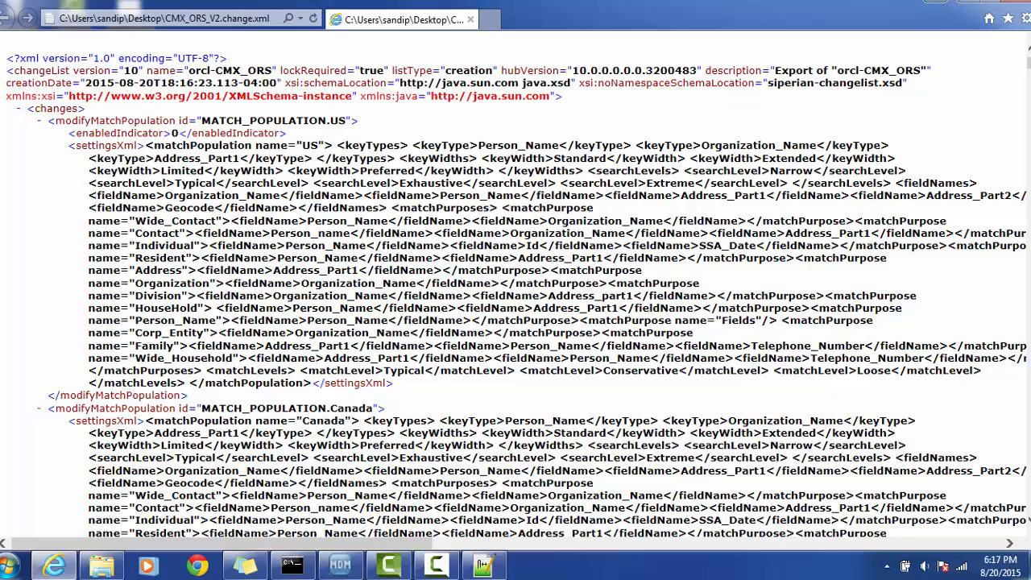
{"action": "scroll", "scroll_direction": "down", "scroll_amount": 3}
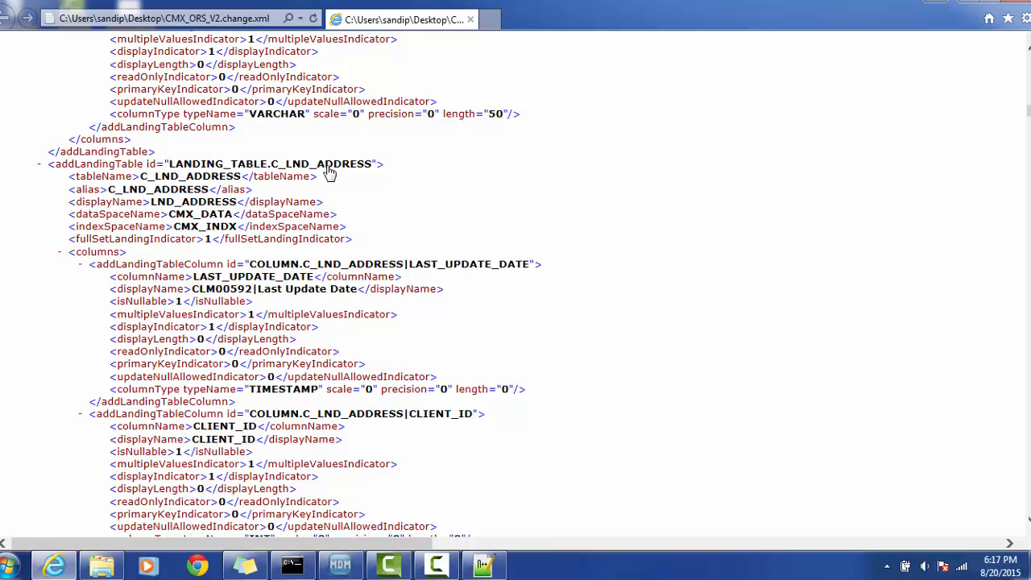
{"action": "mouse_move", "coordinate": [208, 233]}
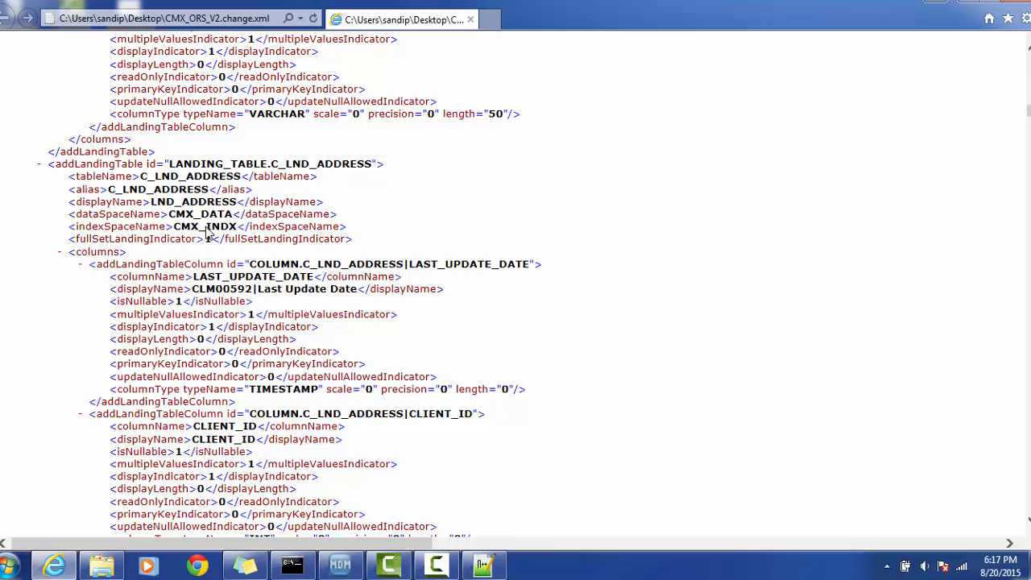
{"action": "mouse_move", "coordinate": [252, 306]}
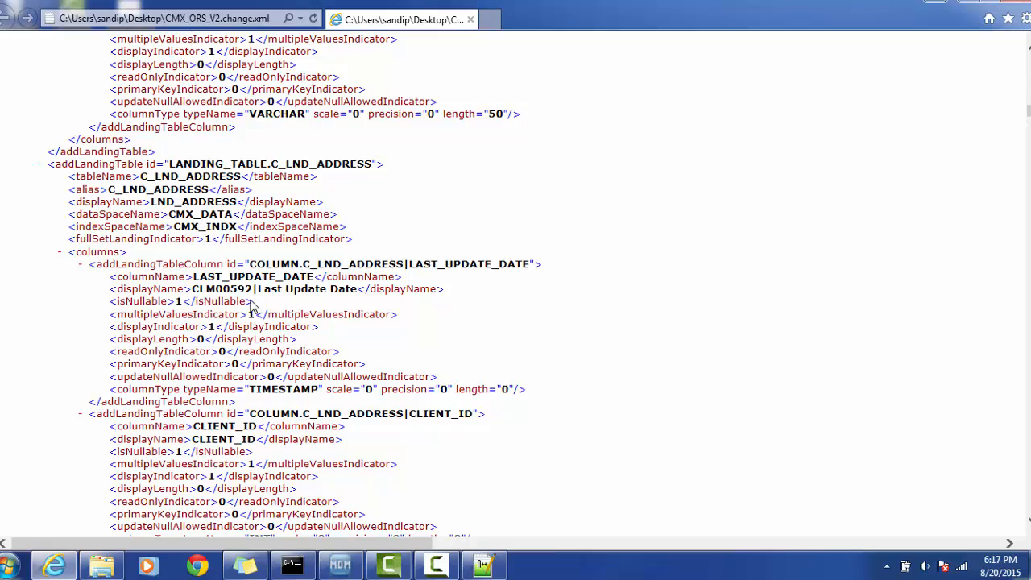
{"action": "mouse_move", "coordinate": [270, 304]}
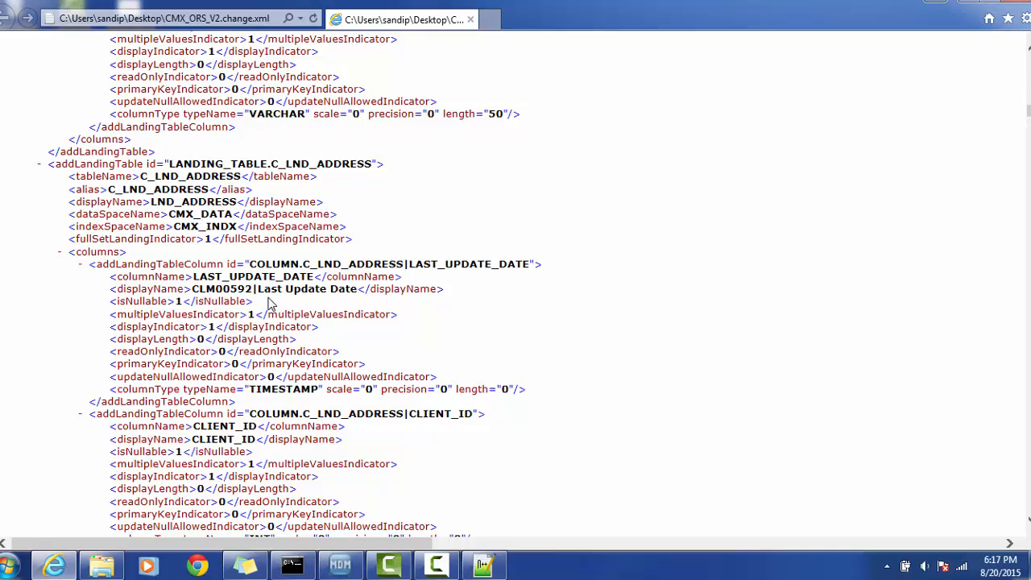
{"action": "mouse_move", "coordinate": [236, 320]}
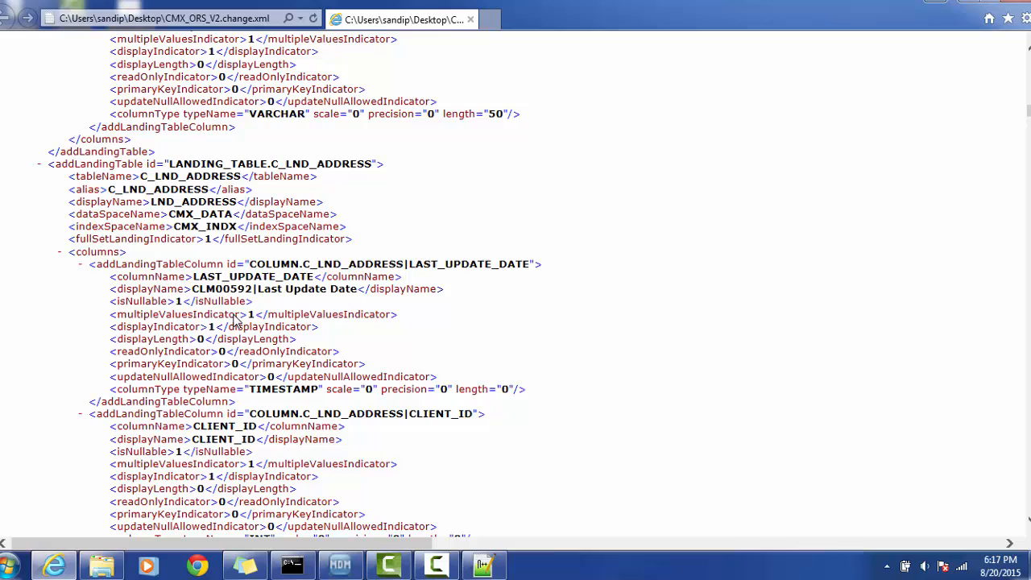
{"action": "mouse_move", "coordinate": [228, 376]}
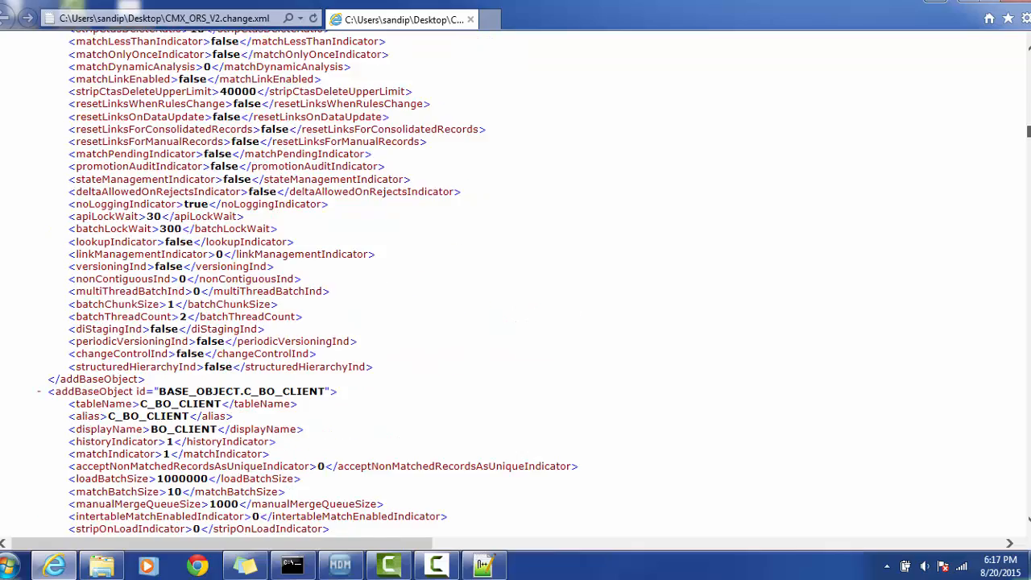
Scroll the change XML down to the addBaseObject entries
{"action": "scroll", "scroll_direction": "down", "scroll_amount": 3}
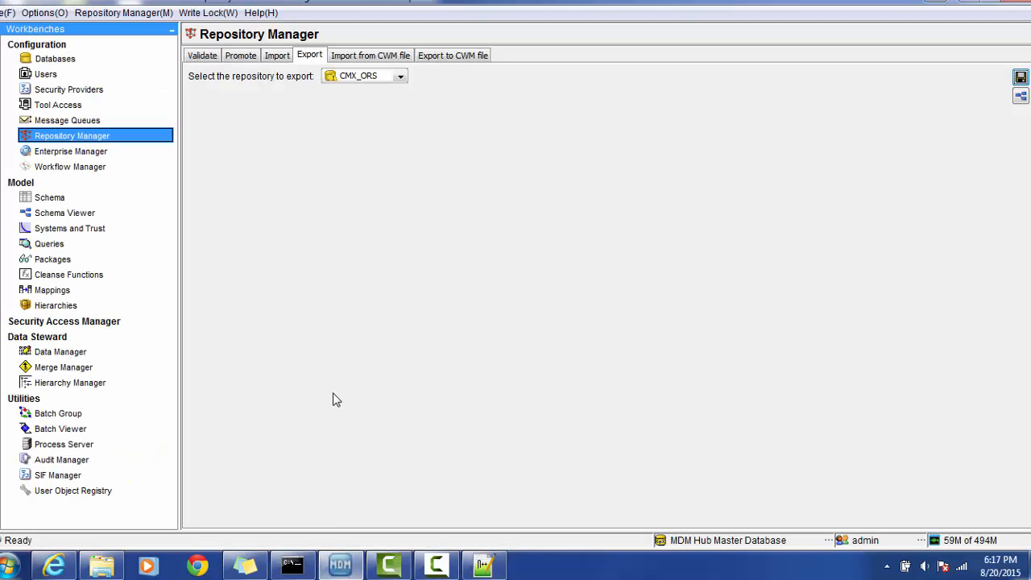
Reconnect the Schema tool to CMX_ORS and view the LND_ORG landing table details
{"action": "left_click", "coordinate": [49, 197]}
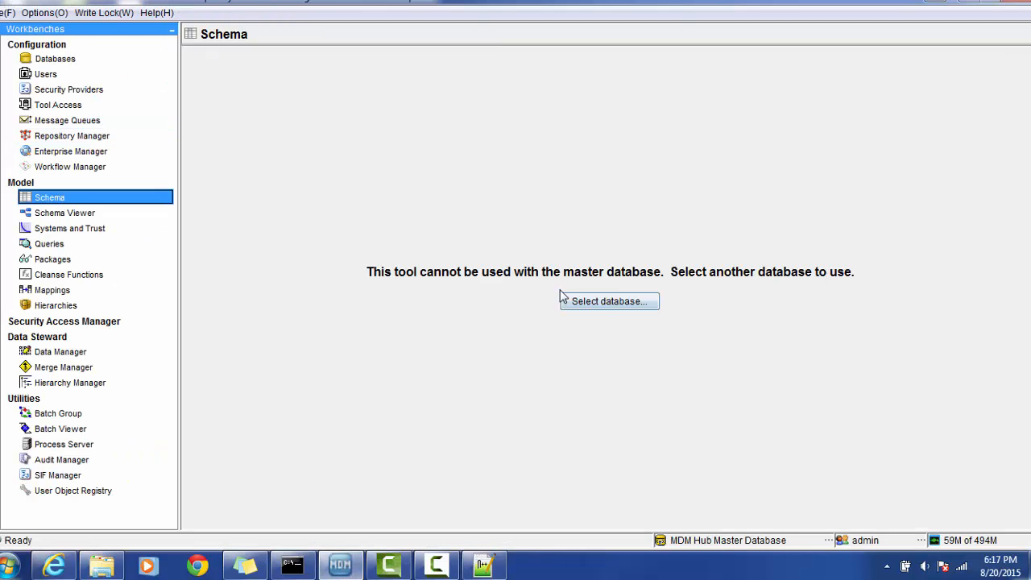
{"action": "left_click", "coordinate": [609, 300]}
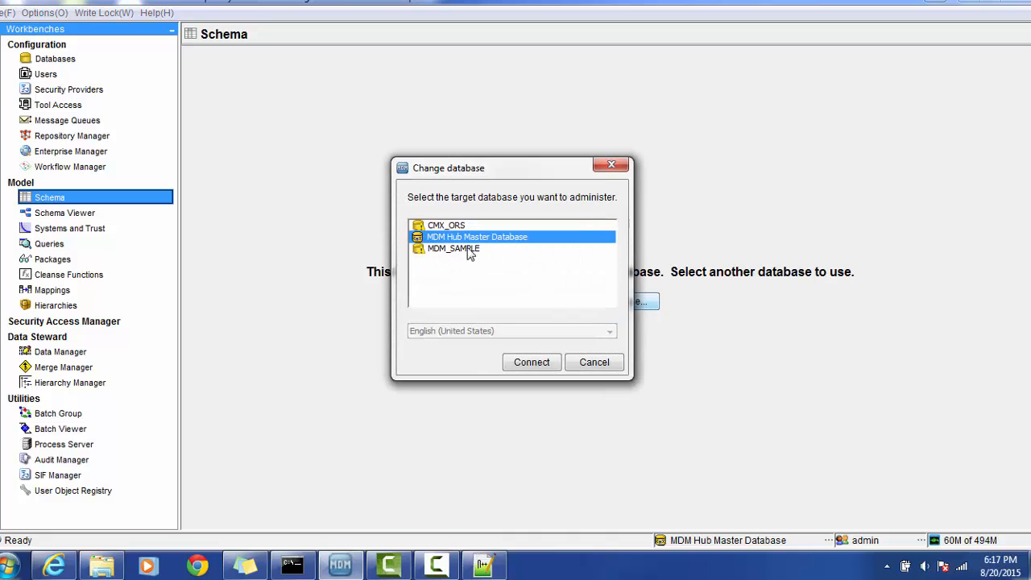
{"action": "left_click", "coordinate": [446, 225]}
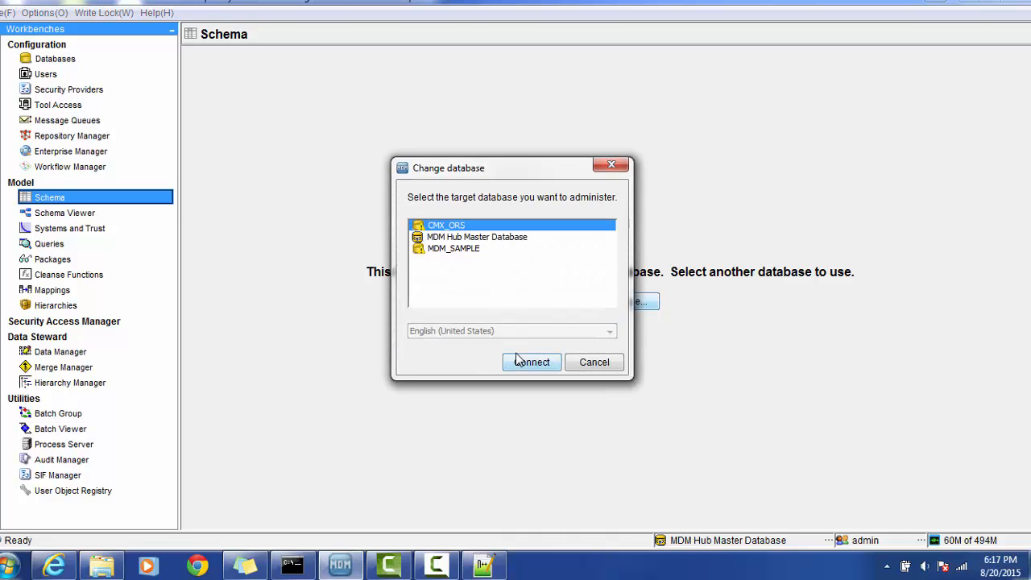
{"action": "left_click", "coordinate": [531, 361]}
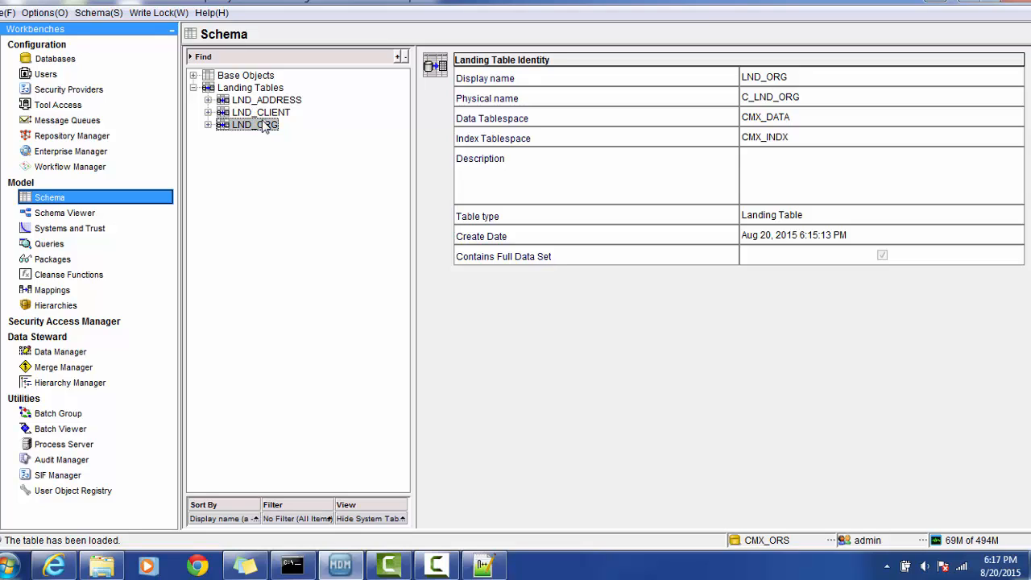
{"action": "mouse_move", "coordinate": [240, 93]}
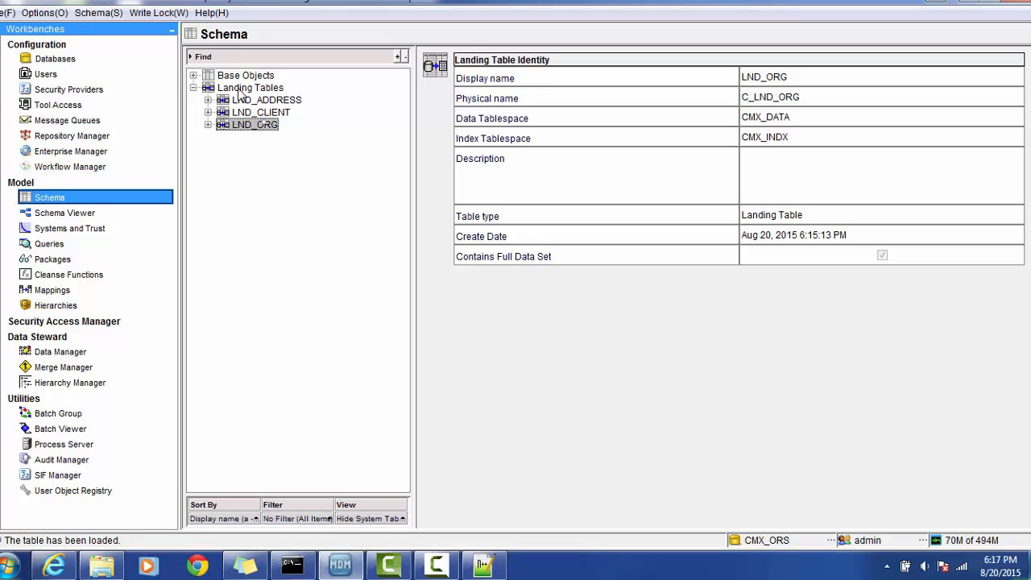
Acquire a write lock and delete LND_ORG, leaving only LND_ADDRESS and LND_CLIENT
{"action": "left_click", "coordinate": [158, 12]}
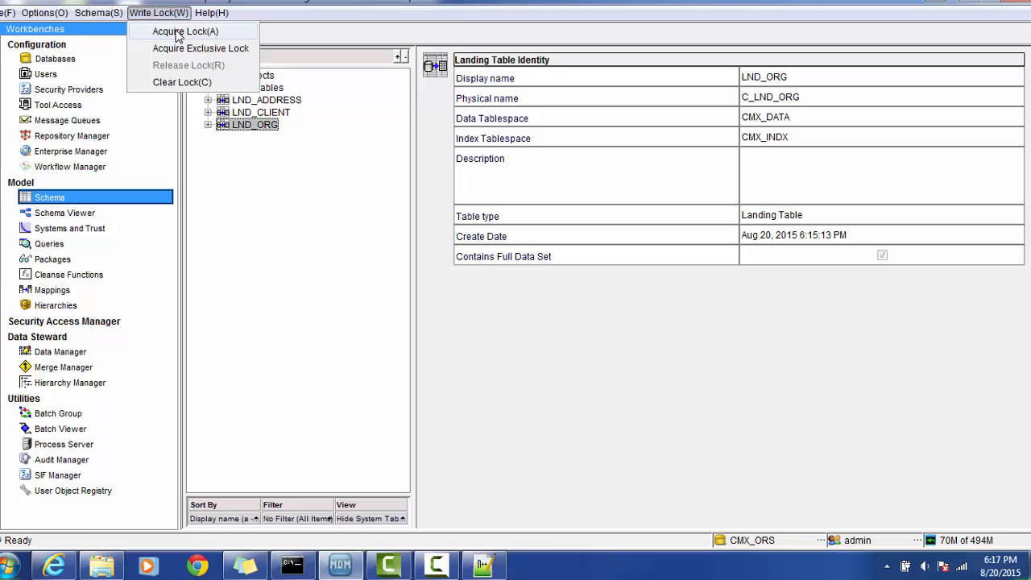
{"action": "left_click", "coordinate": [185, 31]}
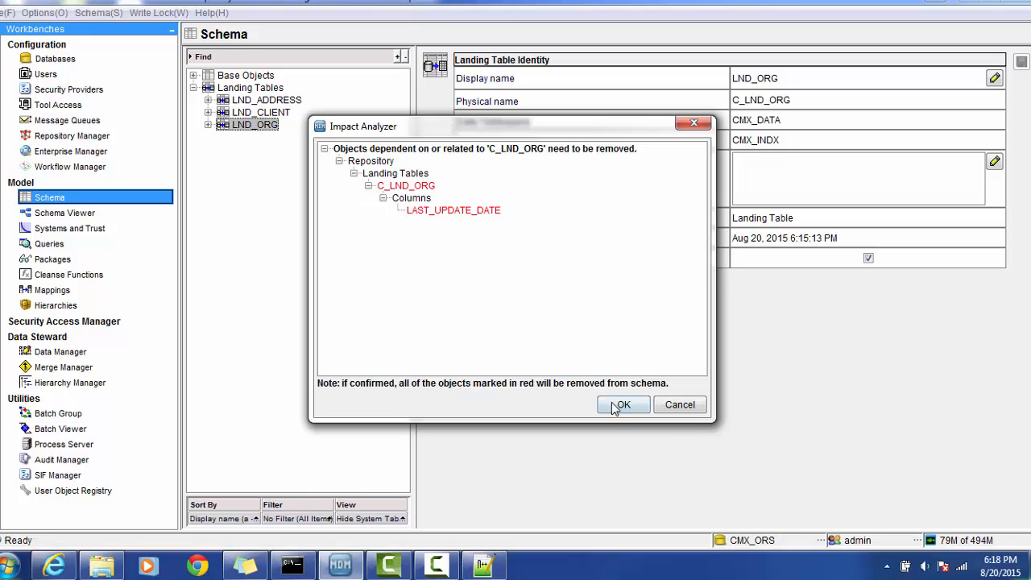
{"action": "left_click", "coordinate": [623, 404]}
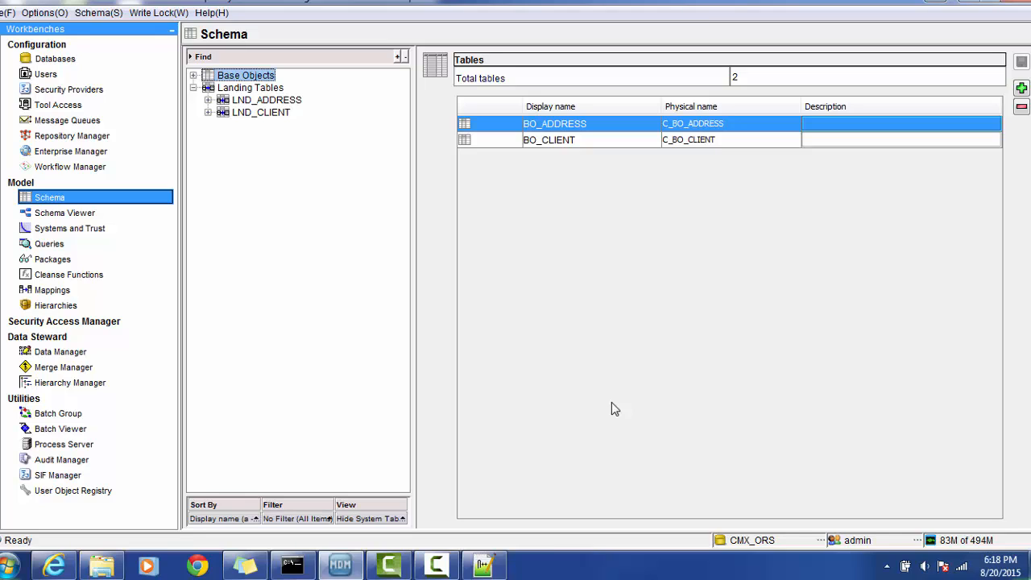
{"action": "mouse_move", "coordinate": [288, 197]}
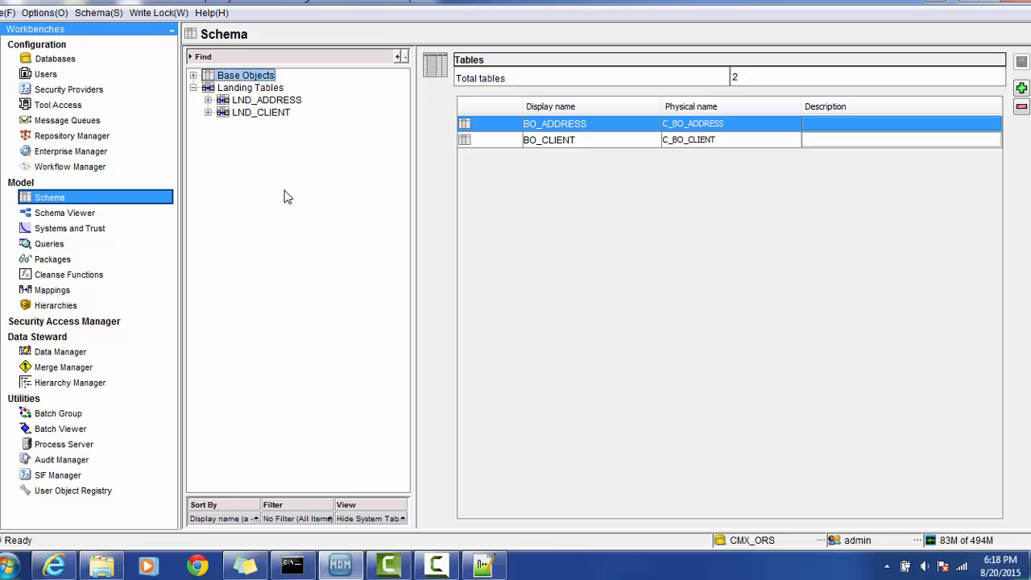
{"action": "mouse_move", "coordinate": [276, 154]}
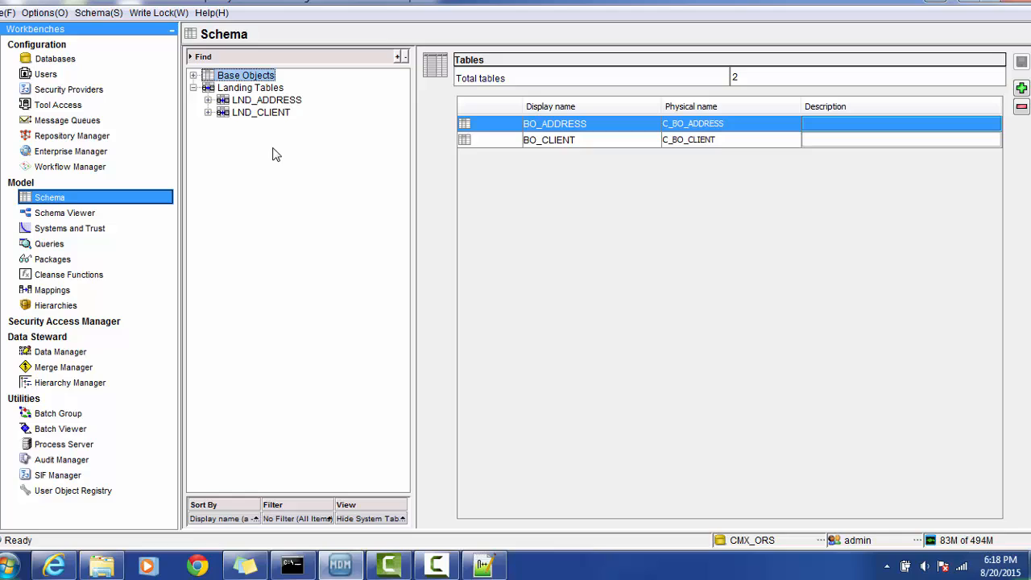
{"action": "mouse_move", "coordinate": [209, 180]}
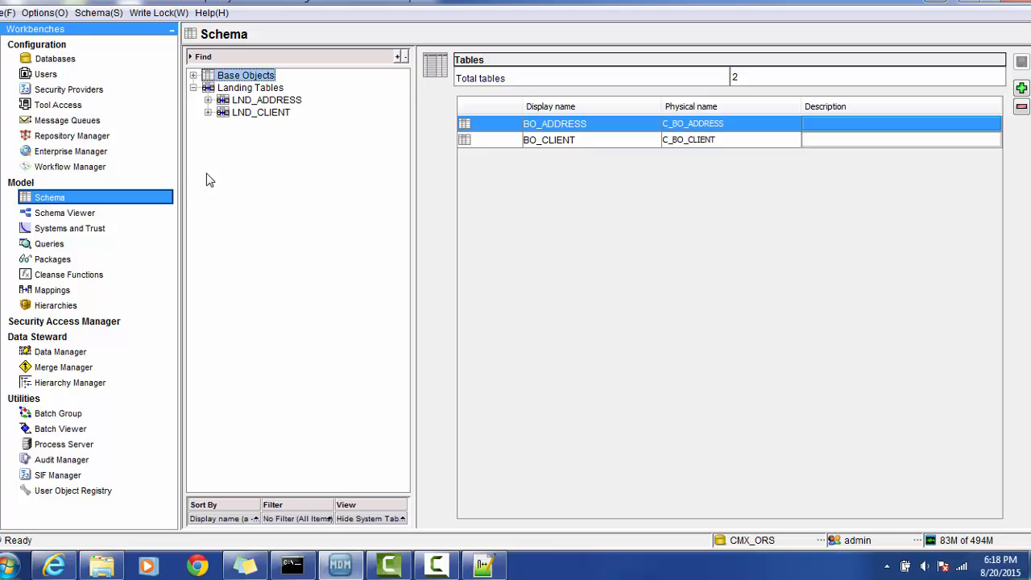
Revalidate CMX_ORS with all checks, again reporting two warnings and two informational issues
{"action": "left_click", "coordinate": [71, 135]}
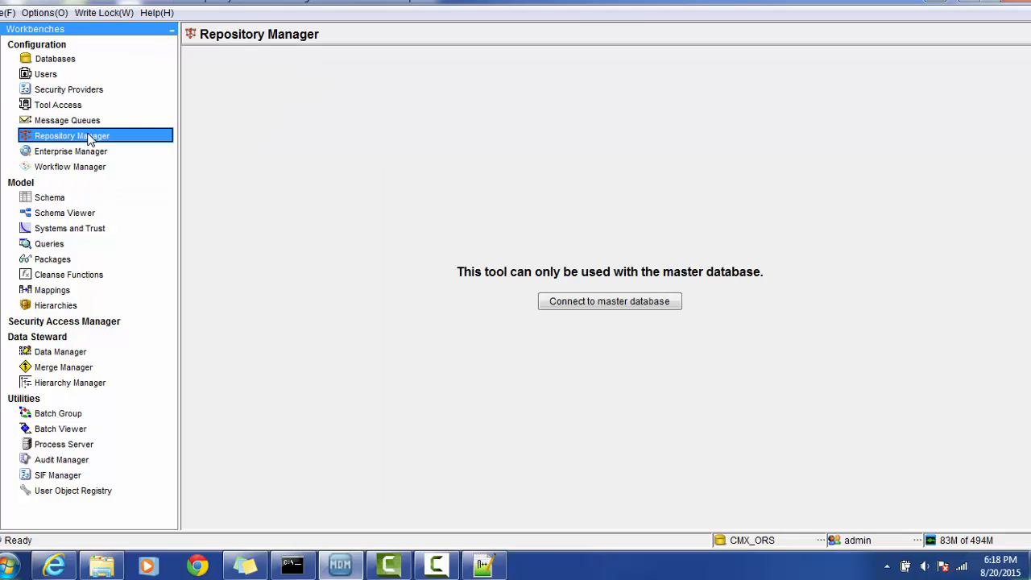
{"action": "left_click", "coordinate": [609, 300]}
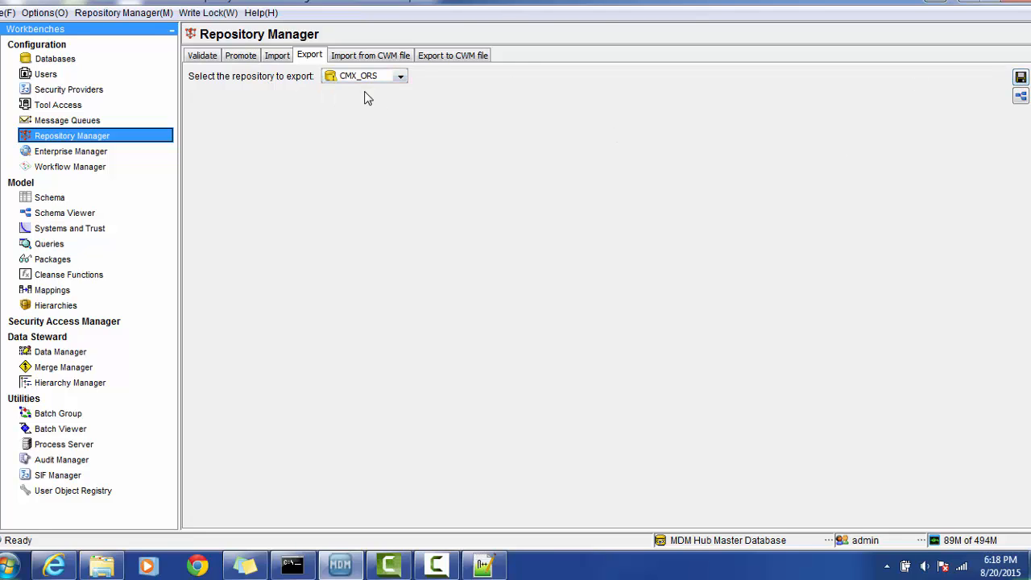
{"action": "left_click", "coordinate": [202, 55]}
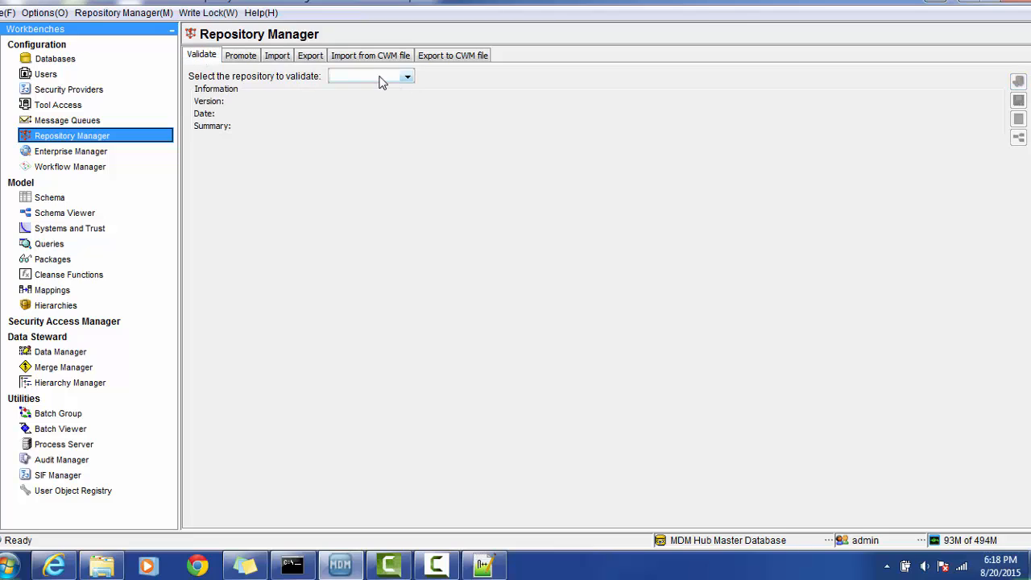
{"action": "left_click", "coordinate": [407, 76]}
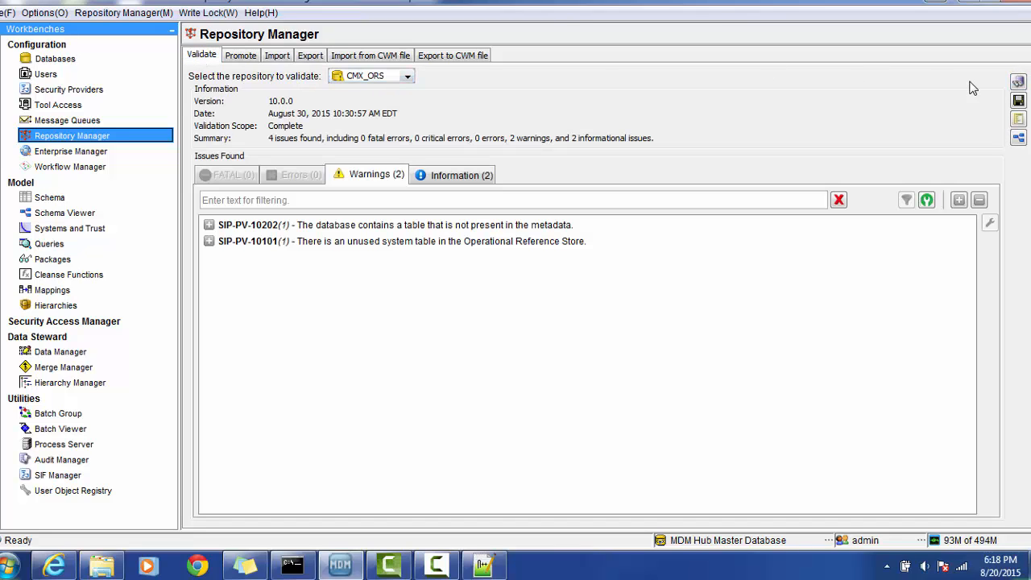
{"action": "left_click", "coordinate": [1018, 82]}
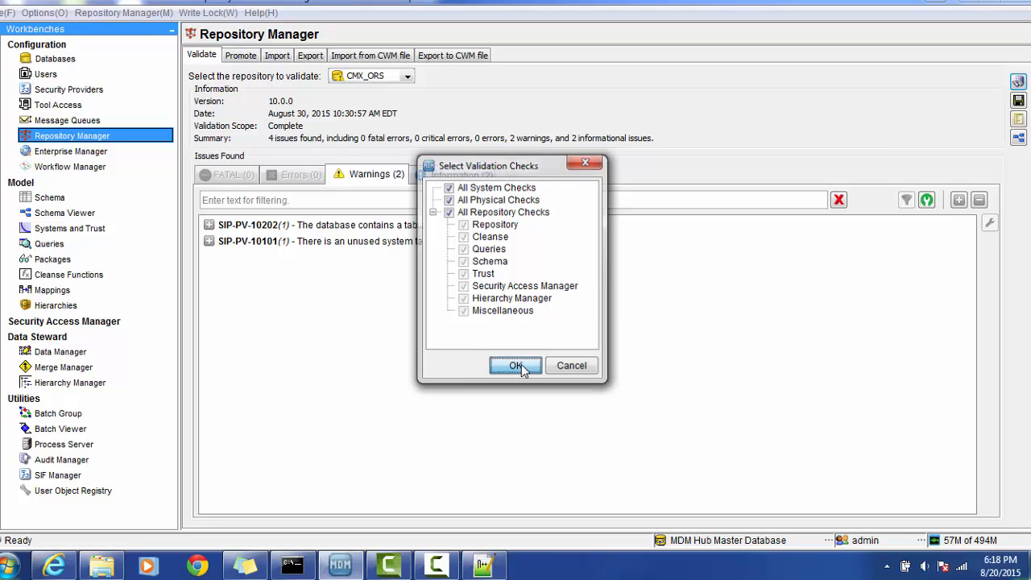
{"action": "left_click", "coordinate": [515, 365]}
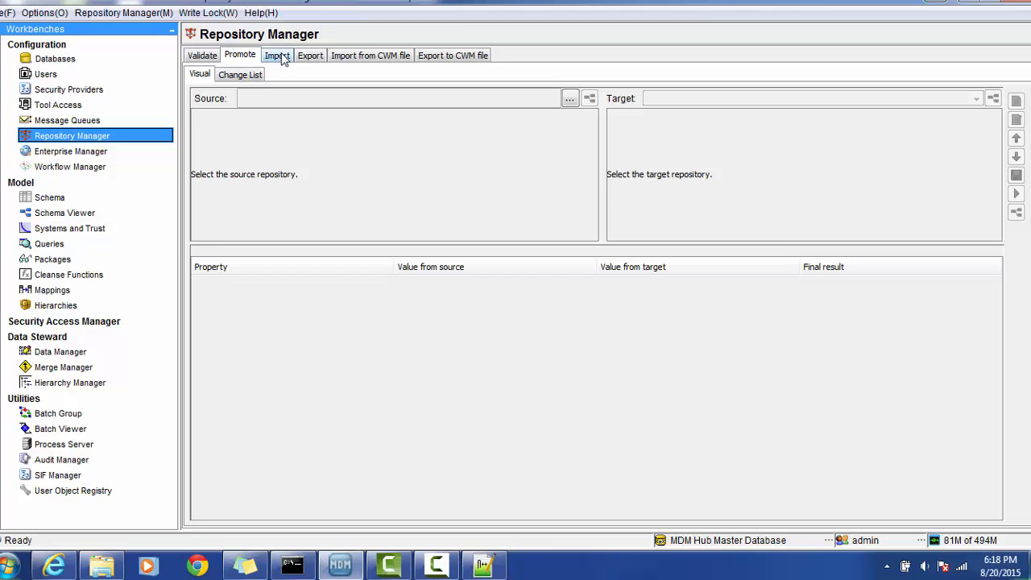
On the Import tab, load CMX_ORS_V2.change.xml from a File Repository as the import source
{"action": "left_click", "coordinate": [276, 55]}
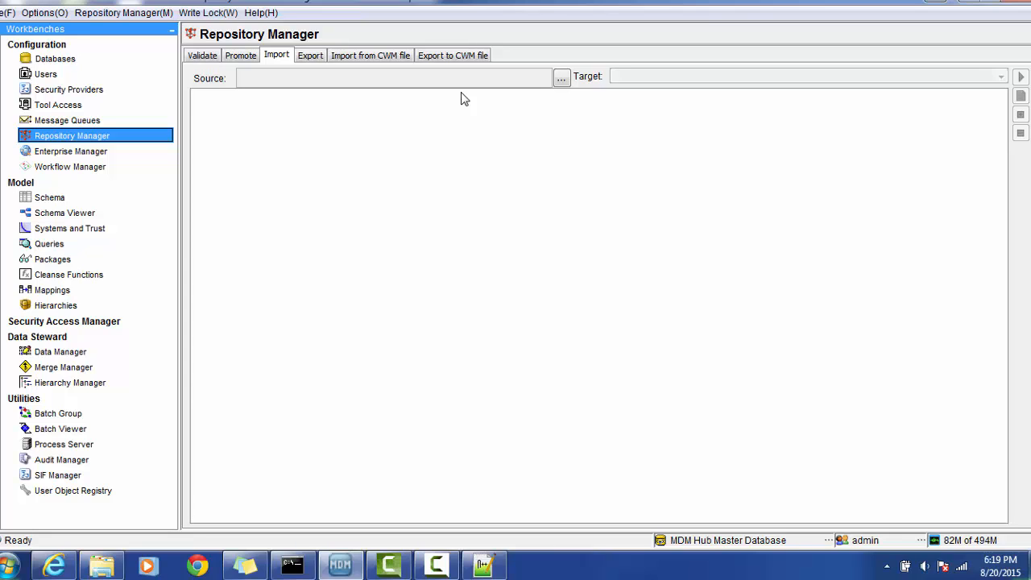
{"action": "left_click", "coordinate": [561, 76]}
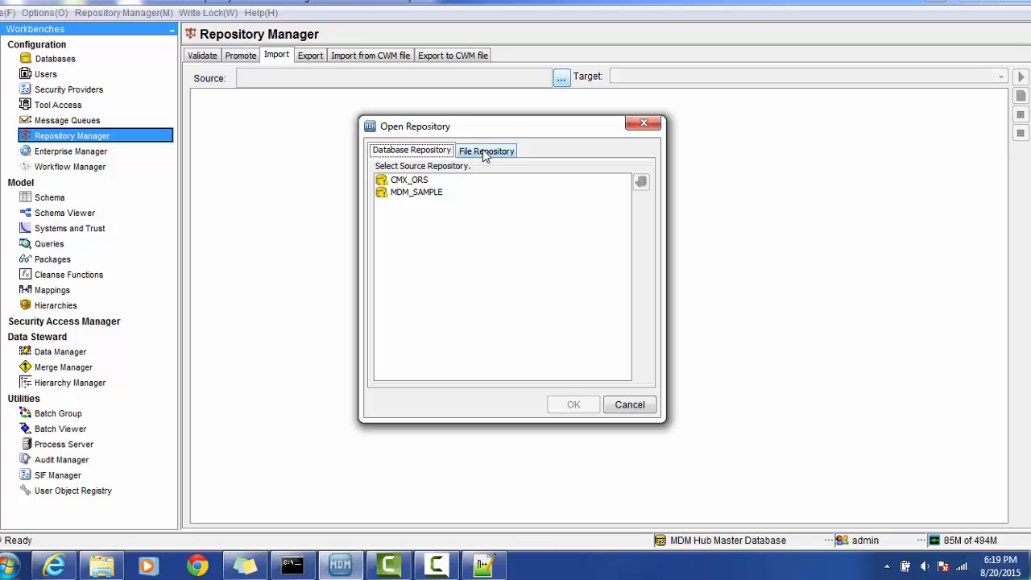
{"action": "left_click", "coordinate": [486, 151]}
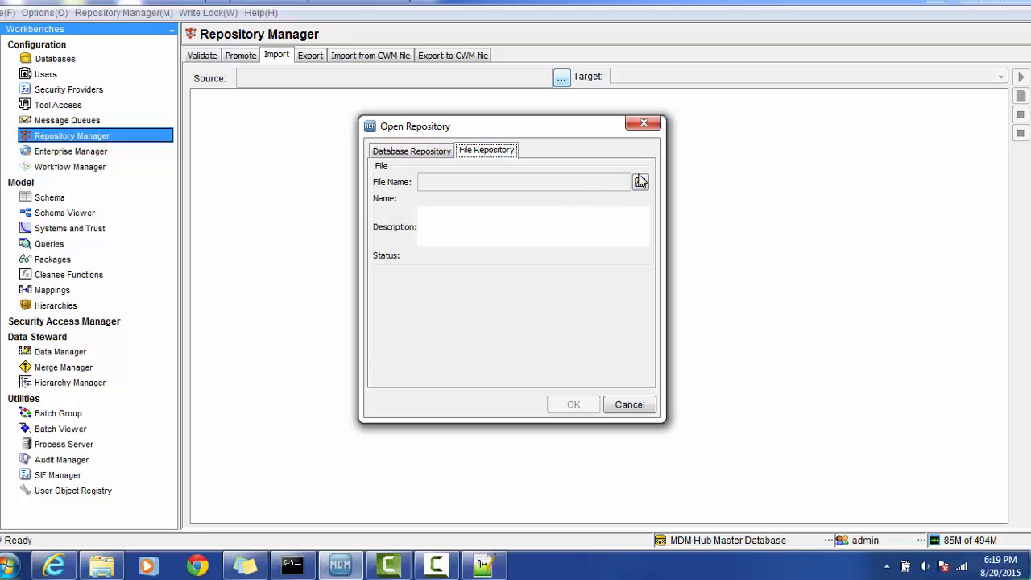
{"action": "left_click", "coordinate": [640, 181]}
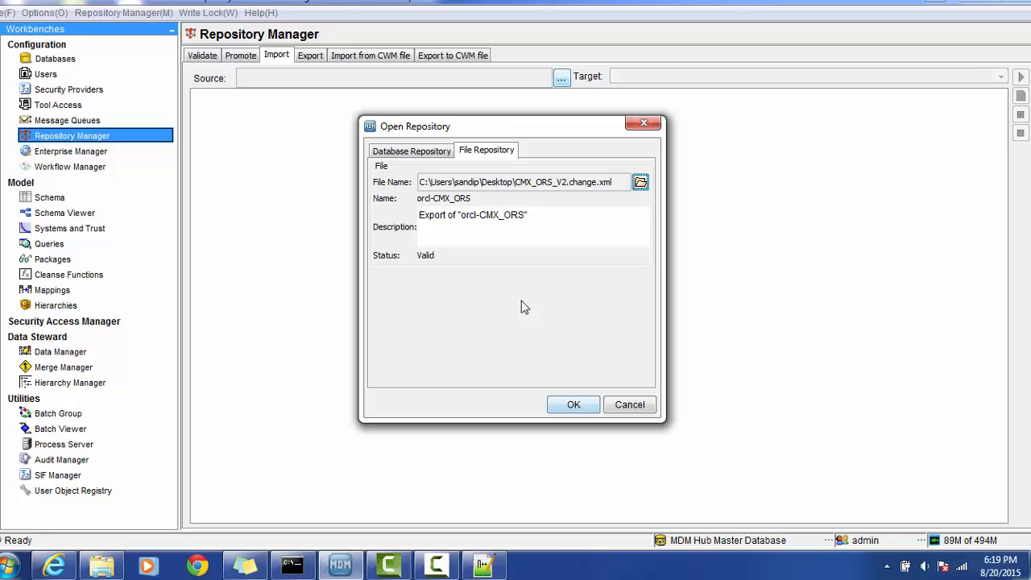
{"action": "left_click", "coordinate": [573, 404]}
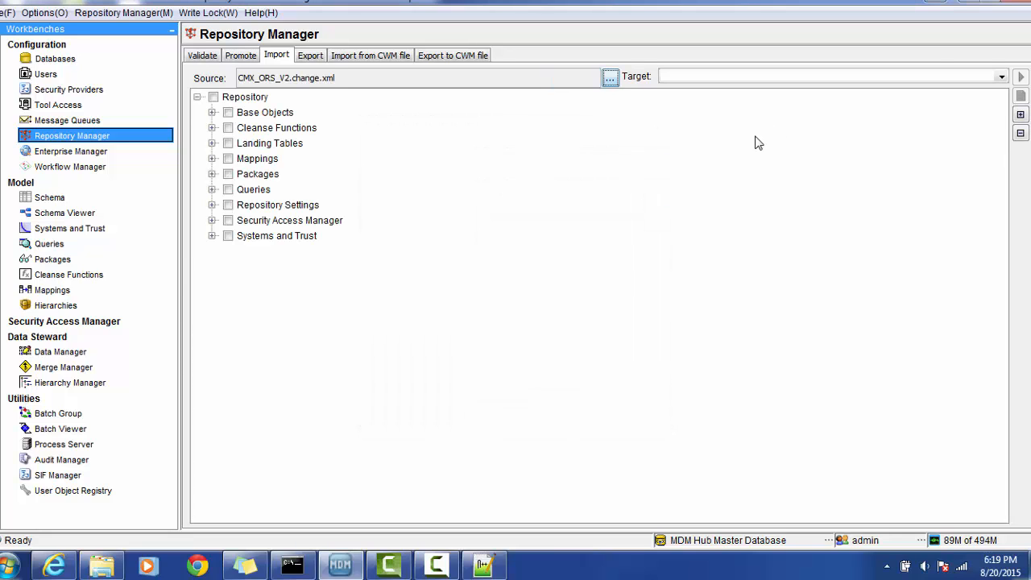
{"action": "left_click", "coordinate": [1001, 77]}
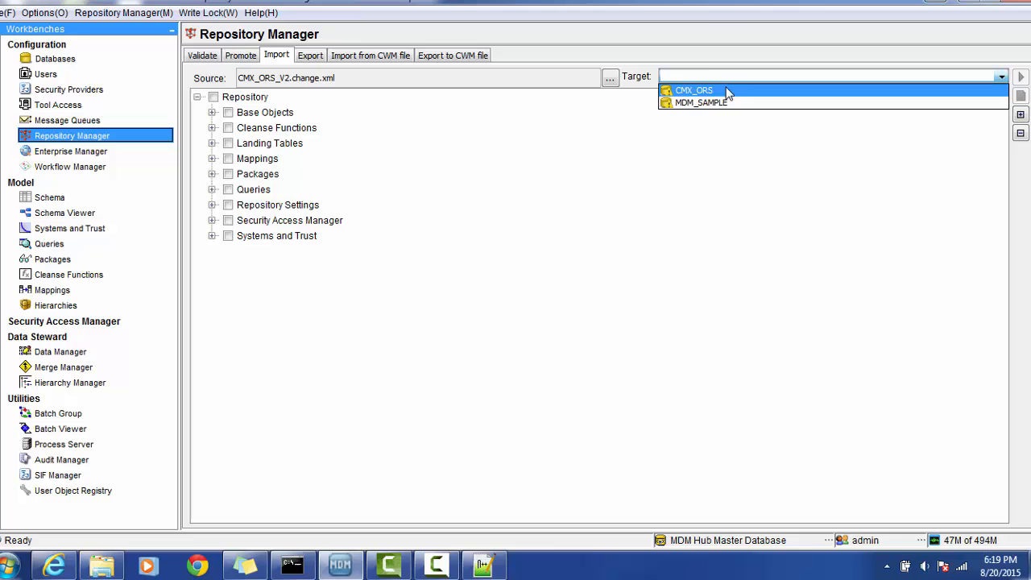
{"action": "left_click", "coordinate": [692, 90]}
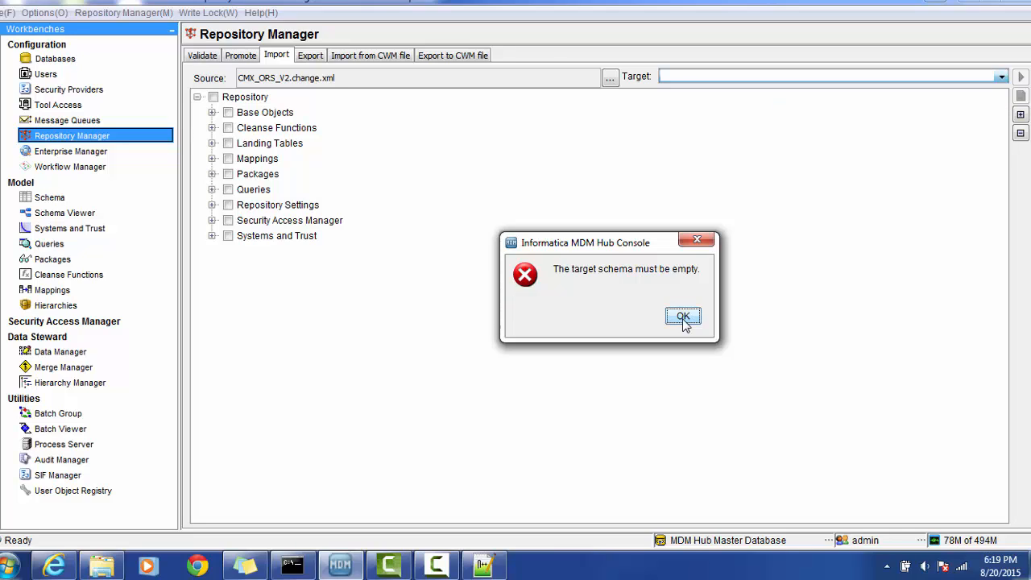
{"action": "left_click", "coordinate": [682, 315]}
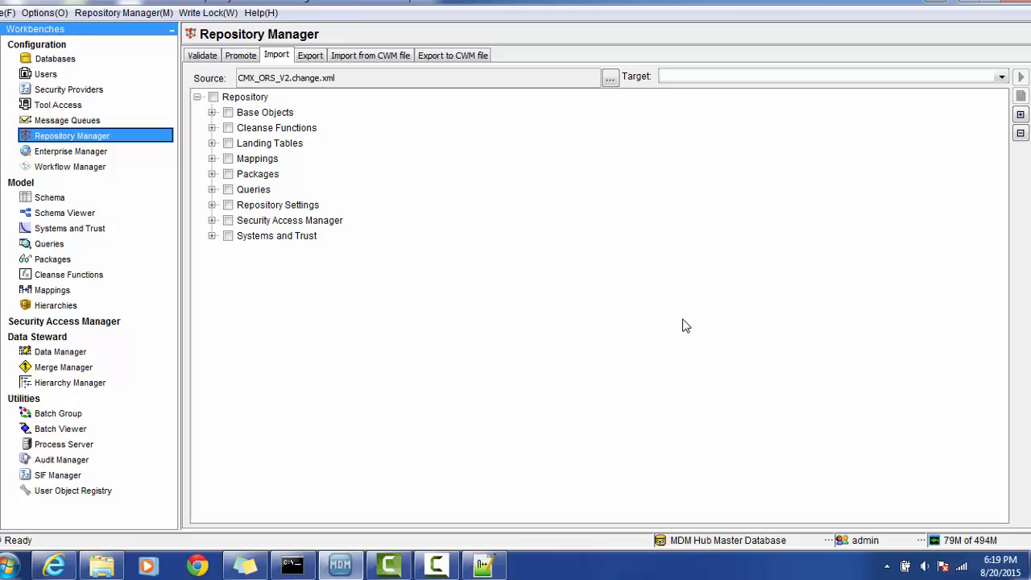
{"action": "mouse_move", "coordinate": [372, 189]}
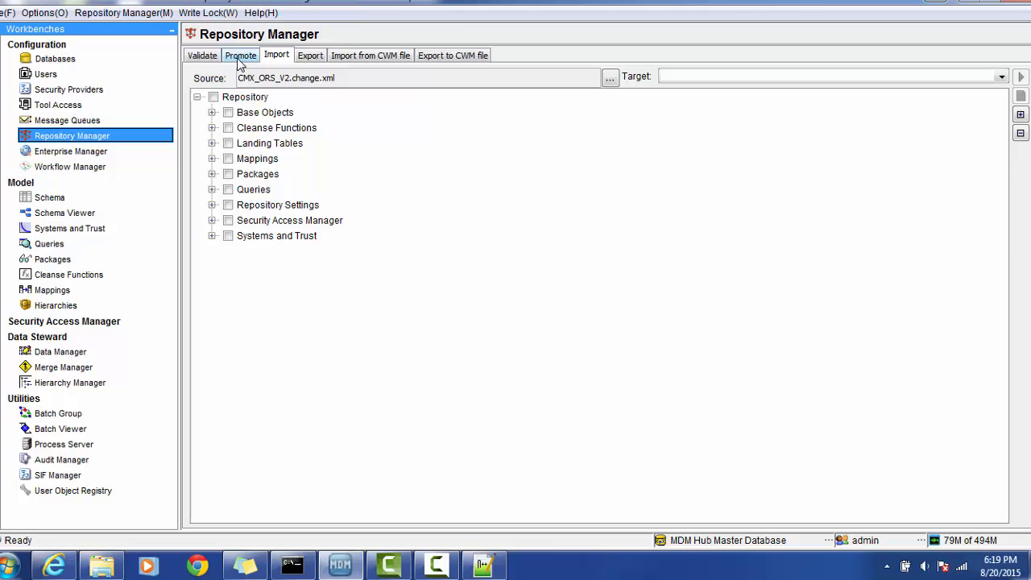
{"action": "left_click", "coordinate": [240, 55]}
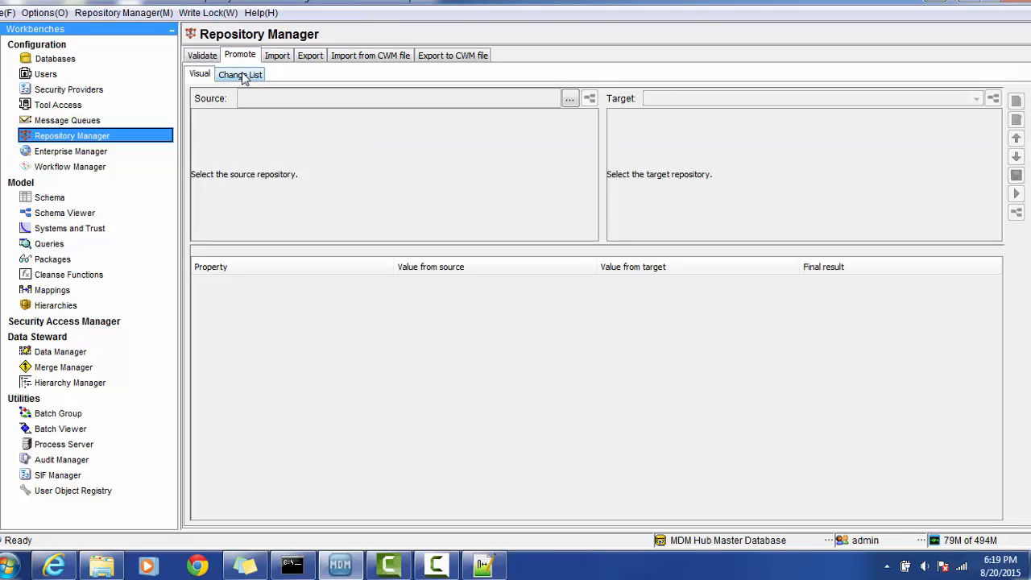
{"action": "left_click", "coordinate": [239, 74]}
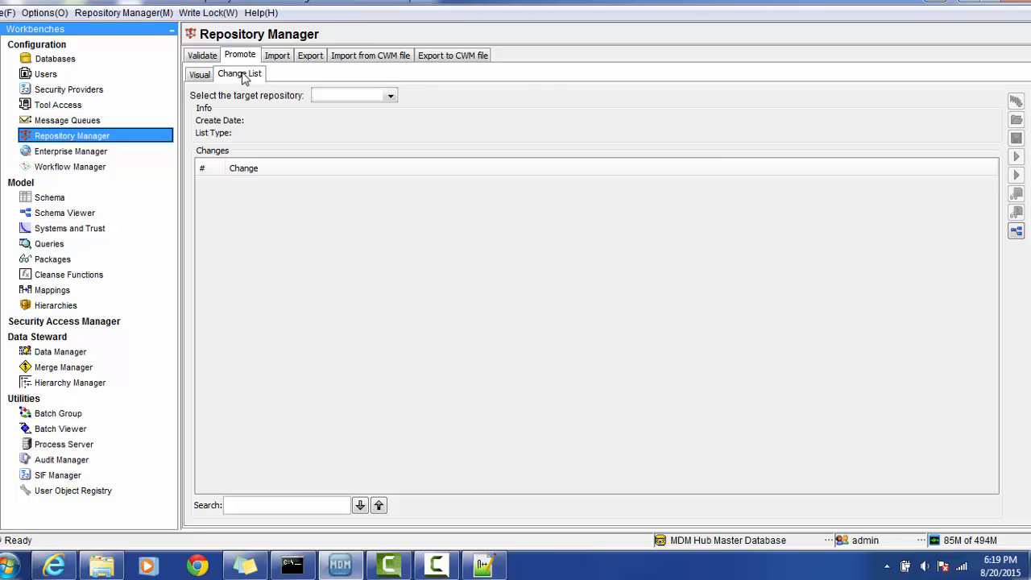
{"action": "left_click", "coordinate": [391, 95]}
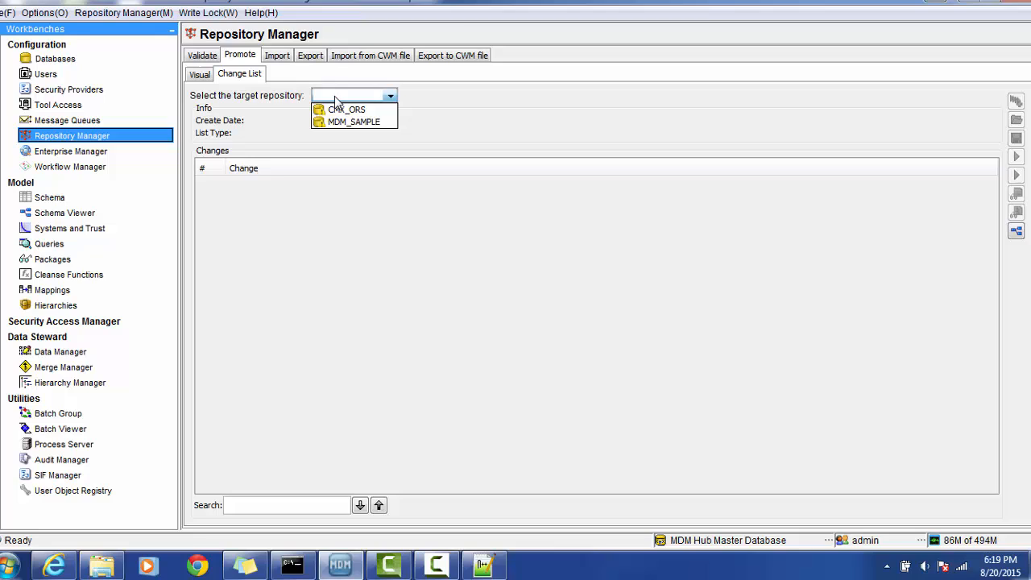
{"action": "left_click", "coordinate": [346, 109]}
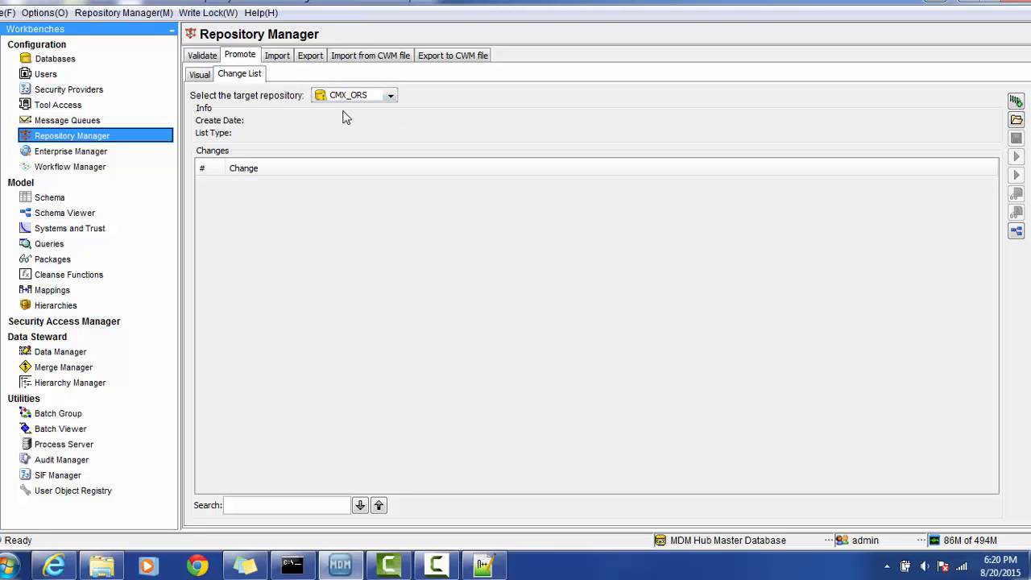
{"action": "mouse_move", "coordinate": [901, 100]}
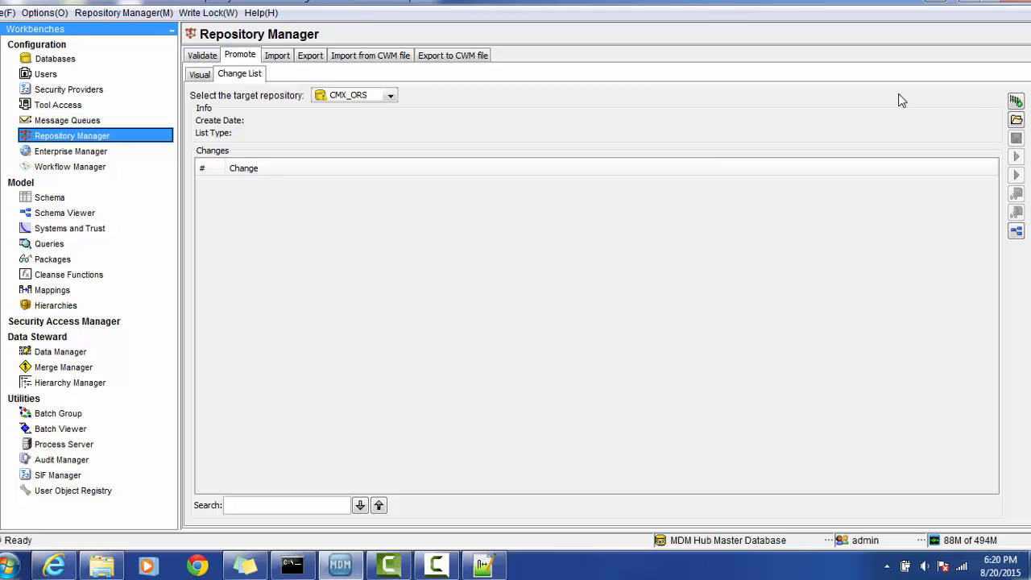
{"action": "mouse_move", "coordinate": [1016, 102]}
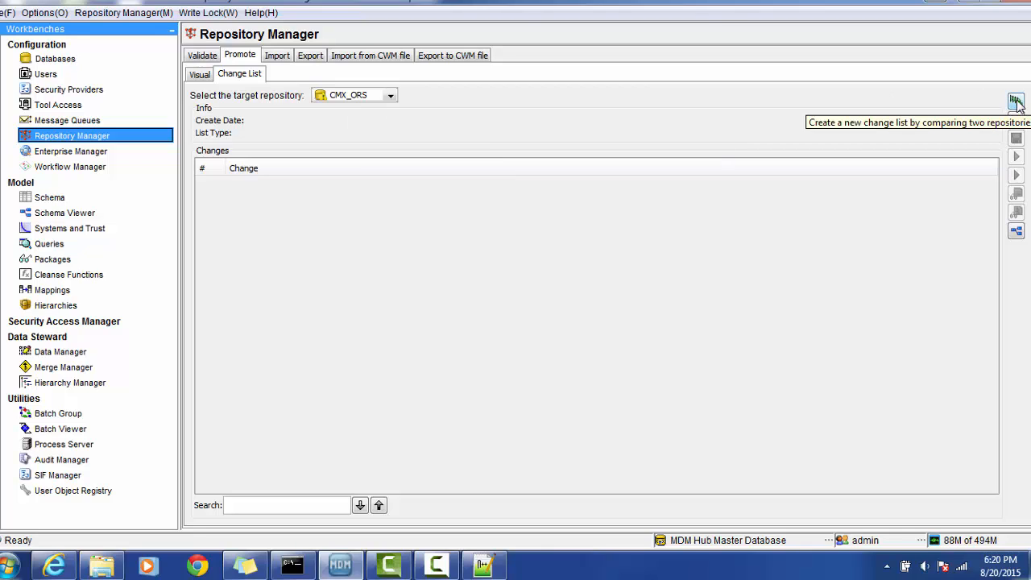
{"action": "mouse_move", "coordinate": [1016, 118]}
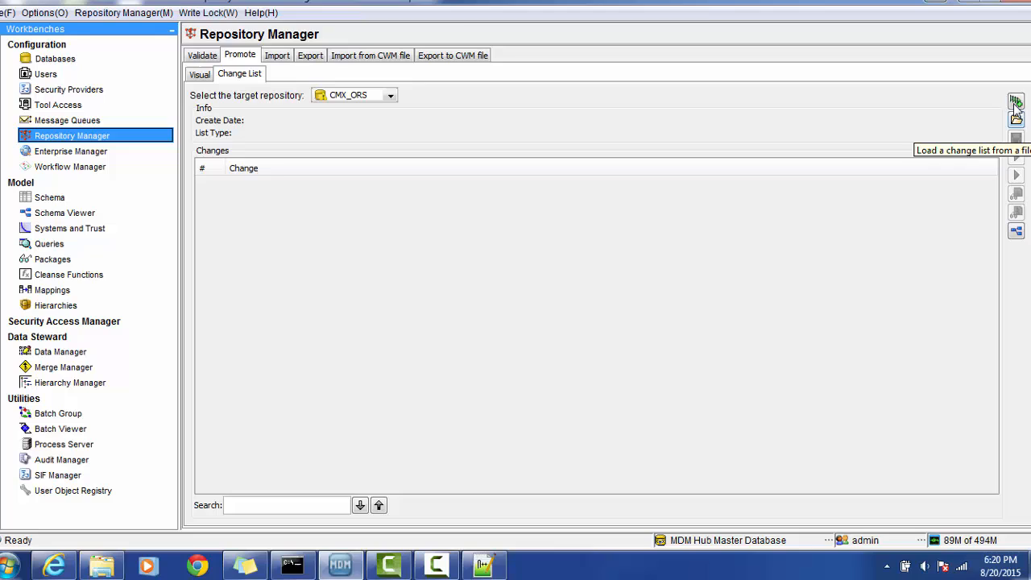
{"action": "mouse_move", "coordinate": [1016, 103]}
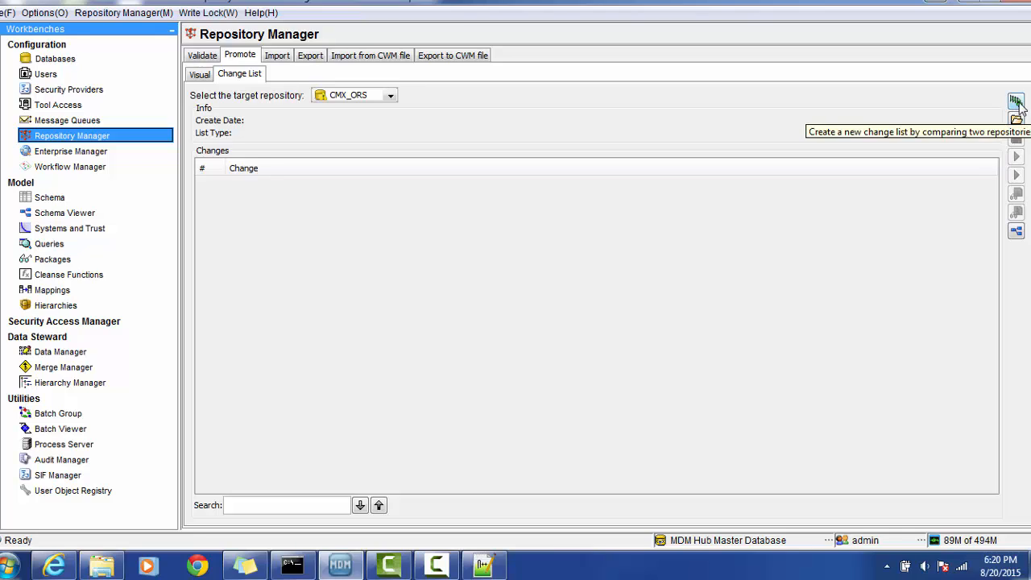
{"action": "mouse_move", "coordinate": [1016, 120]}
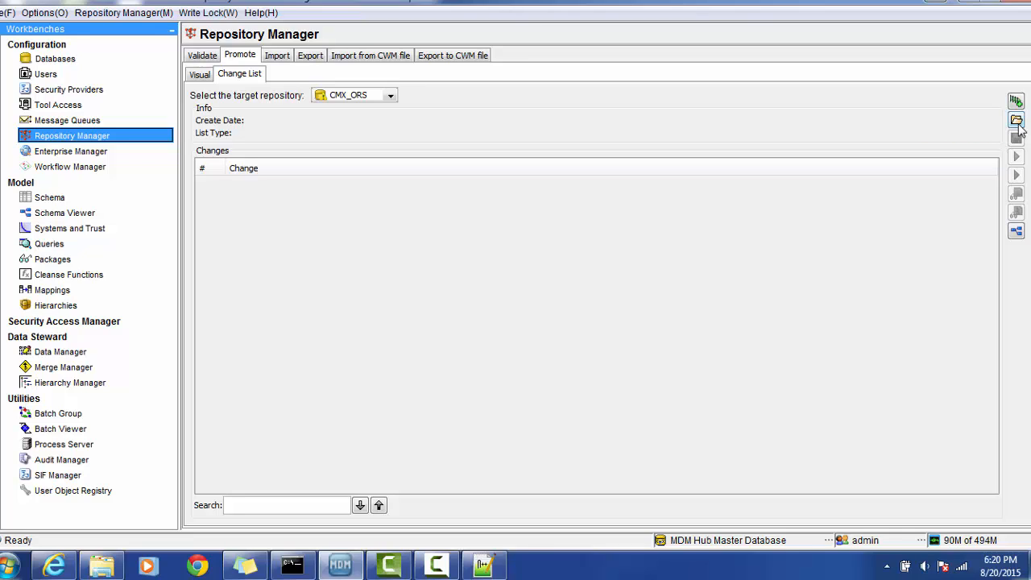
{"action": "mouse_move", "coordinate": [1015, 120]}
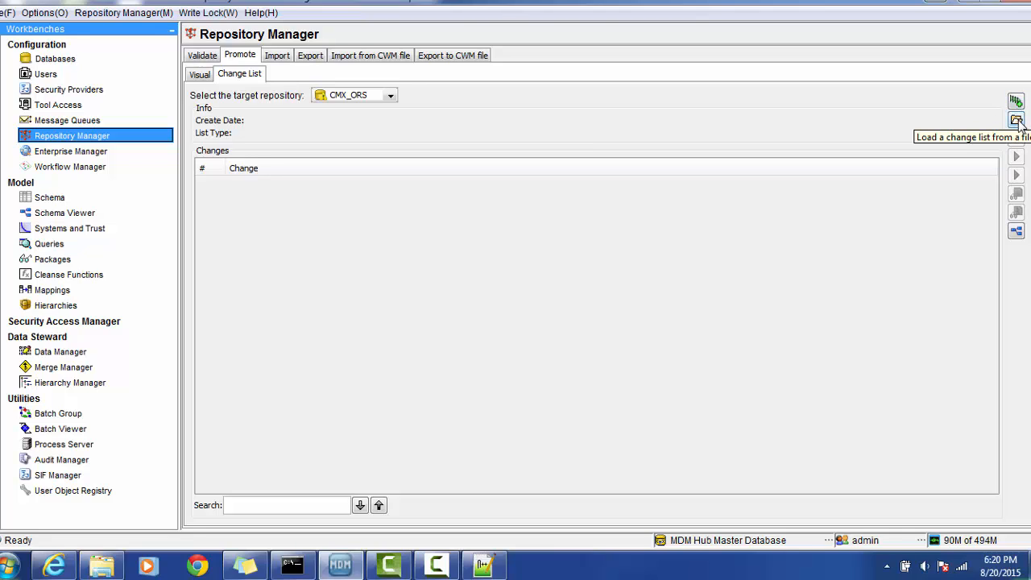
{"action": "mouse_move", "coordinate": [1016, 142]}
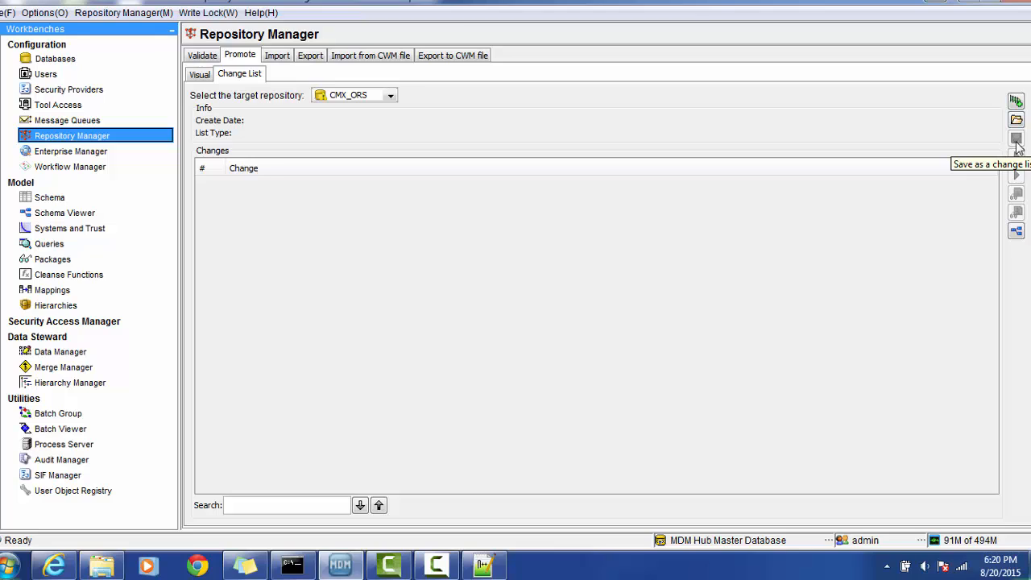
{"action": "mouse_move", "coordinate": [730, 208]}
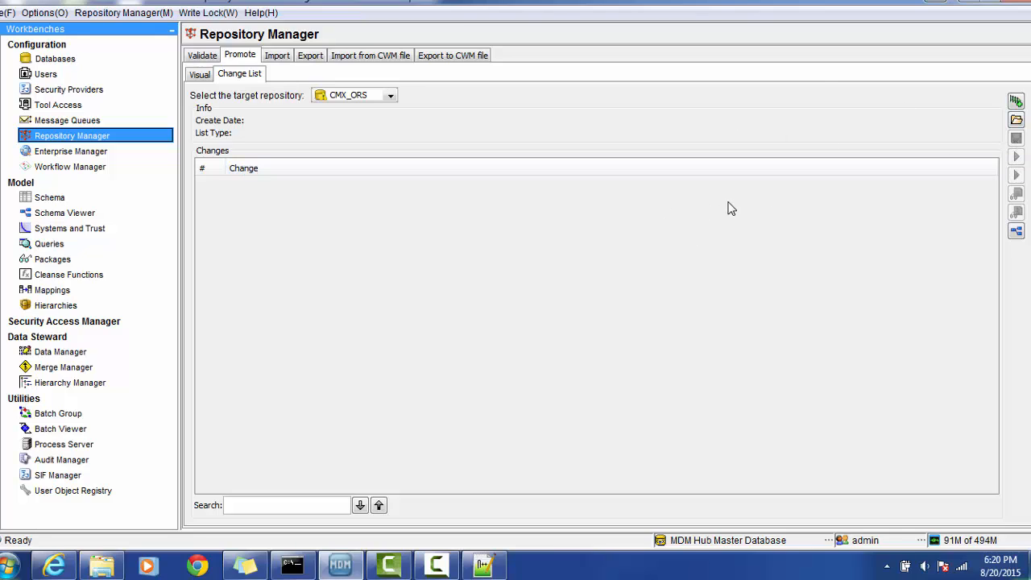
{"action": "mouse_move", "coordinate": [1021, 161]}
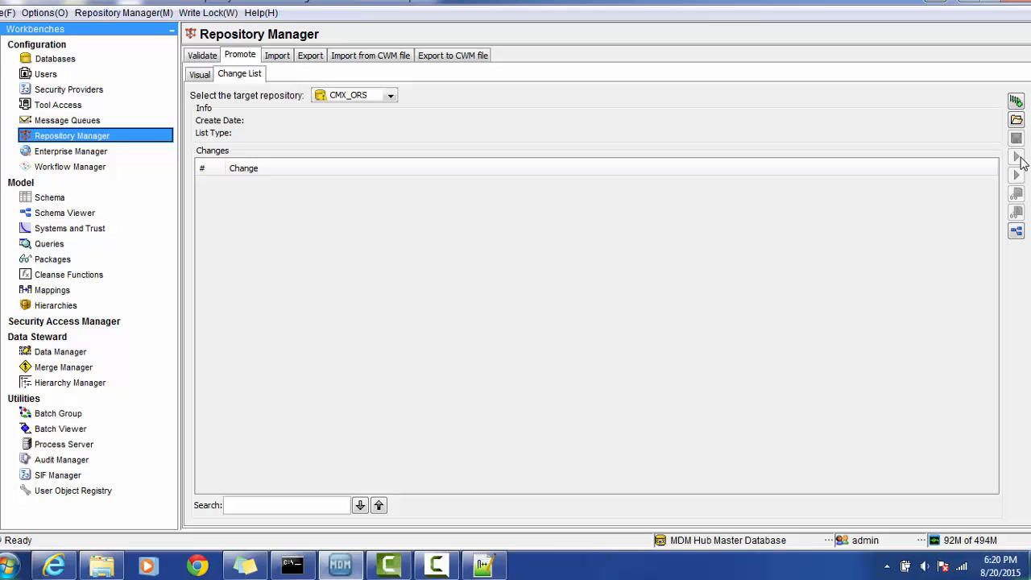
{"action": "mouse_move", "coordinate": [1017, 158]}
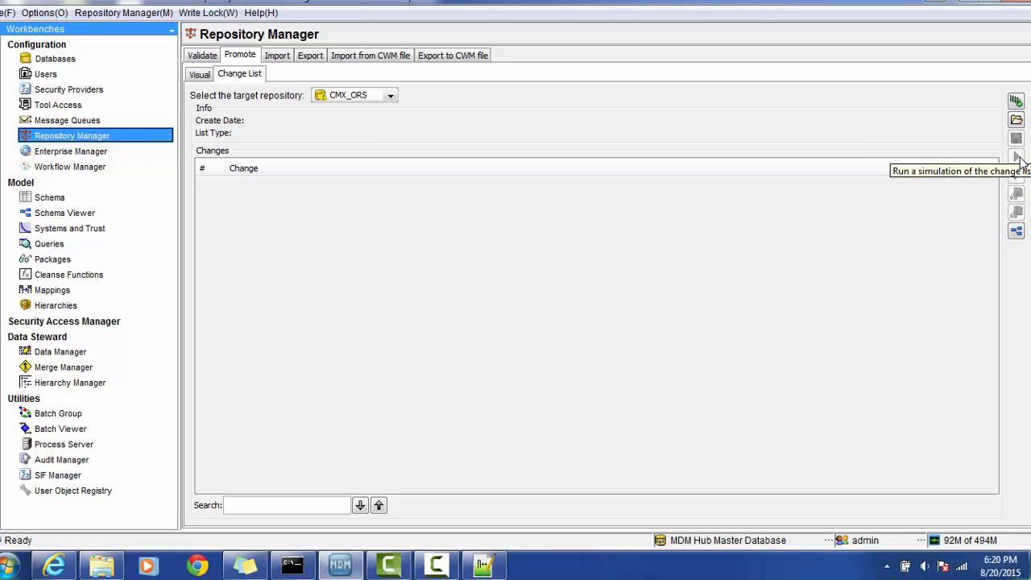
{"action": "mouse_move", "coordinate": [1015, 102]}
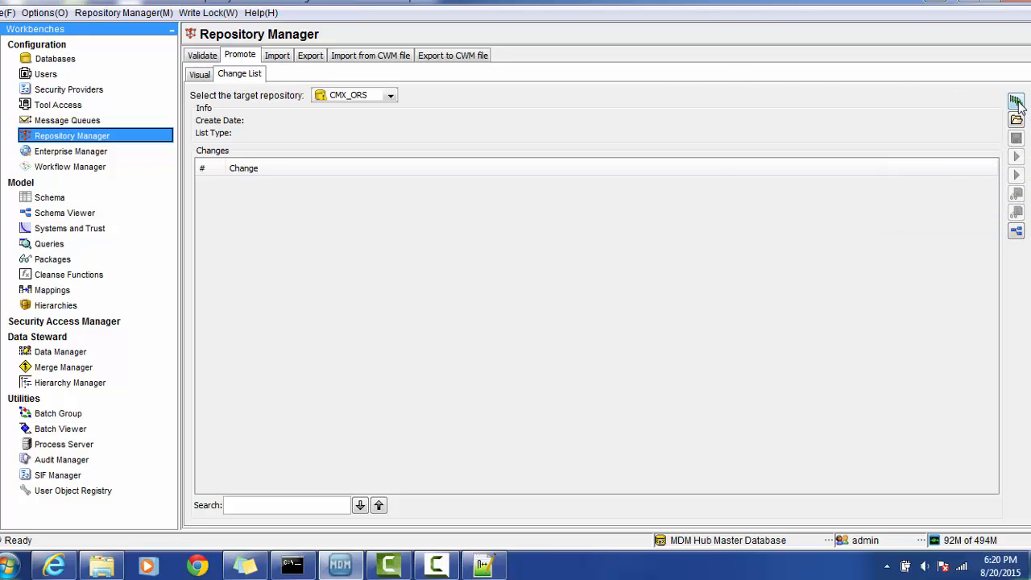
Create a new change list using CMX_ORS_V2.change.xml from the Desktop as its File Repository source
{"action": "left_click", "coordinate": [1016, 103]}
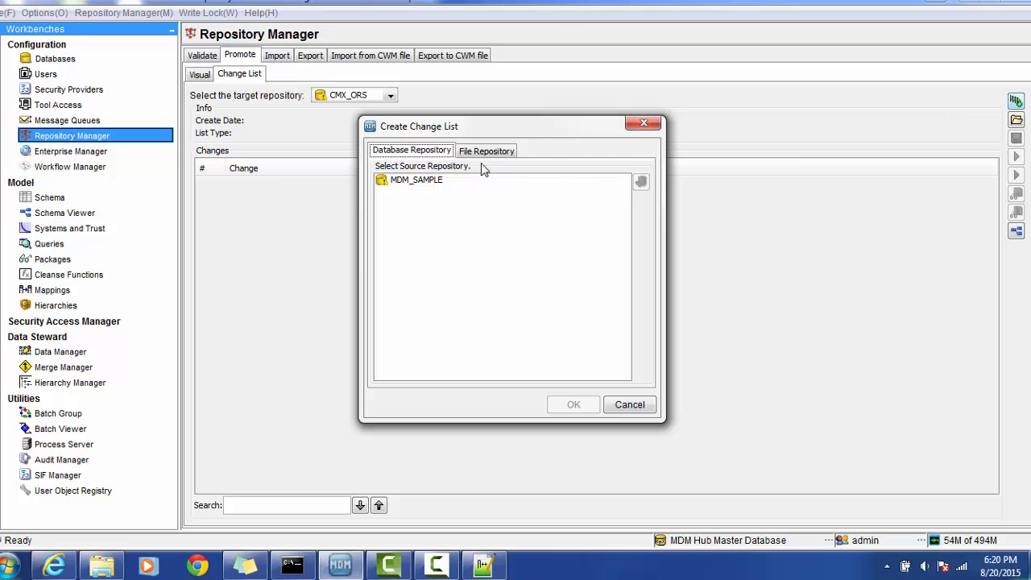
{"action": "left_click", "coordinate": [485, 150]}
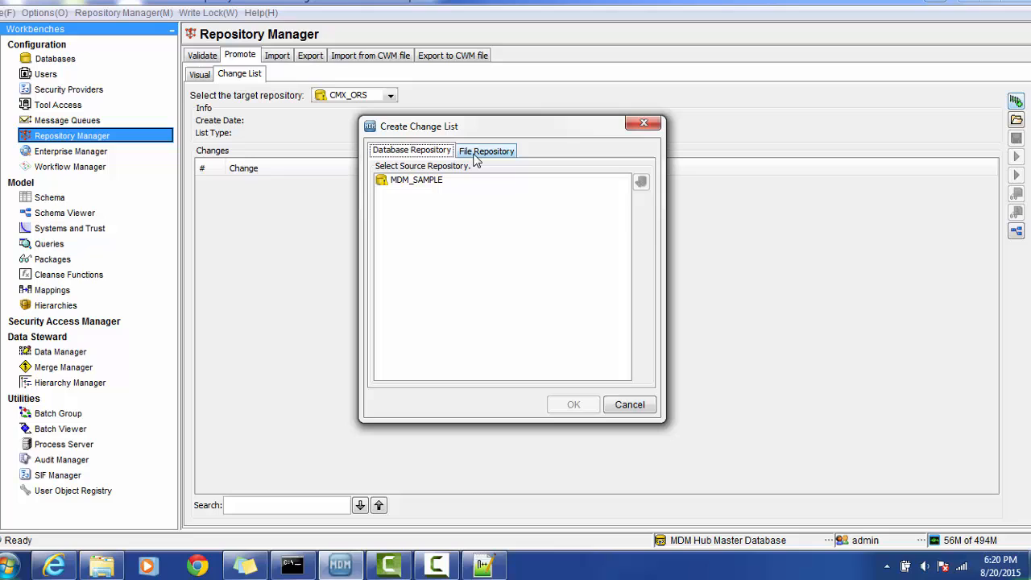
{"action": "left_click", "coordinate": [486, 150]}
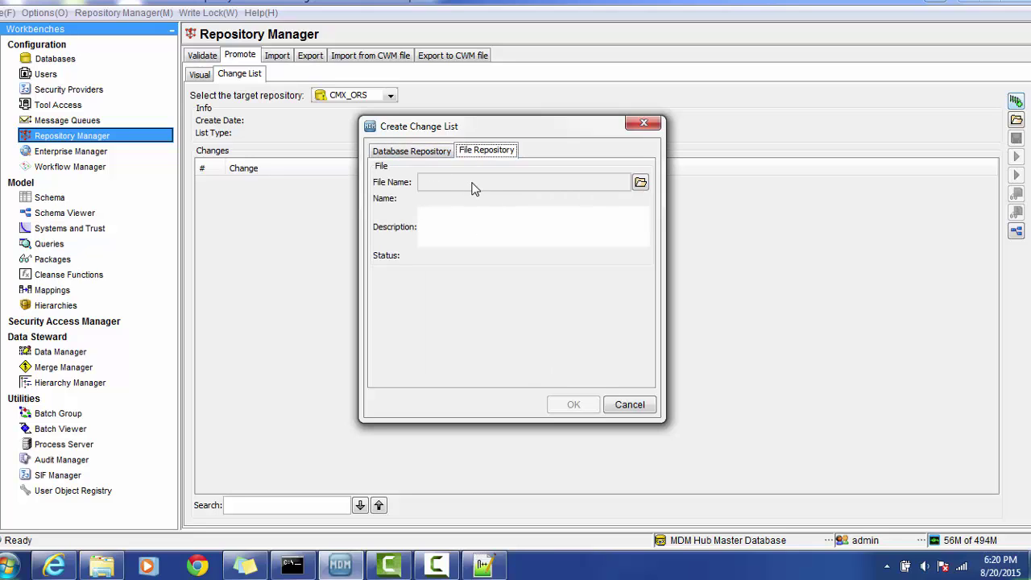
{"action": "left_click", "coordinate": [640, 181]}
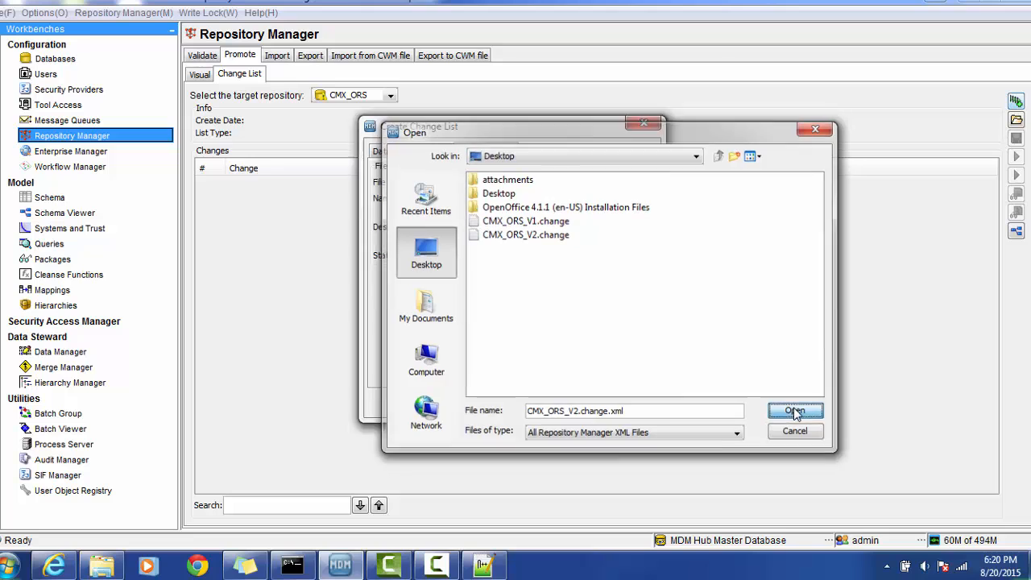
{"action": "left_click", "coordinate": [794, 411]}
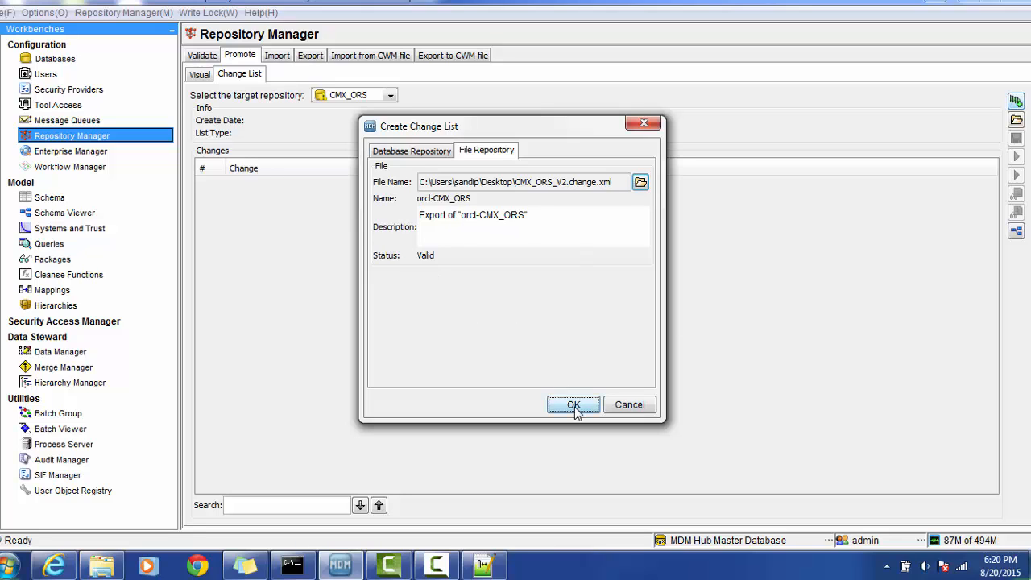
{"action": "left_click", "coordinate": [572, 404]}
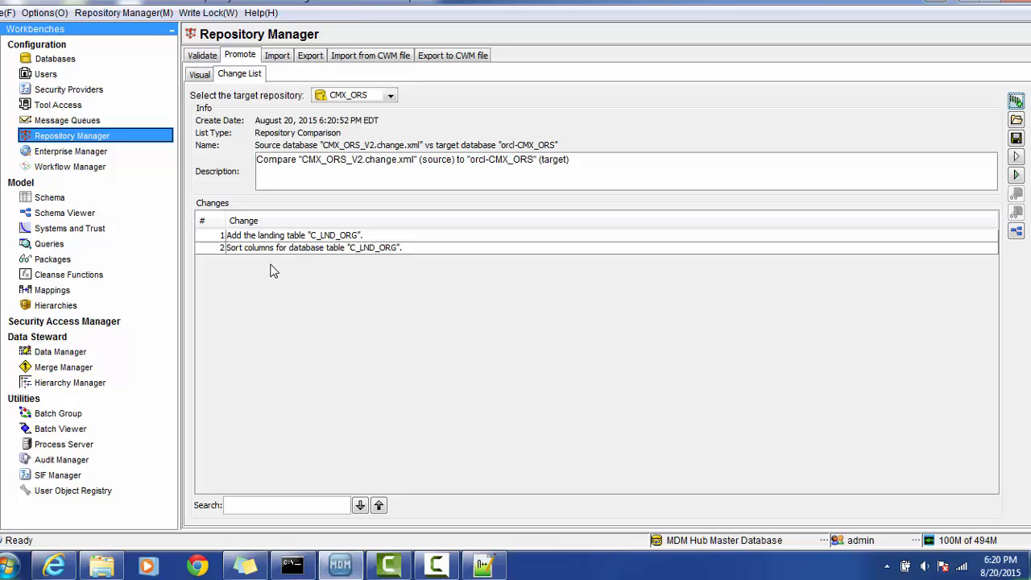
{"action": "mouse_move", "coordinate": [383, 259]}
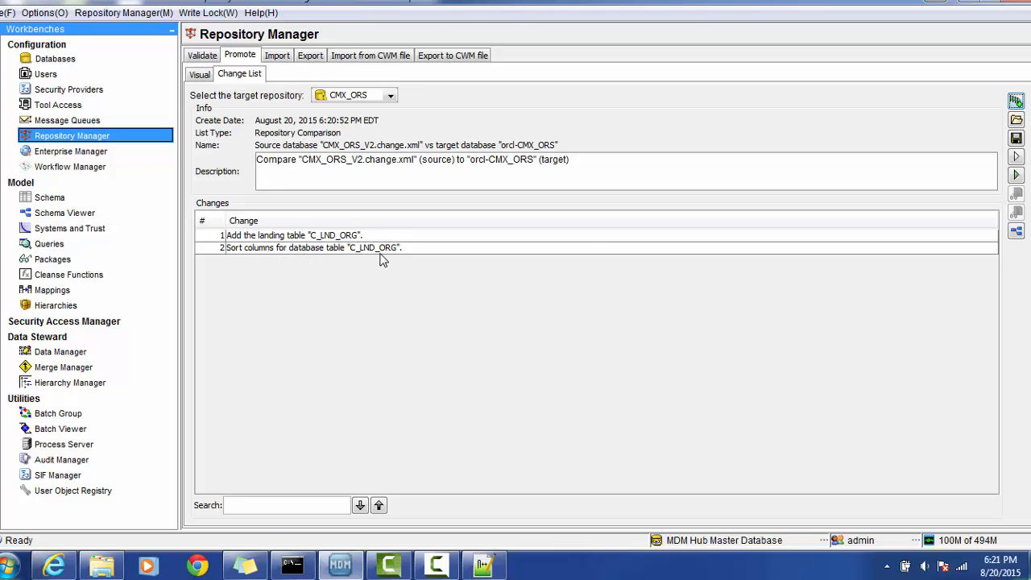
{"action": "mouse_move", "coordinate": [348, 258]}
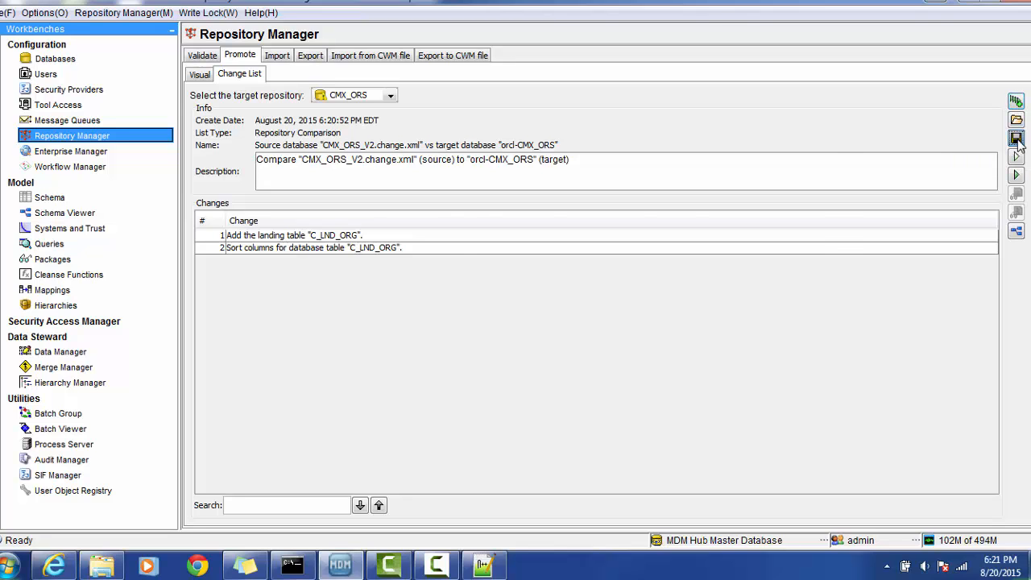
Try saving the two-change list (add C_LND_ORG, sort columns), cancel, and click Save again
{"action": "left_click", "coordinate": [1015, 137]}
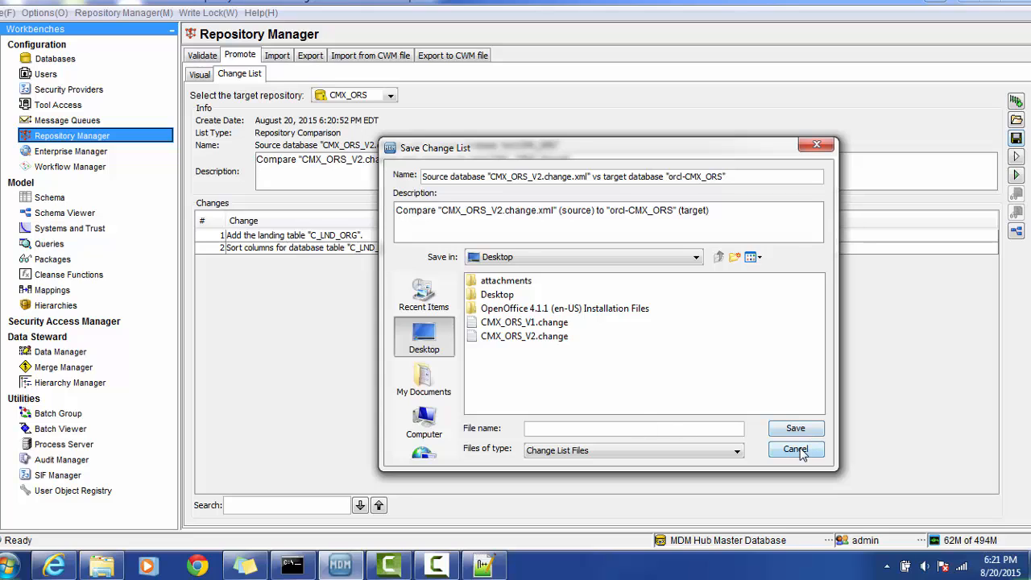
{"action": "left_click", "coordinate": [794, 450]}
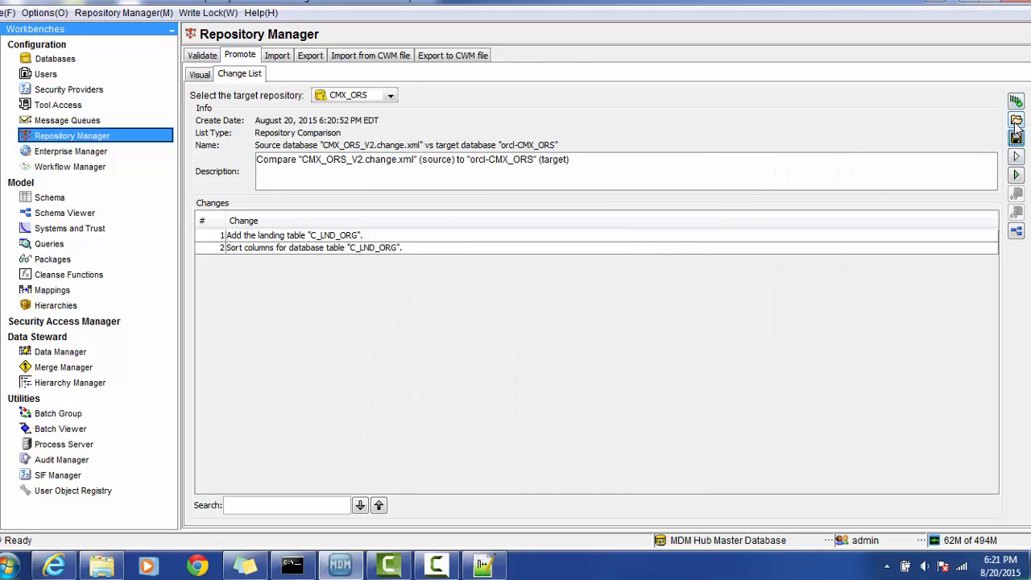
{"action": "left_click", "coordinate": [1015, 138]}
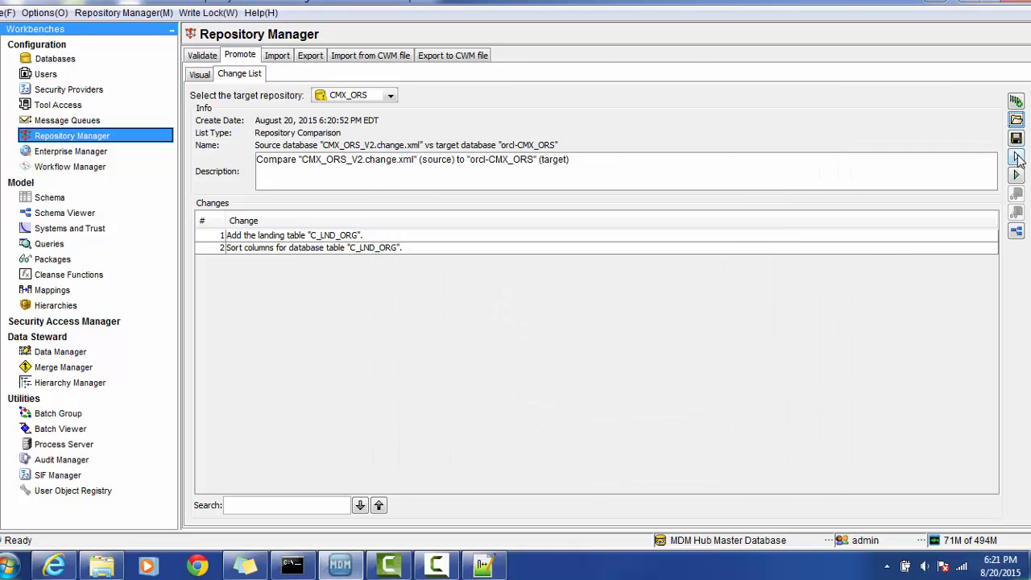
{"action": "mouse_move", "coordinate": [1016, 158]}
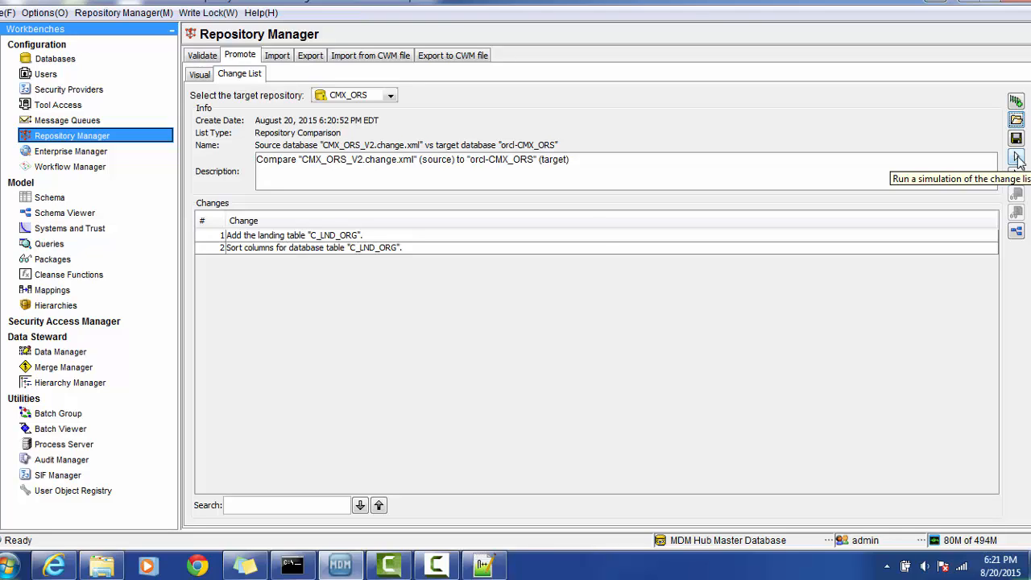
{"action": "mouse_move", "coordinate": [1016, 157]}
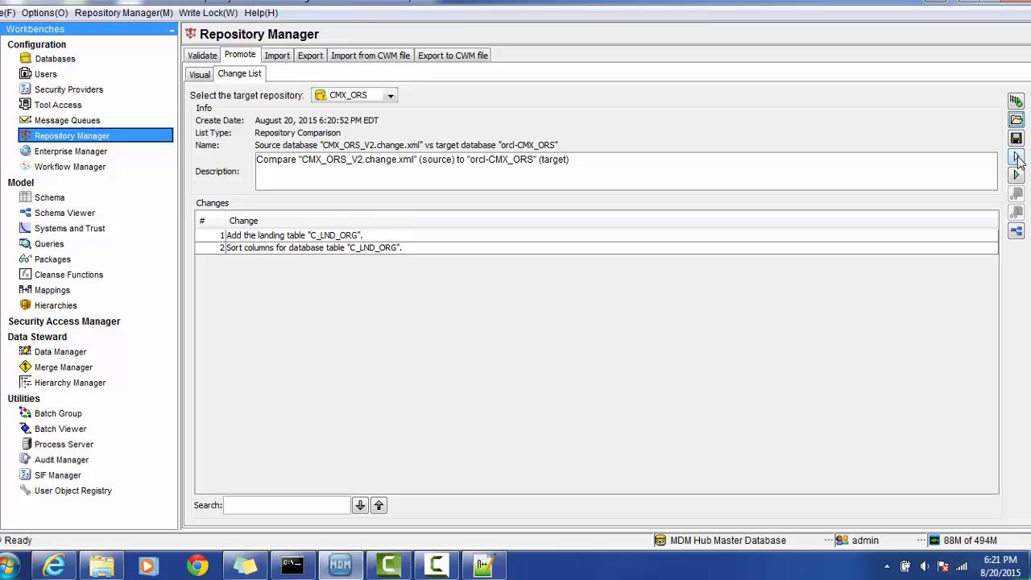
{"action": "mouse_move", "coordinate": [1016, 175]}
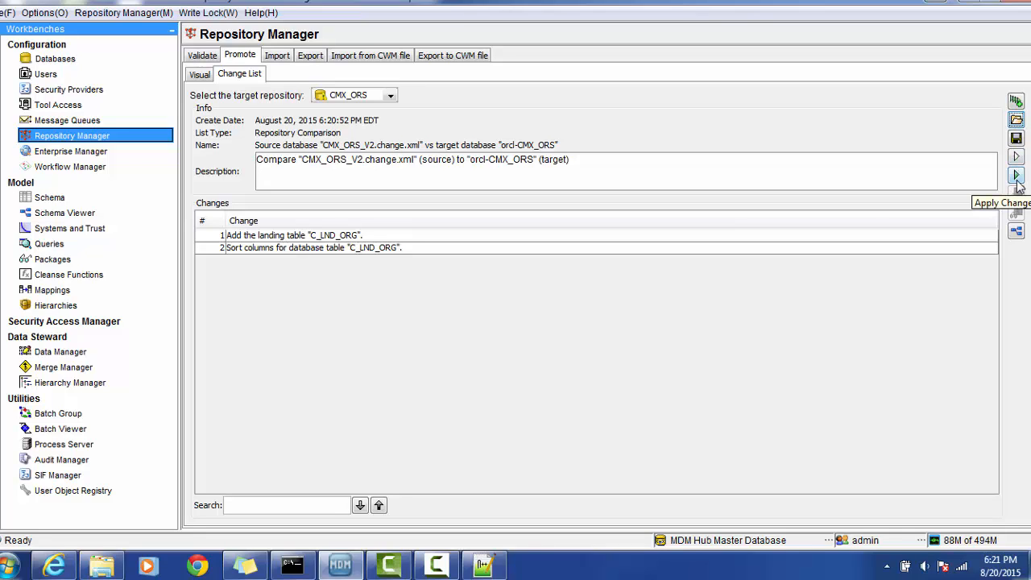
{"action": "mouse_move", "coordinate": [1016, 174]}
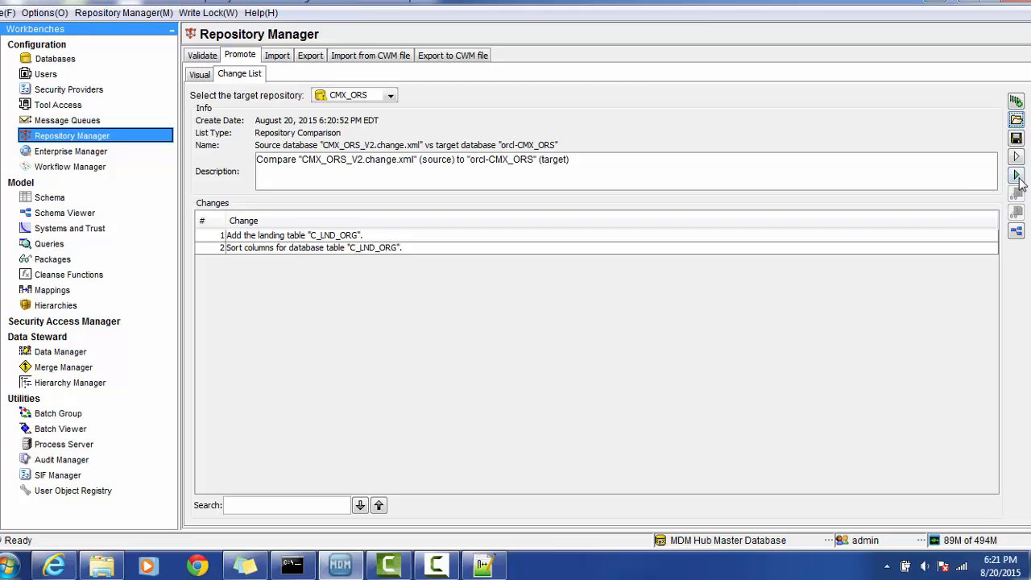
{"action": "mouse_move", "coordinate": [1015, 175]}
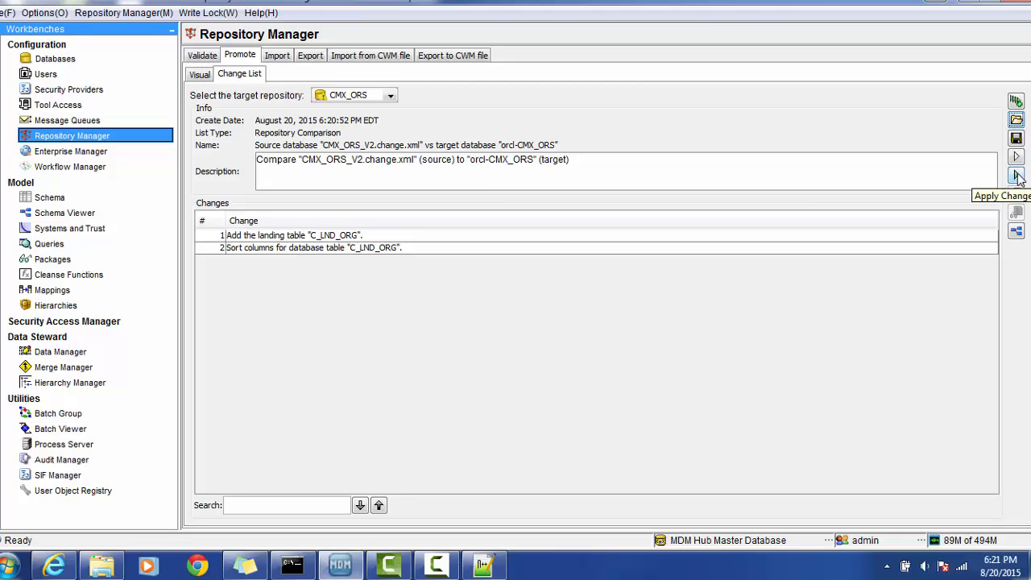
Open the Apply Changes dialog to apply the change list to CMX_ORS
{"action": "left_click", "coordinate": [1016, 176]}
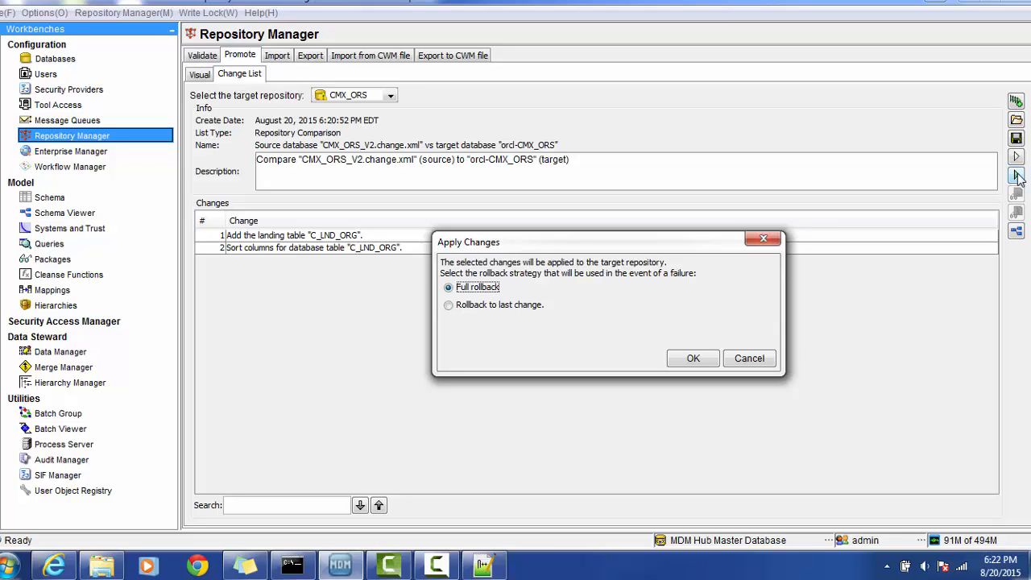
{"action": "mouse_move", "coordinate": [694, 360]}
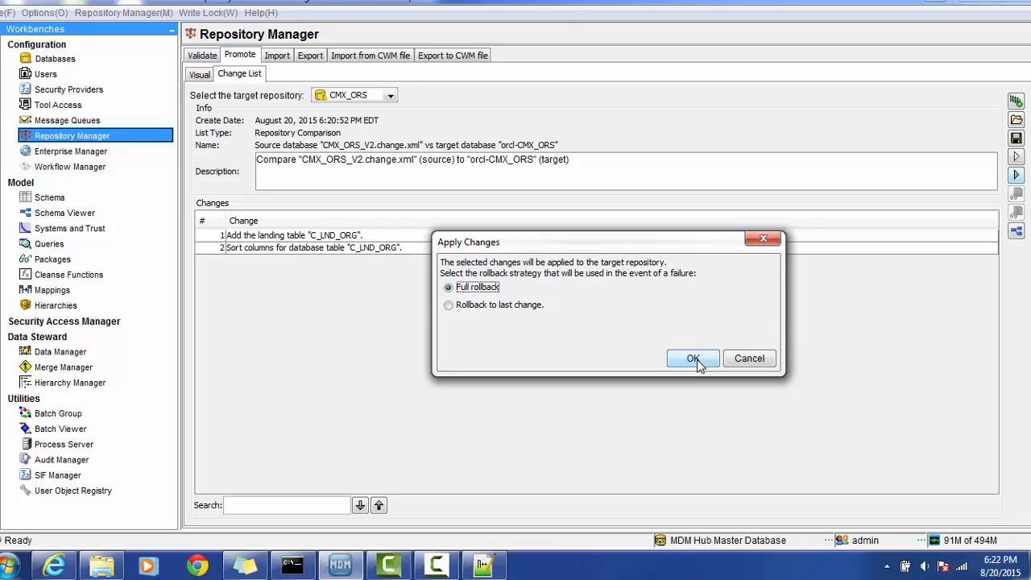
Apply changes with Full rollback, accept data integrity validation, and dismiss the success message
{"action": "left_click", "coordinate": [693, 358]}
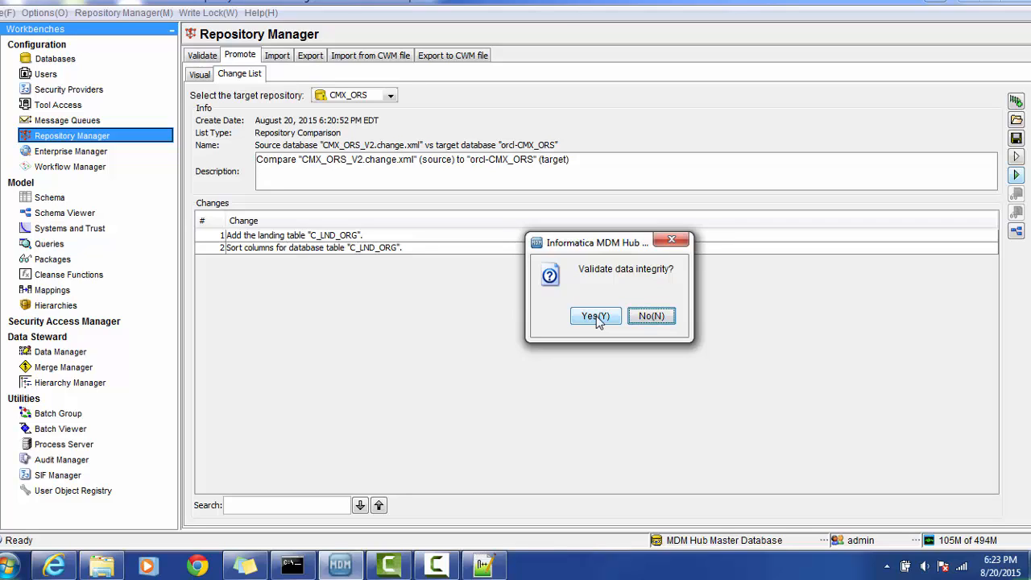
{"action": "left_click", "coordinate": [594, 315]}
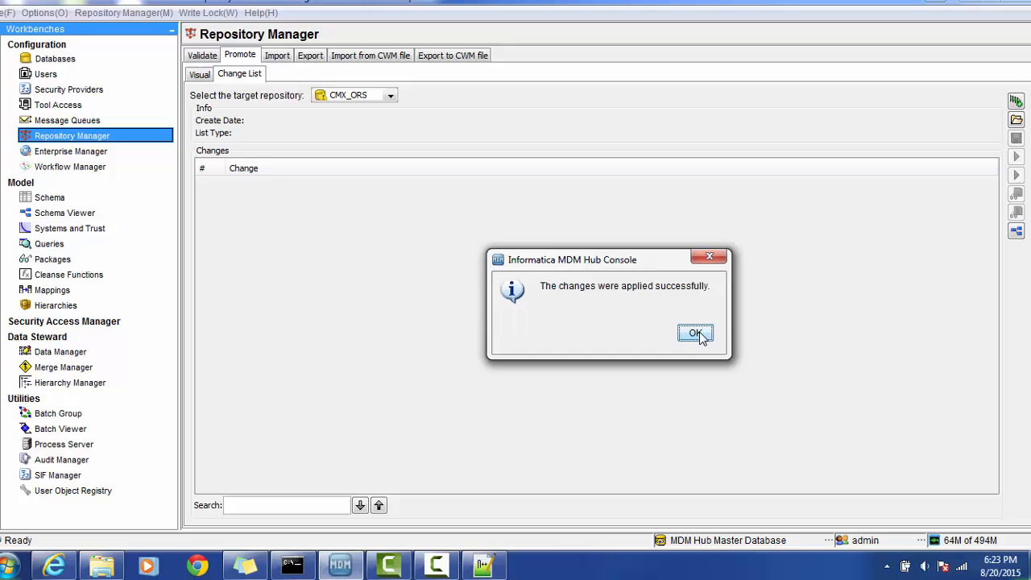
{"action": "left_click", "coordinate": [695, 333]}
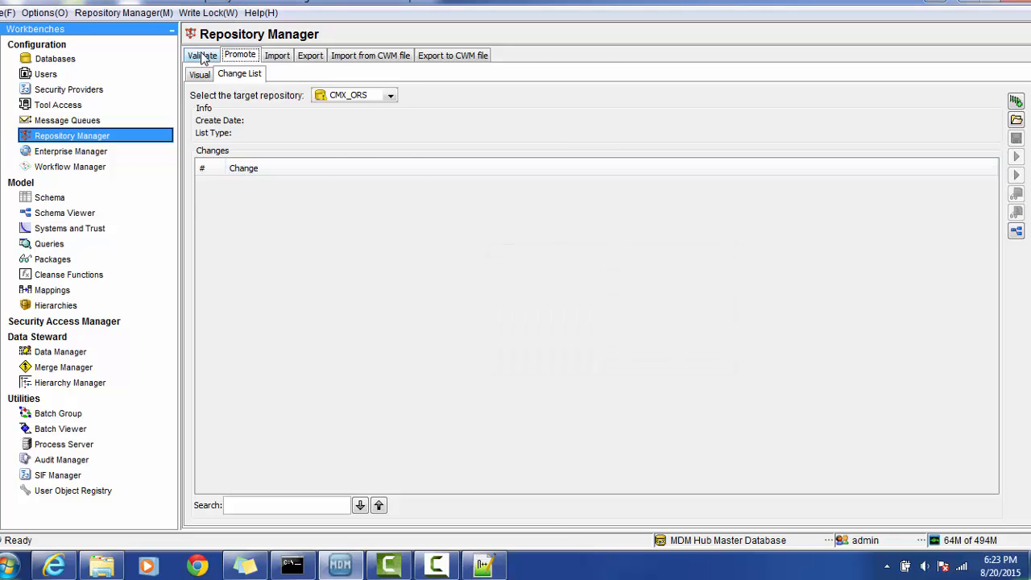
Validate CMX_ORS with all validation checks selected on the Validate tab
{"action": "left_click", "coordinate": [202, 55]}
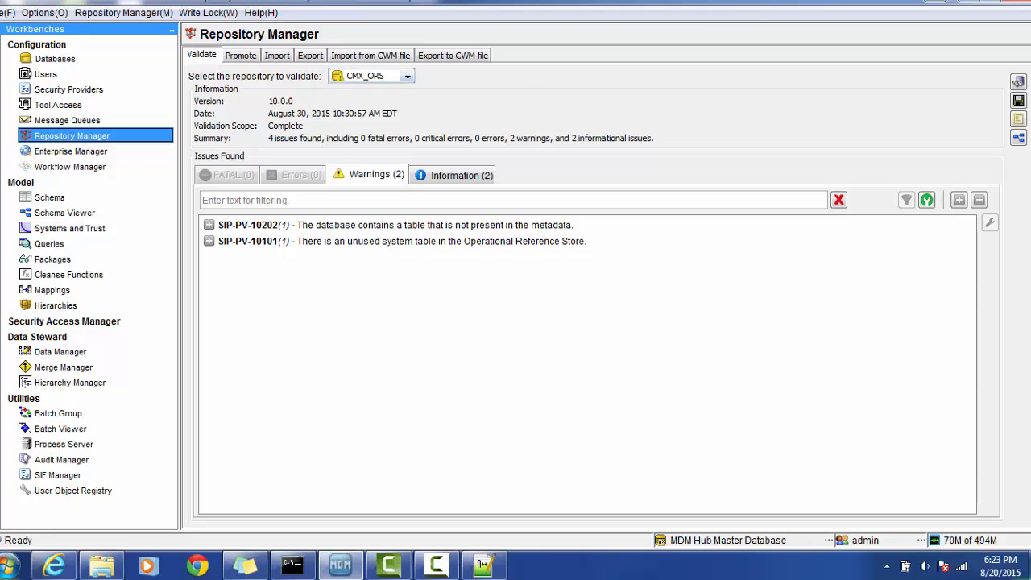
{"action": "left_click", "coordinate": [1019, 81]}
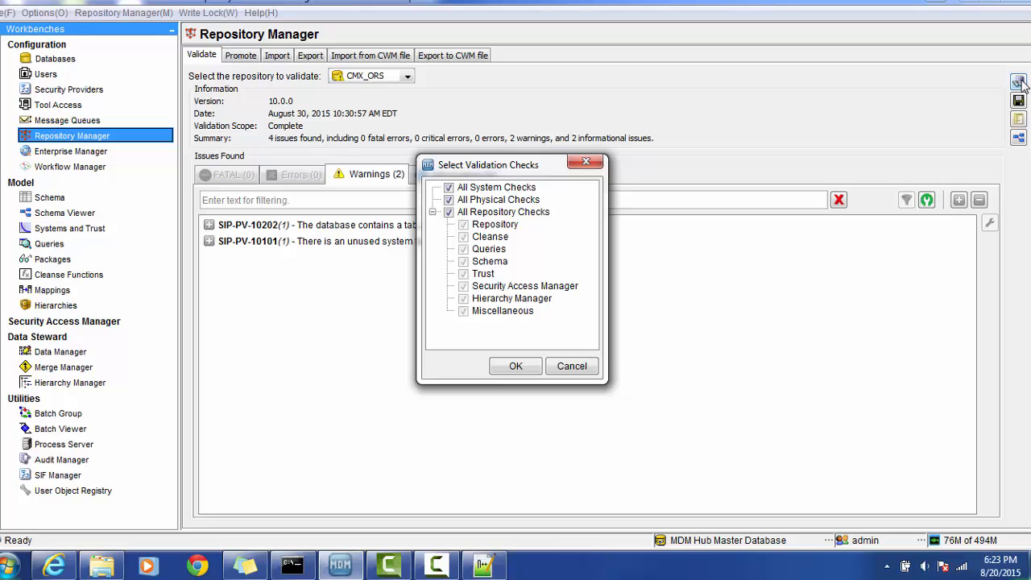
{"action": "left_click", "coordinate": [516, 365]}
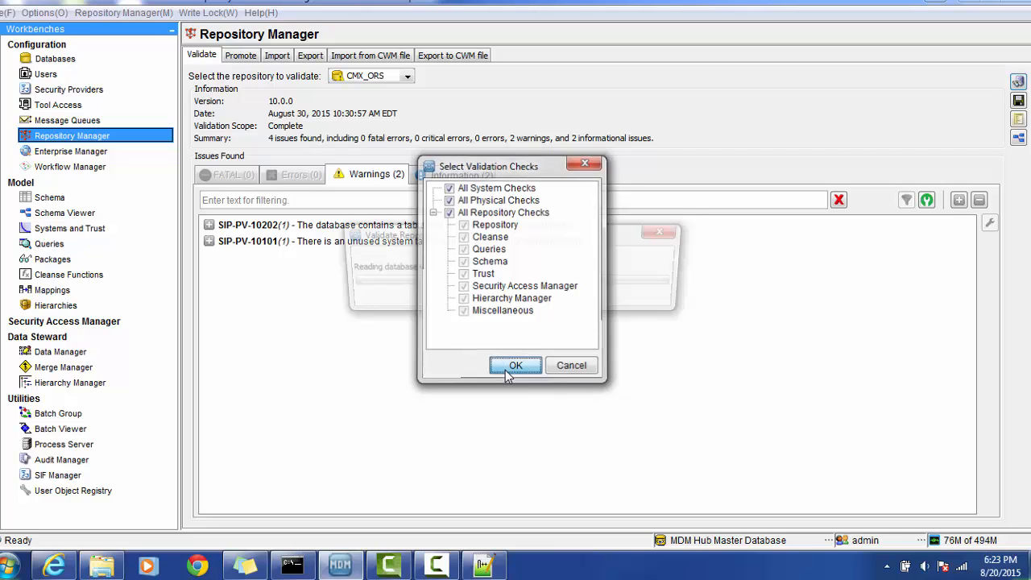
{"action": "left_click", "coordinate": [516, 364]}
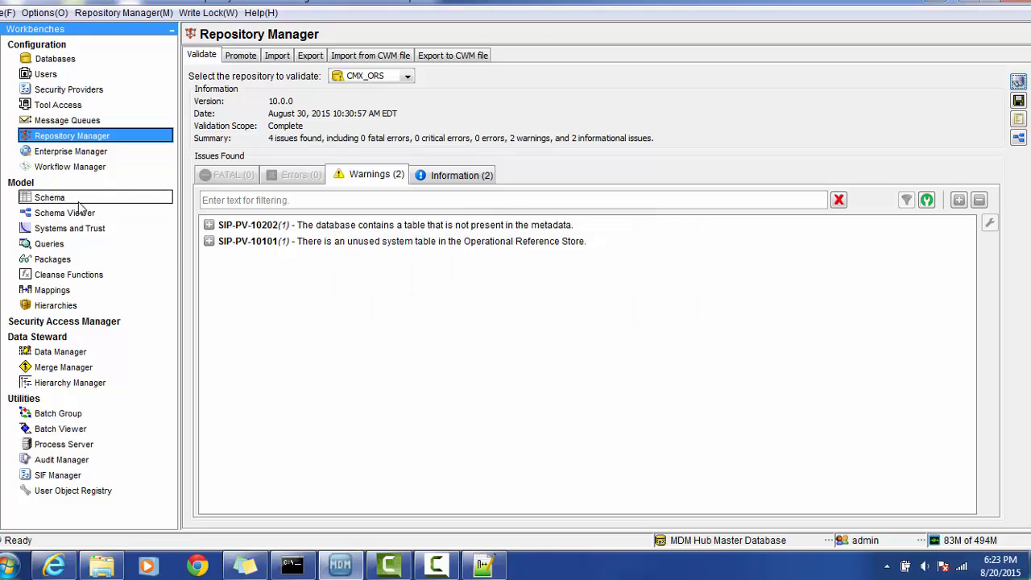
Connect Schema to CMX_ORS, view LND_ORG's columns under Landing Tables, then return to Repository Manager
{"action": "left_click", "coordinate": [49, 197]}
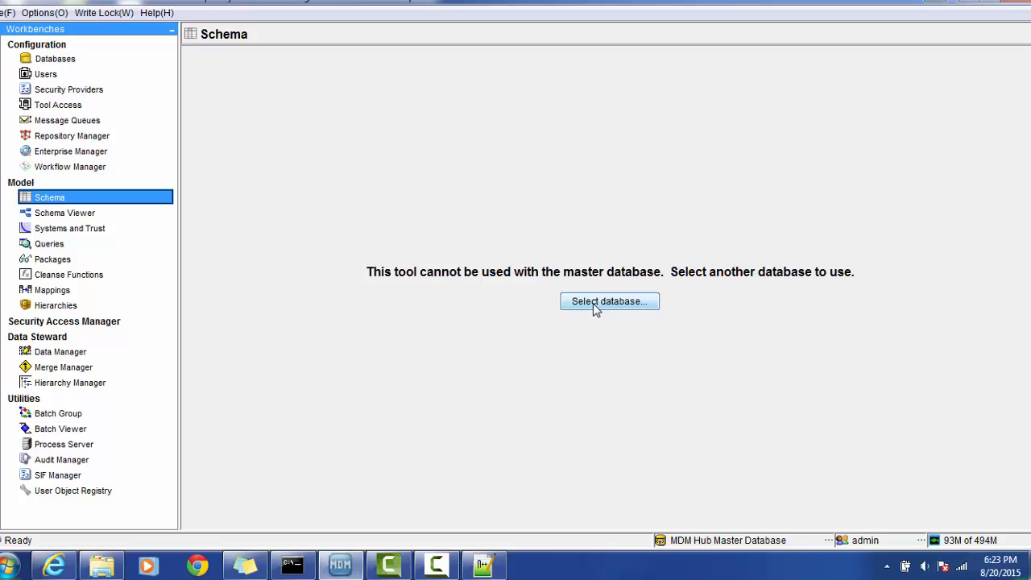
{"action": "left_click", "coordinate": [609, 300]}
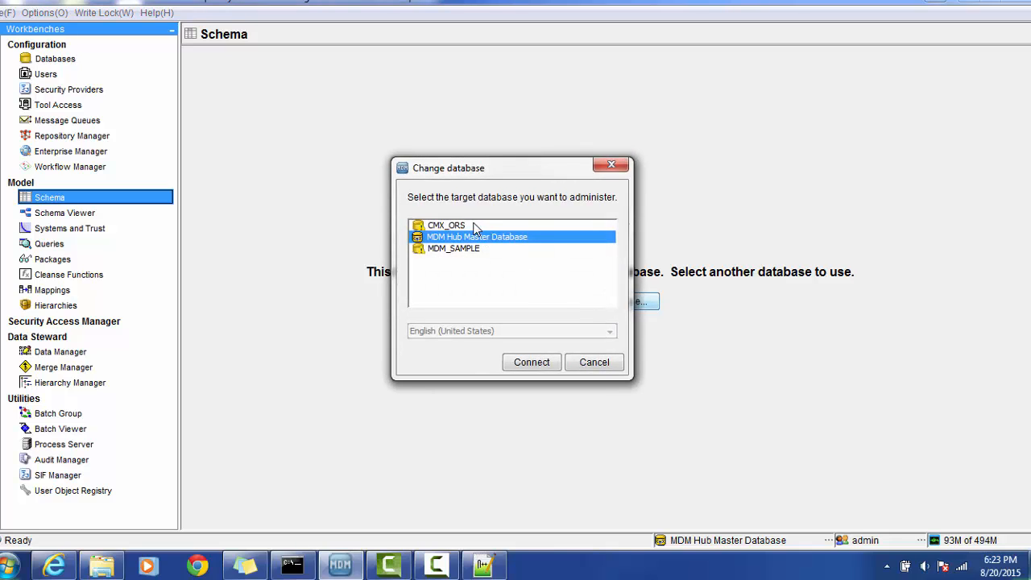
{"action": "left_click", "coordinate": [446, 225]}
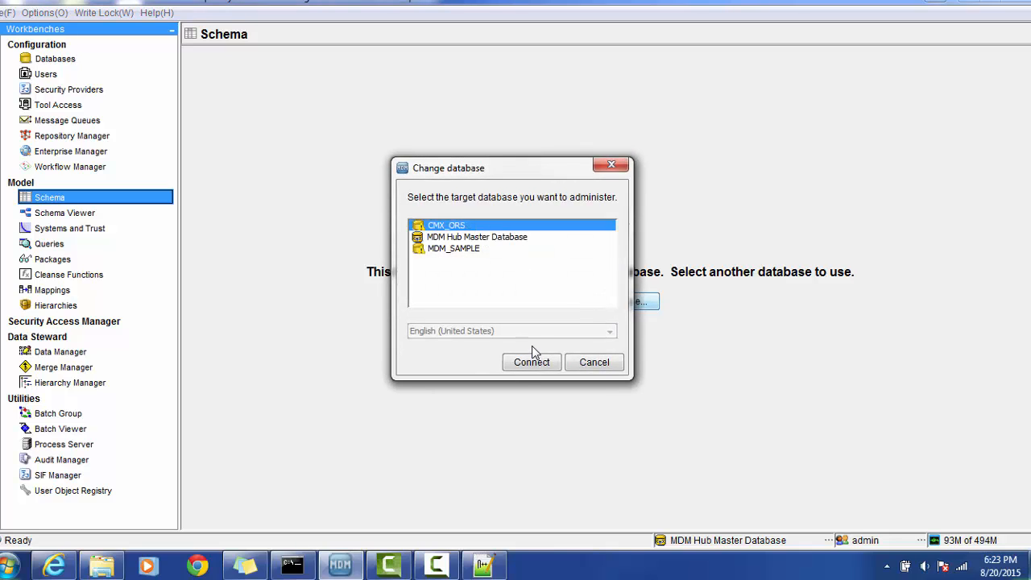
{"action": "left_click", "coordinate": [530, 361]}
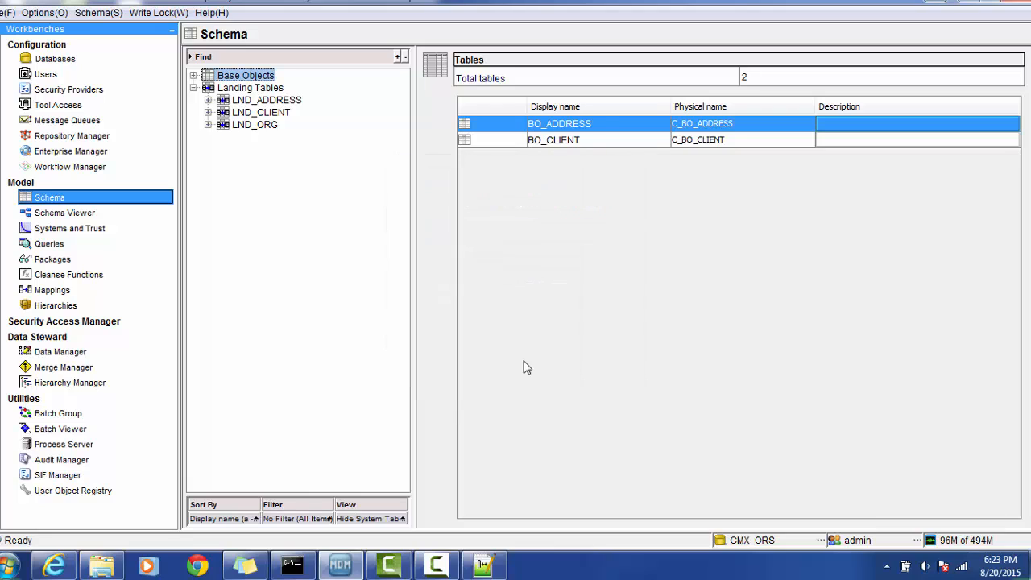
{"action": "mouse_move", "coordinate": [253, 133]}
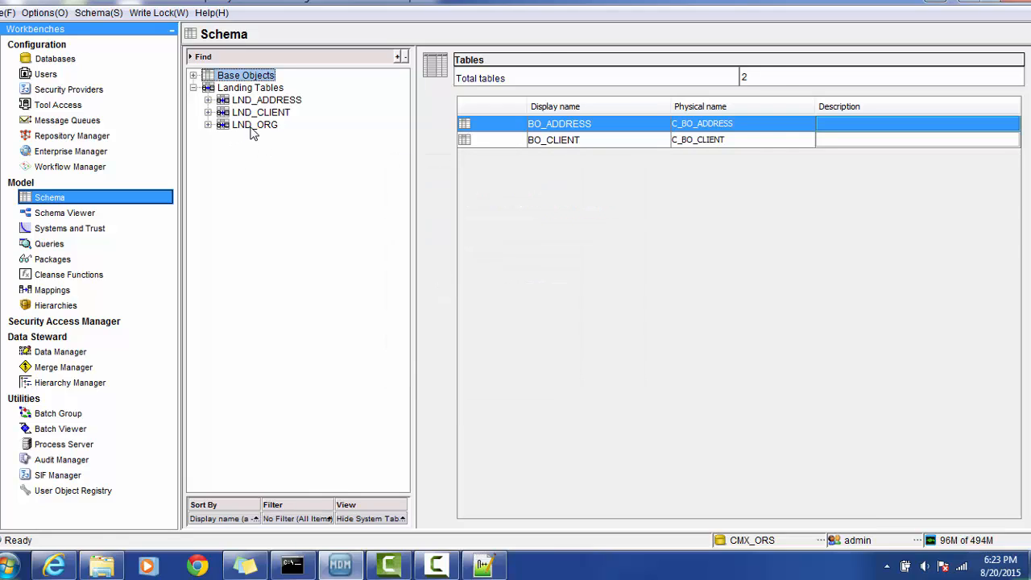
{"action": "left_click", "coordinate": [253, 124]}
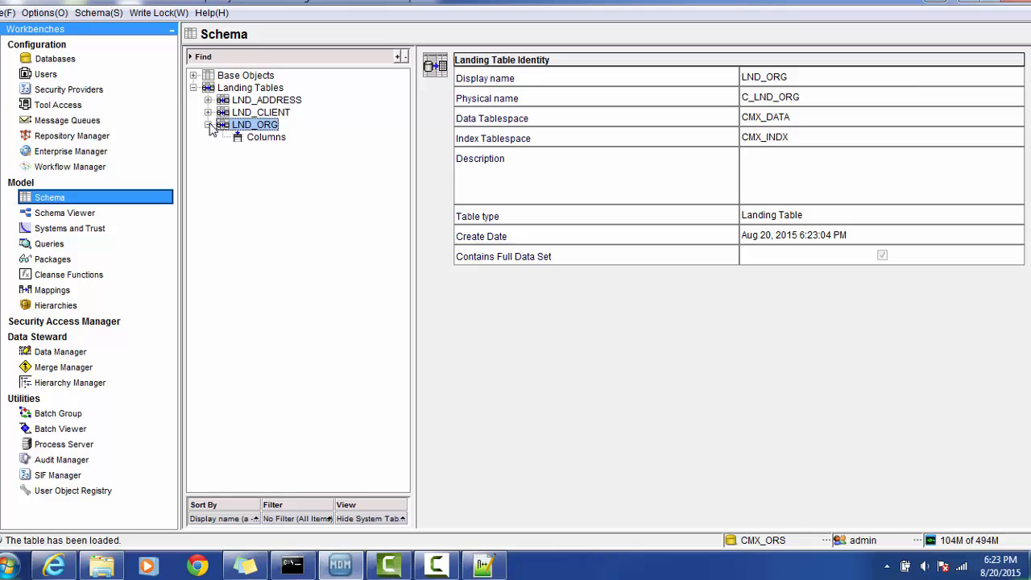
{"action": "left_click", "coordinate": [265, 136]}
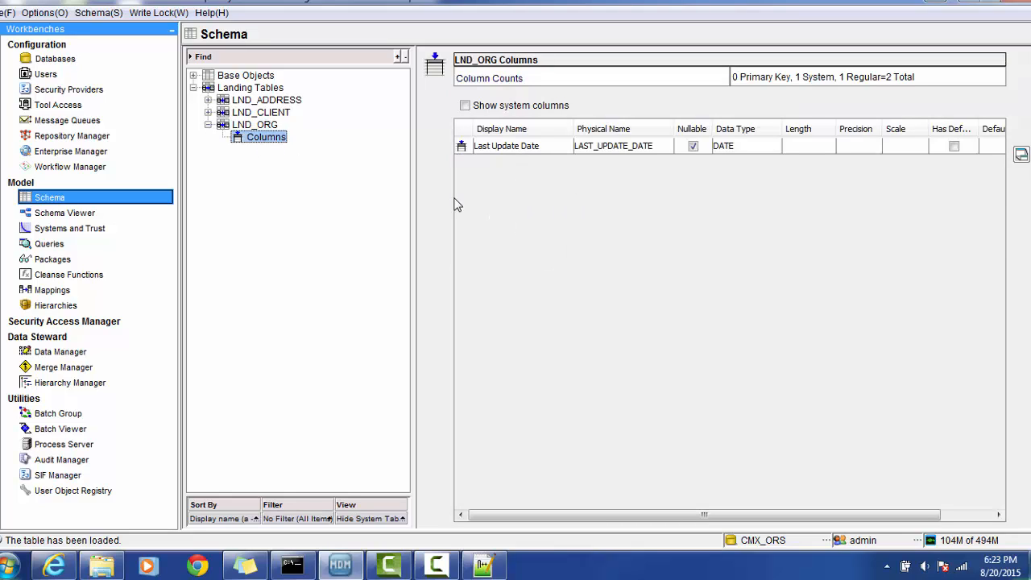
{"action": "left_click", "coordinate": [72, 135]}
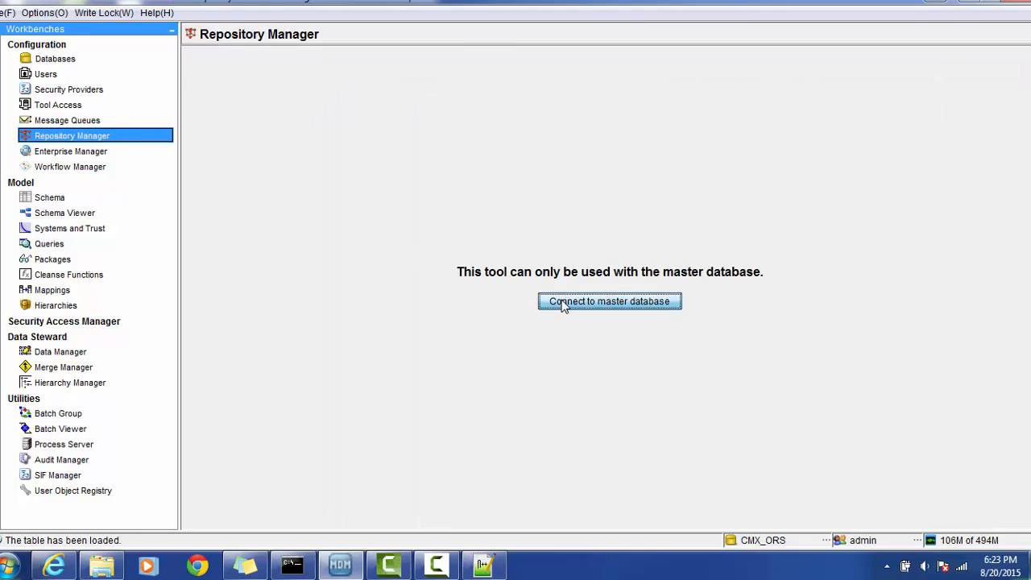
Reconnect Repository Manager to the master database
{"action": "left_click", "coordinate": [609, 301]}
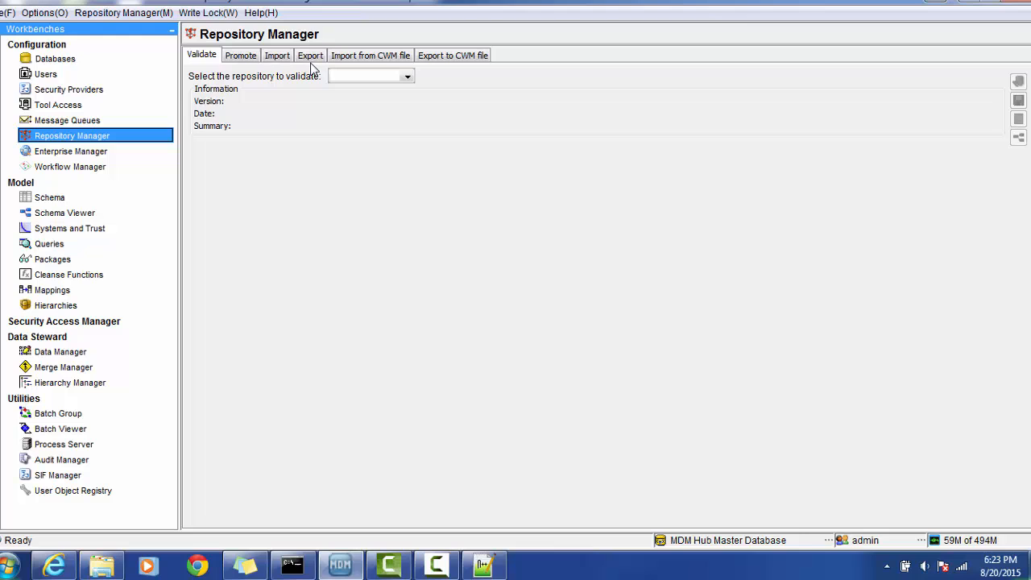
{"action": "mouse_move", "coordinate": [610, 77]}
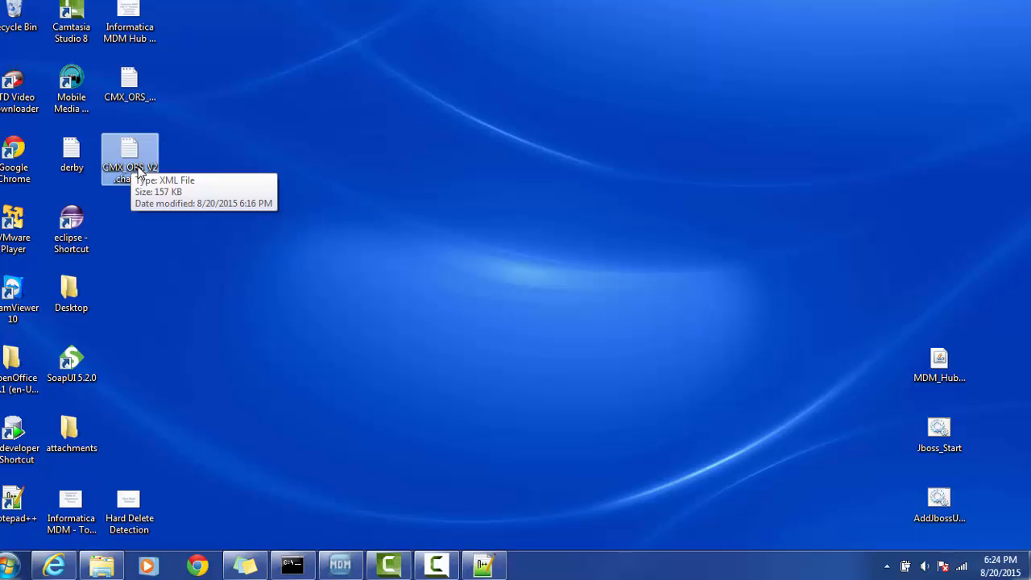
{"action": "mouse_move", "coordinate": [440, 460]}
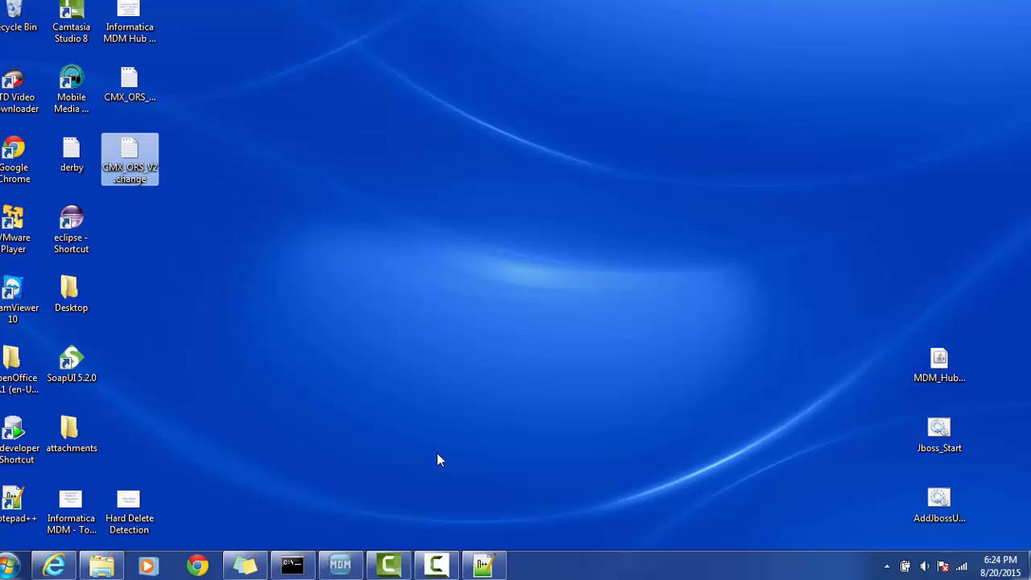
{"action": "mouse_move", "coordinate": [340, 563]}
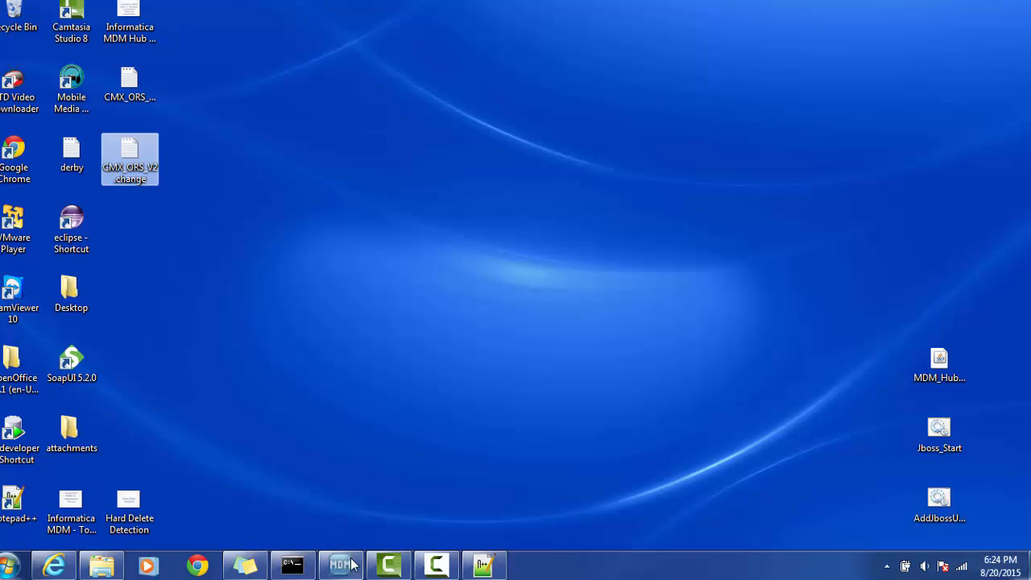
{"action": "mouse_move", "coordinate": [341, 564]}
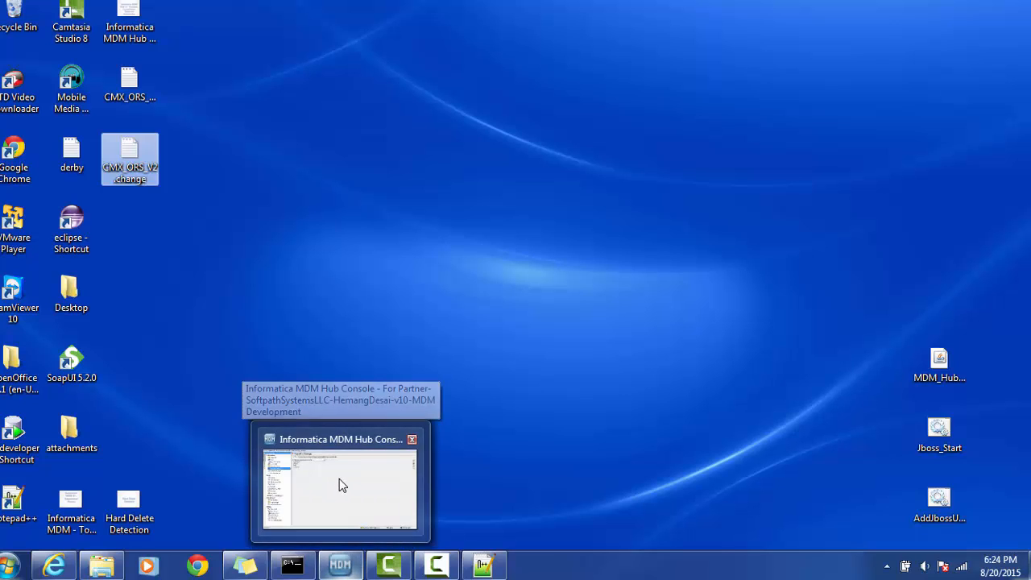
Bring MDM Hub Console back to the front from the taskbar
{"action": "left_click", "coordinate": [338, 483]}
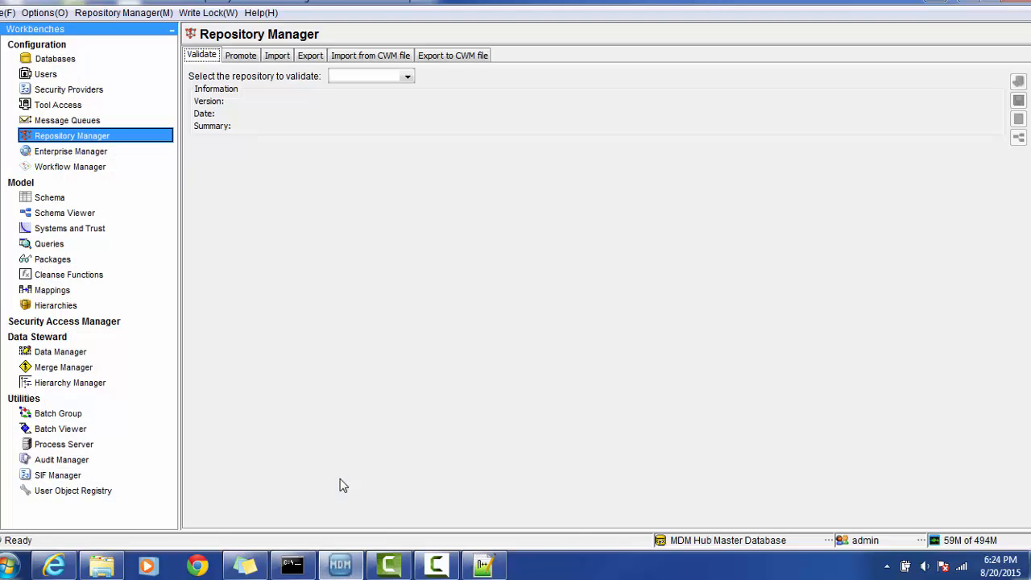
Browse the Import, Export, Promote and Export to CWM file tabs in Repository Manager
{"action": "left_click", "coordinate": [277, 55]}
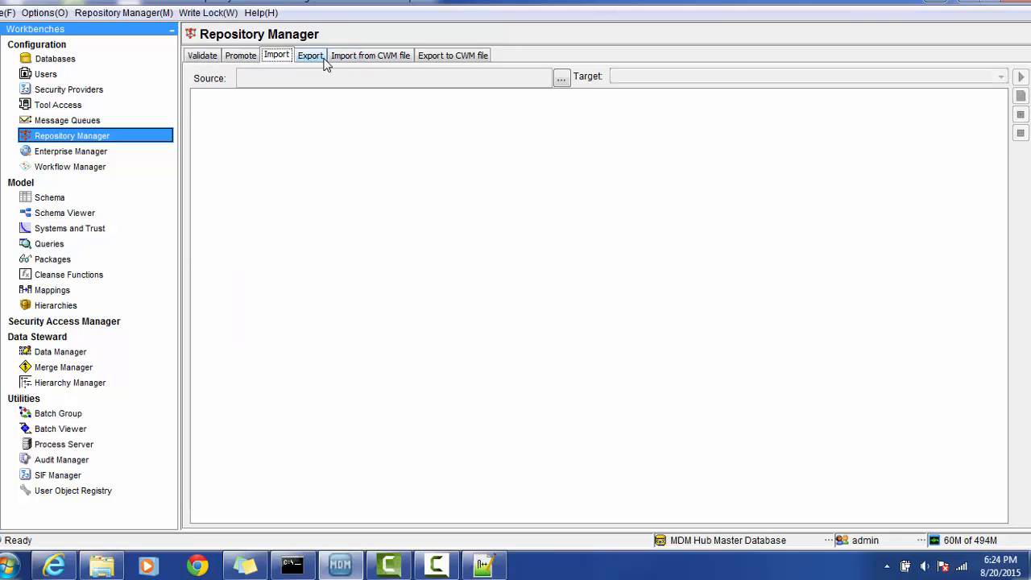
{"action": "left_click", "coordinate": [310, 55]}
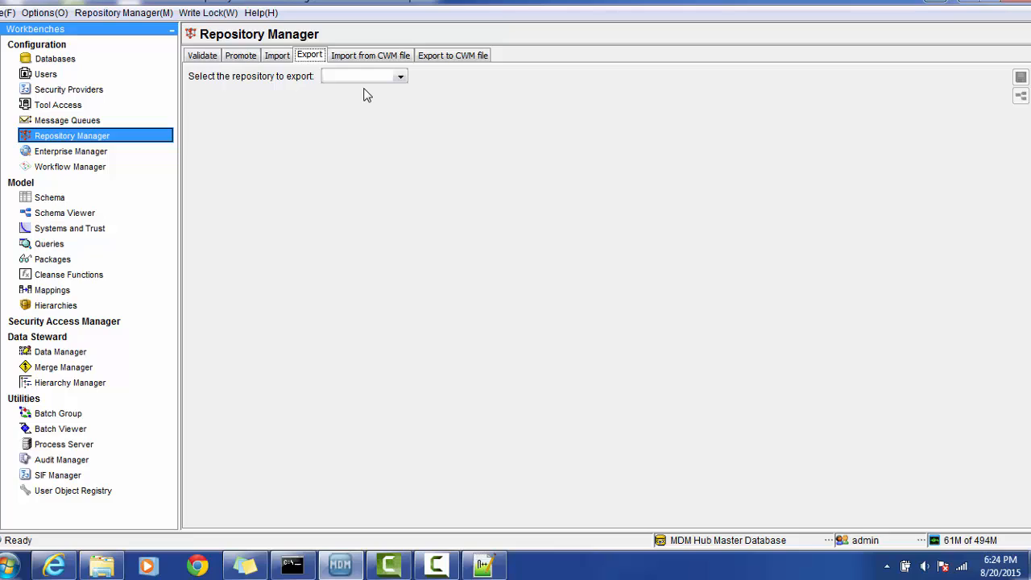
{"action": "mouse_move", "coordinate": [361, 197]}
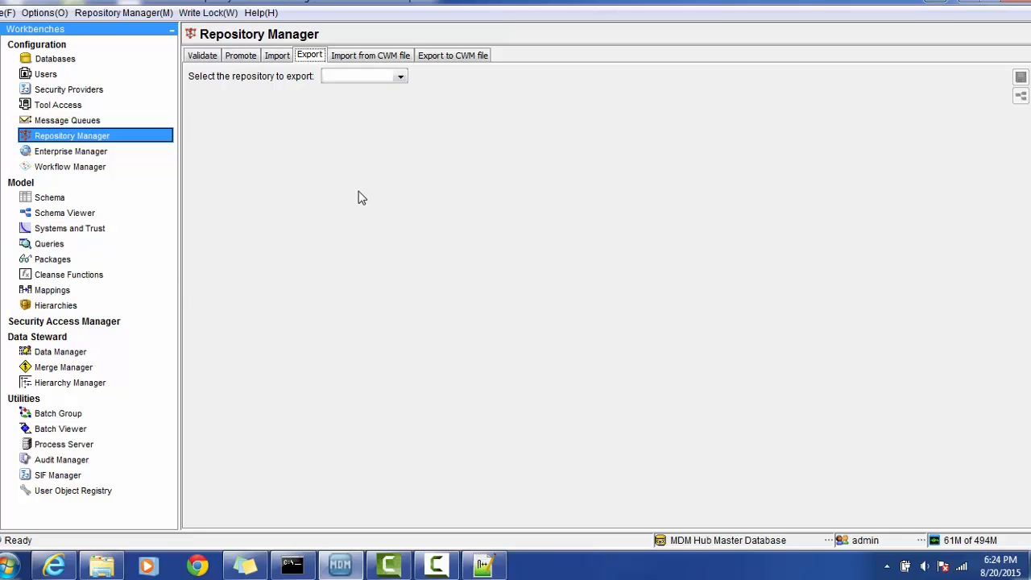
{"action": "left_click", "coordinate": [240, 55]}
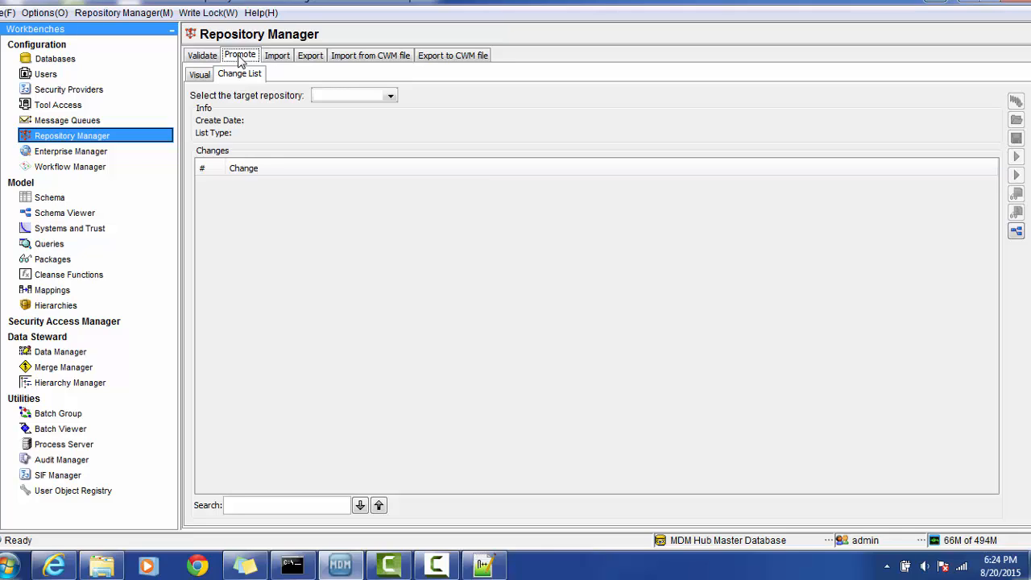
{"action": "mouse_move", "coordinate": [380, 46]}
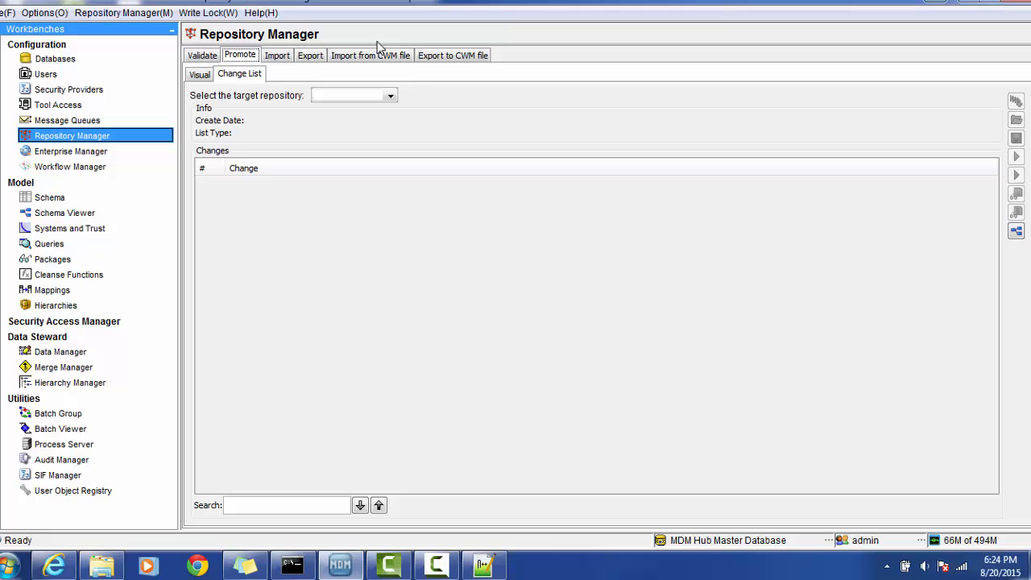
{"action": "left_click", "coordinate": [370, 55]}
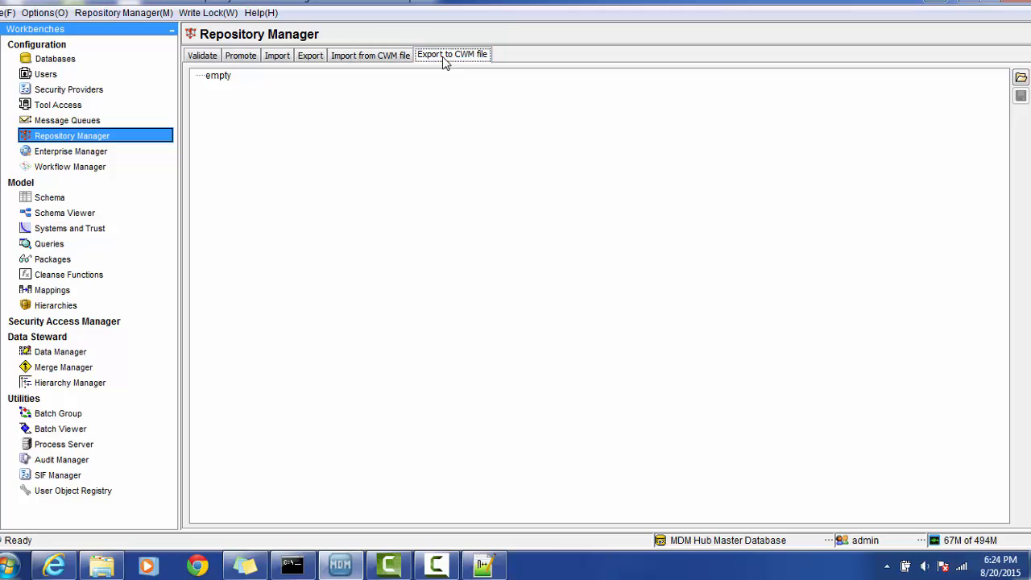
{"action": "mouse_move", "coordinate": [310, 54]}
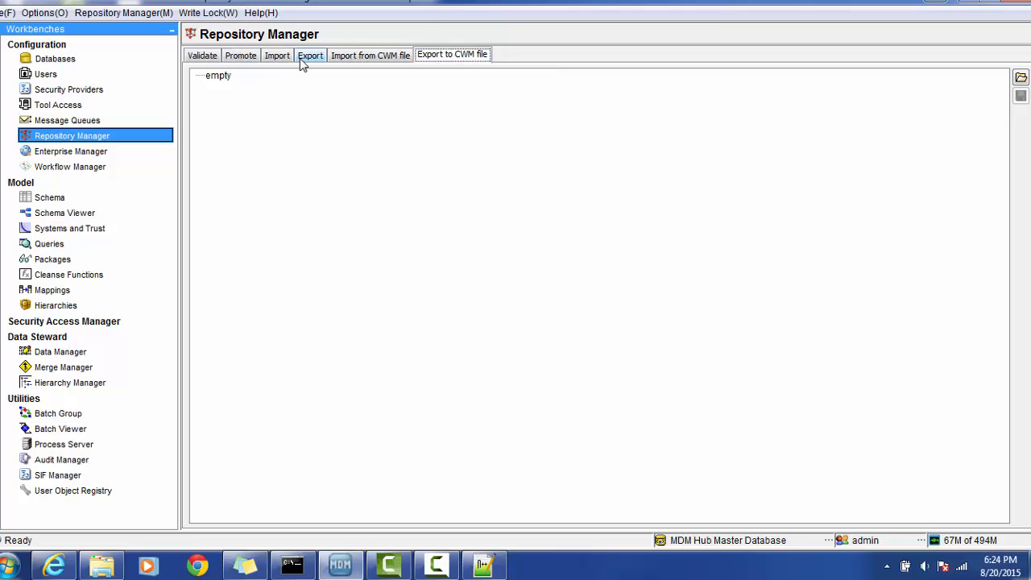
{"action": "mouse_move", "coordinate": [392, 66]}
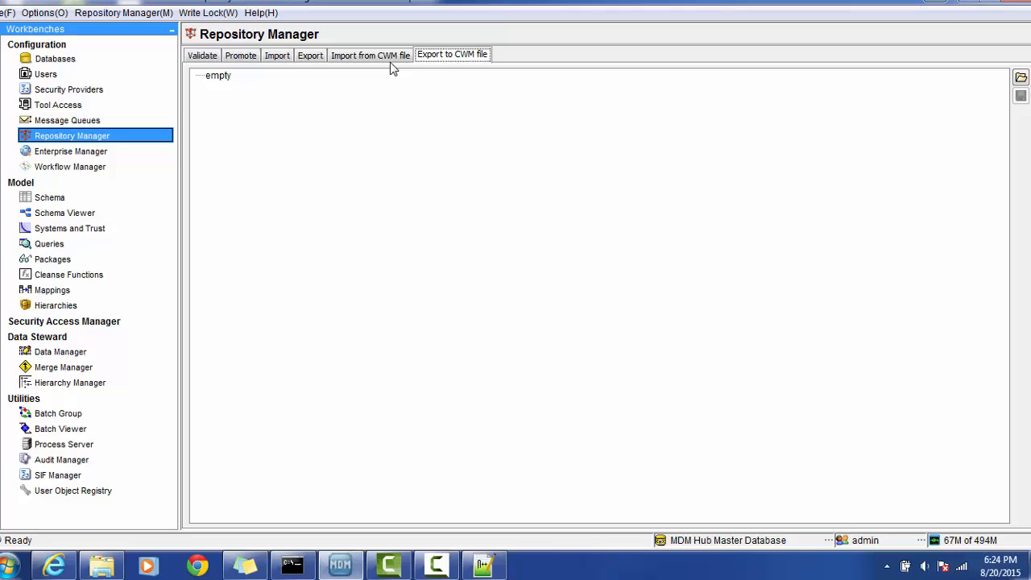